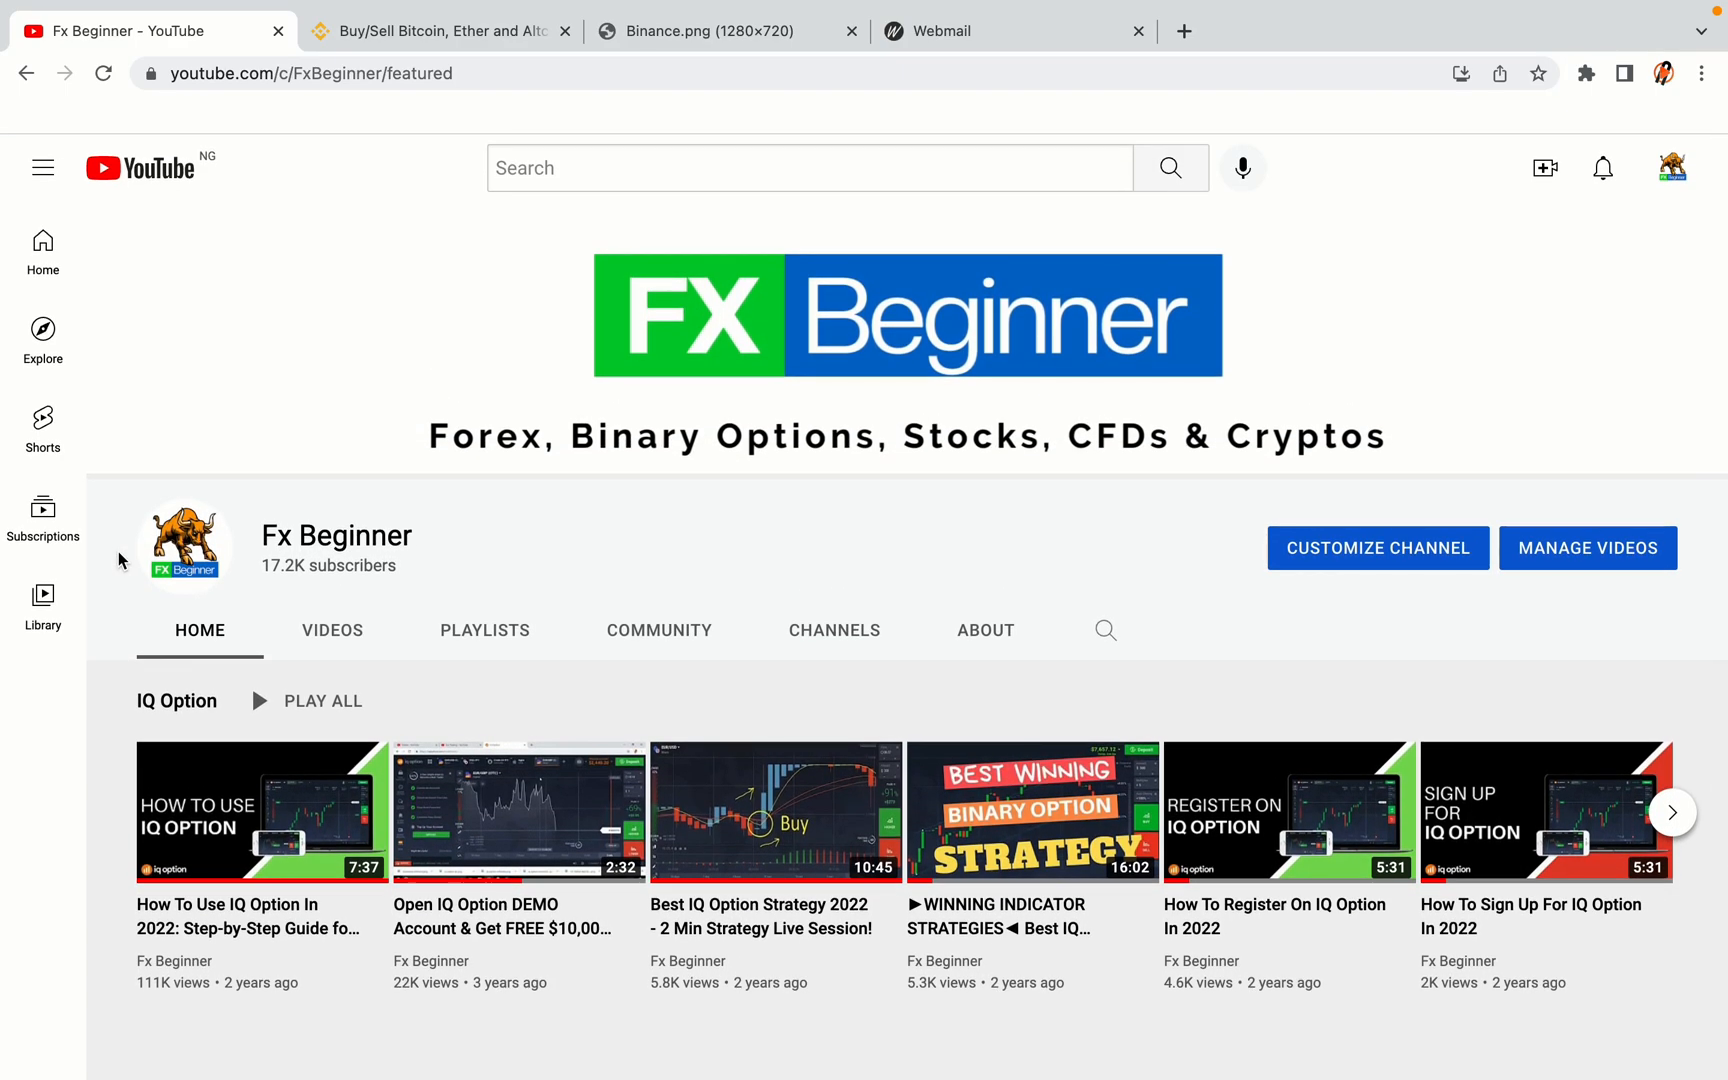
mouse_move(682, 554)
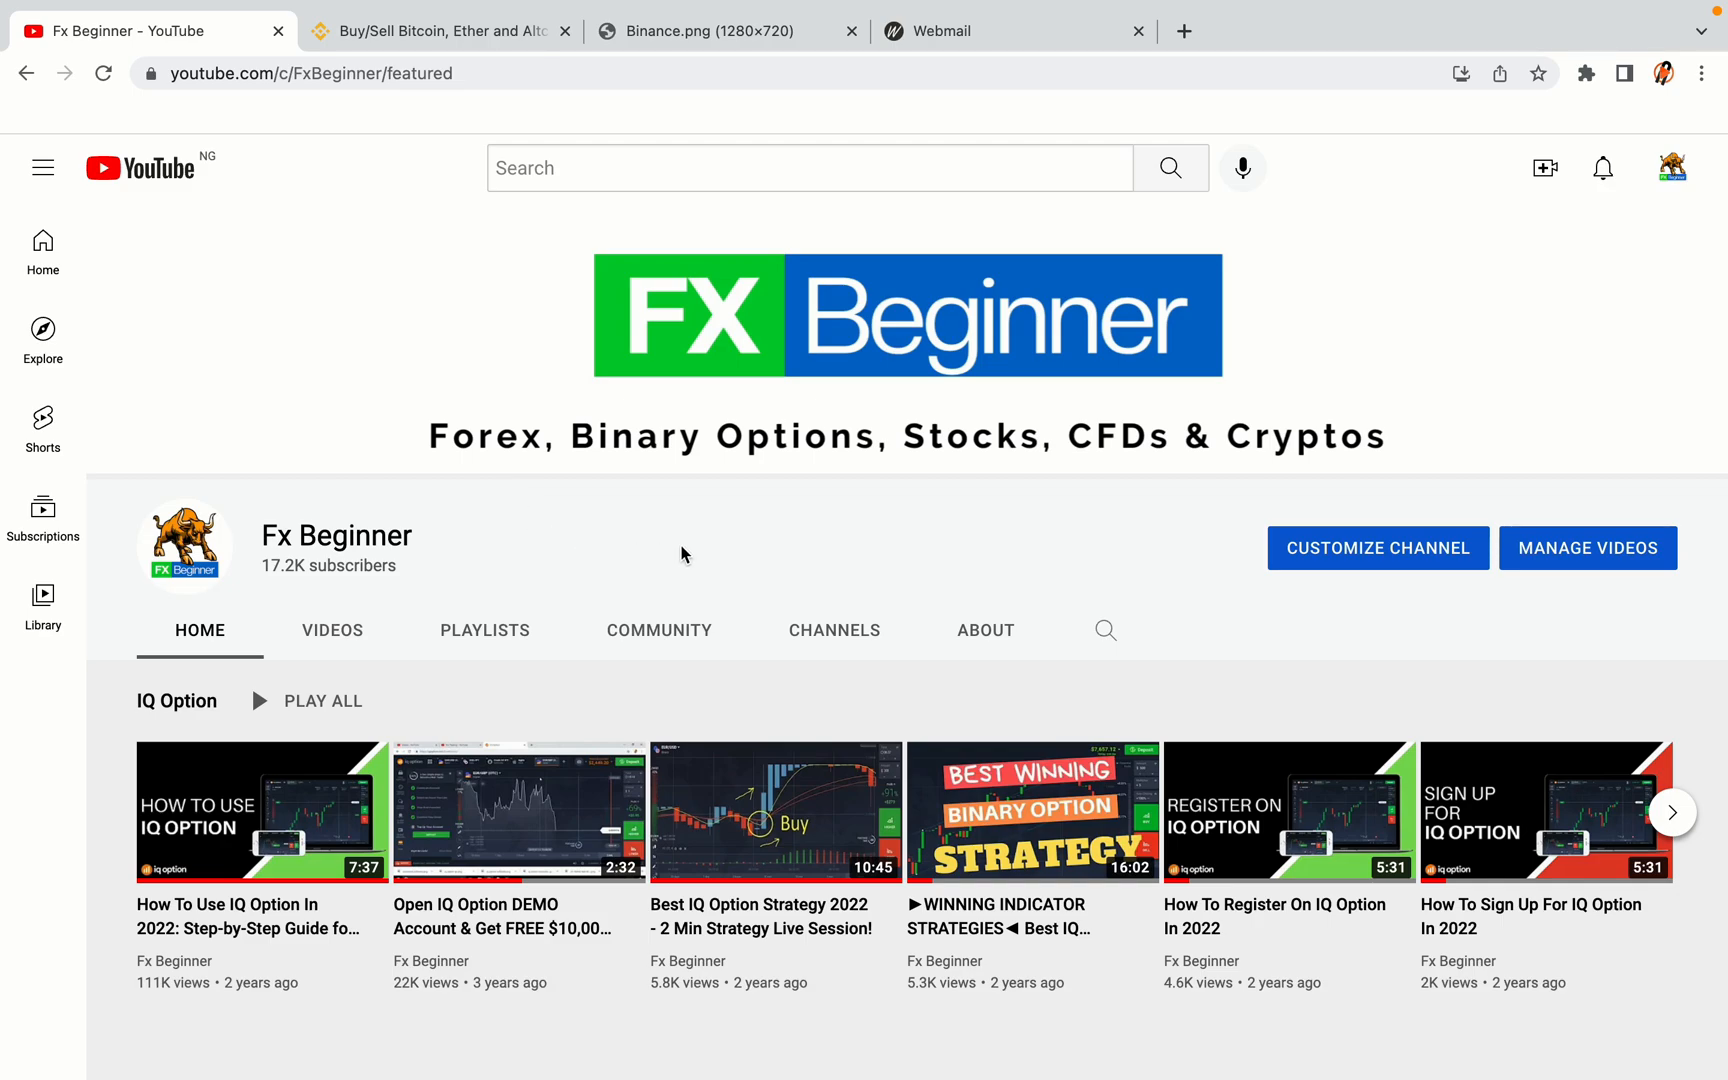
mouse_move(1106, 510)
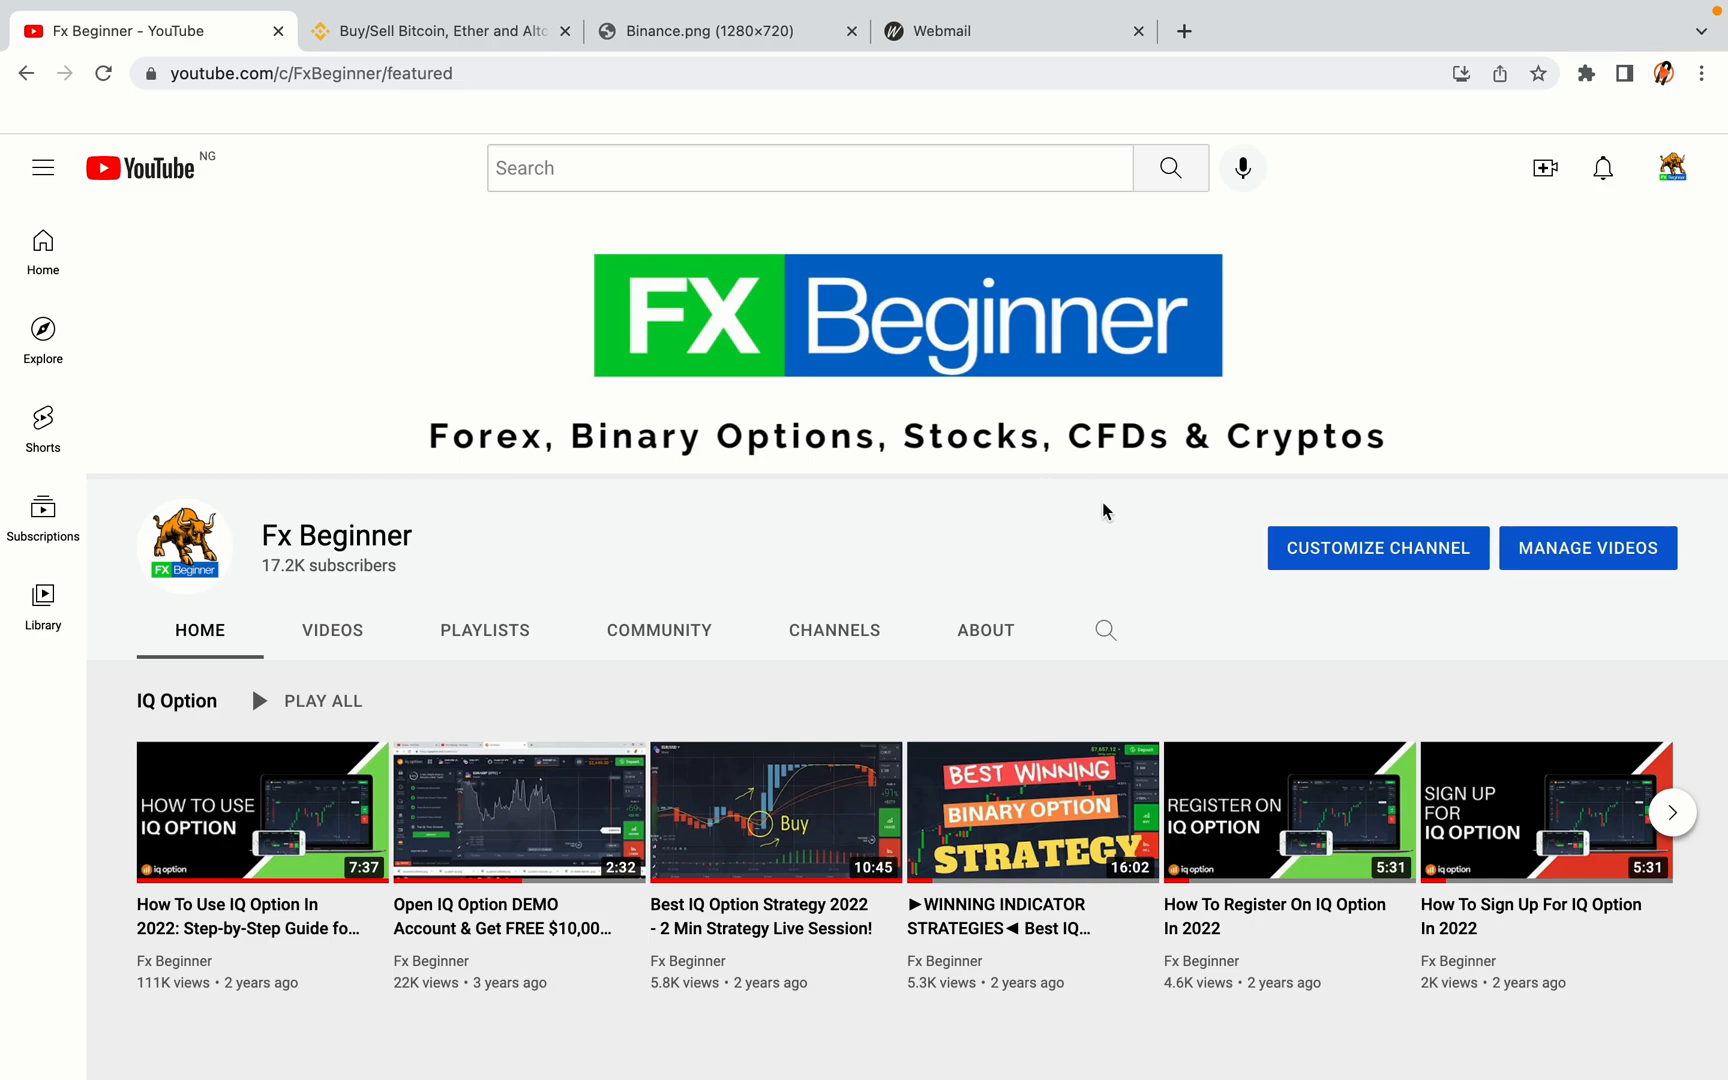
Scroll through the homepage's portfolio, app download and security sections, then back toward the top
left_click(436, 30)
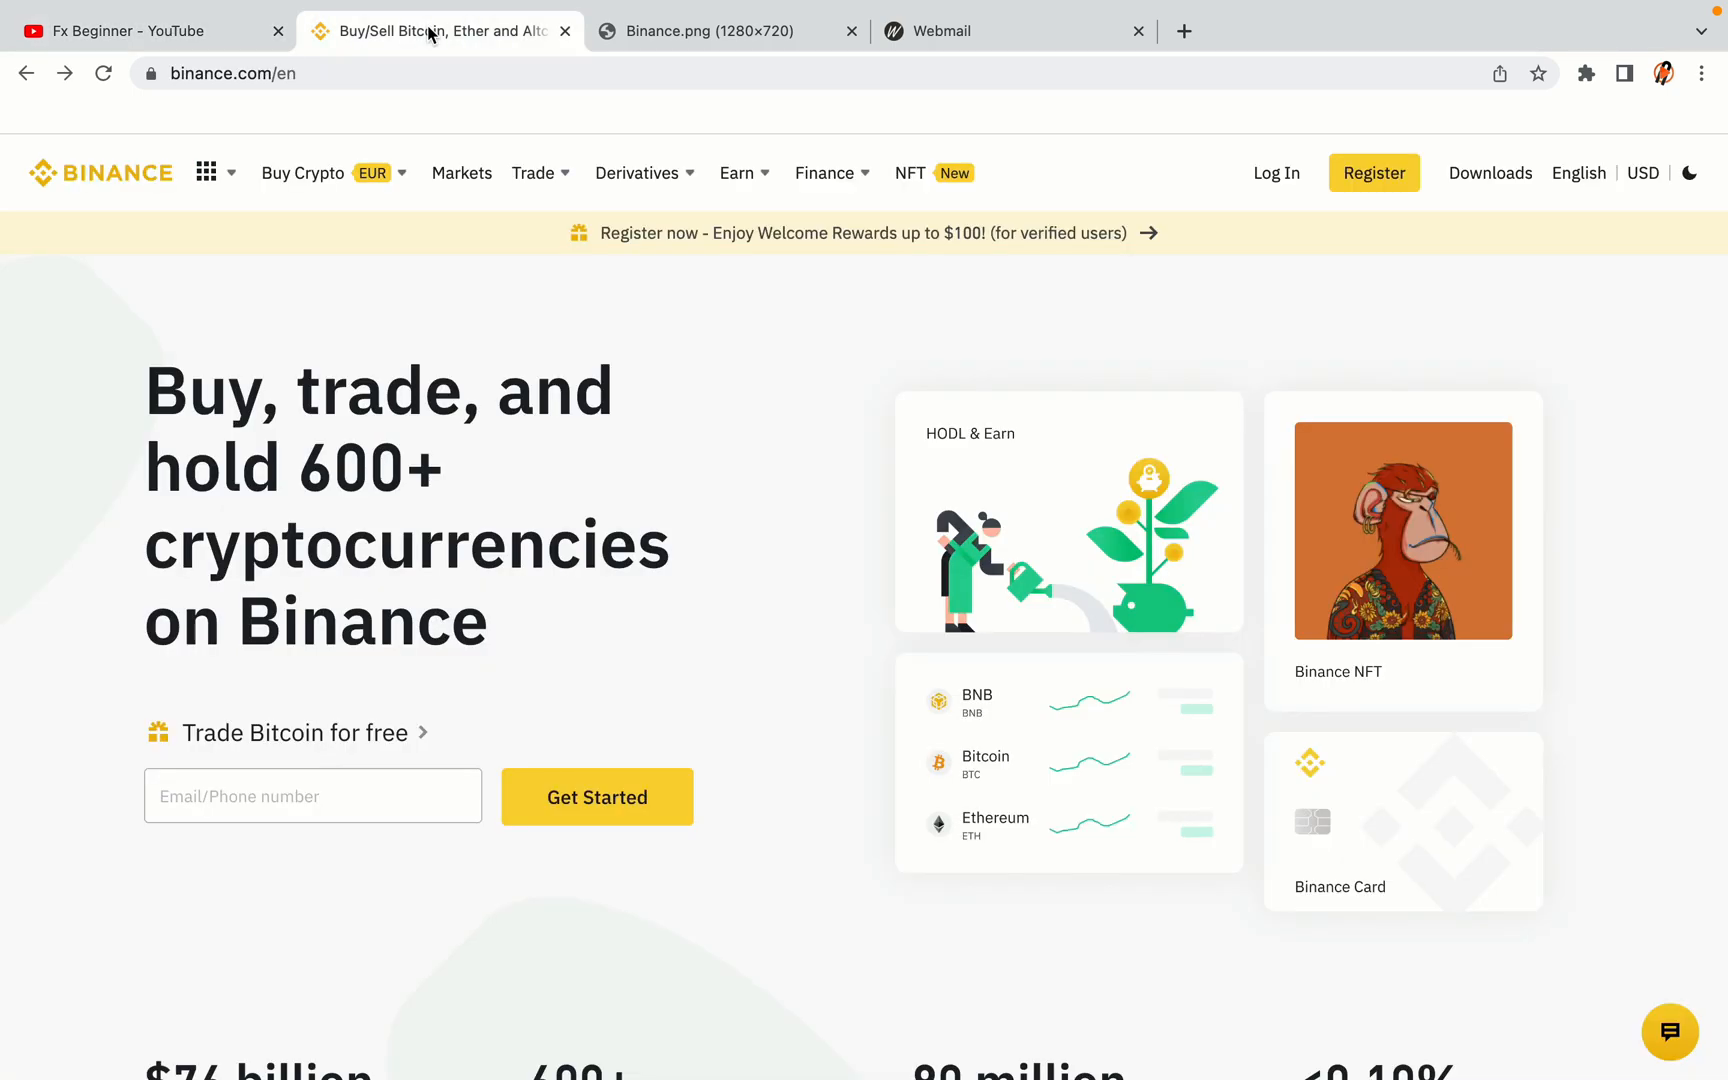
mouse_move(114, 418)
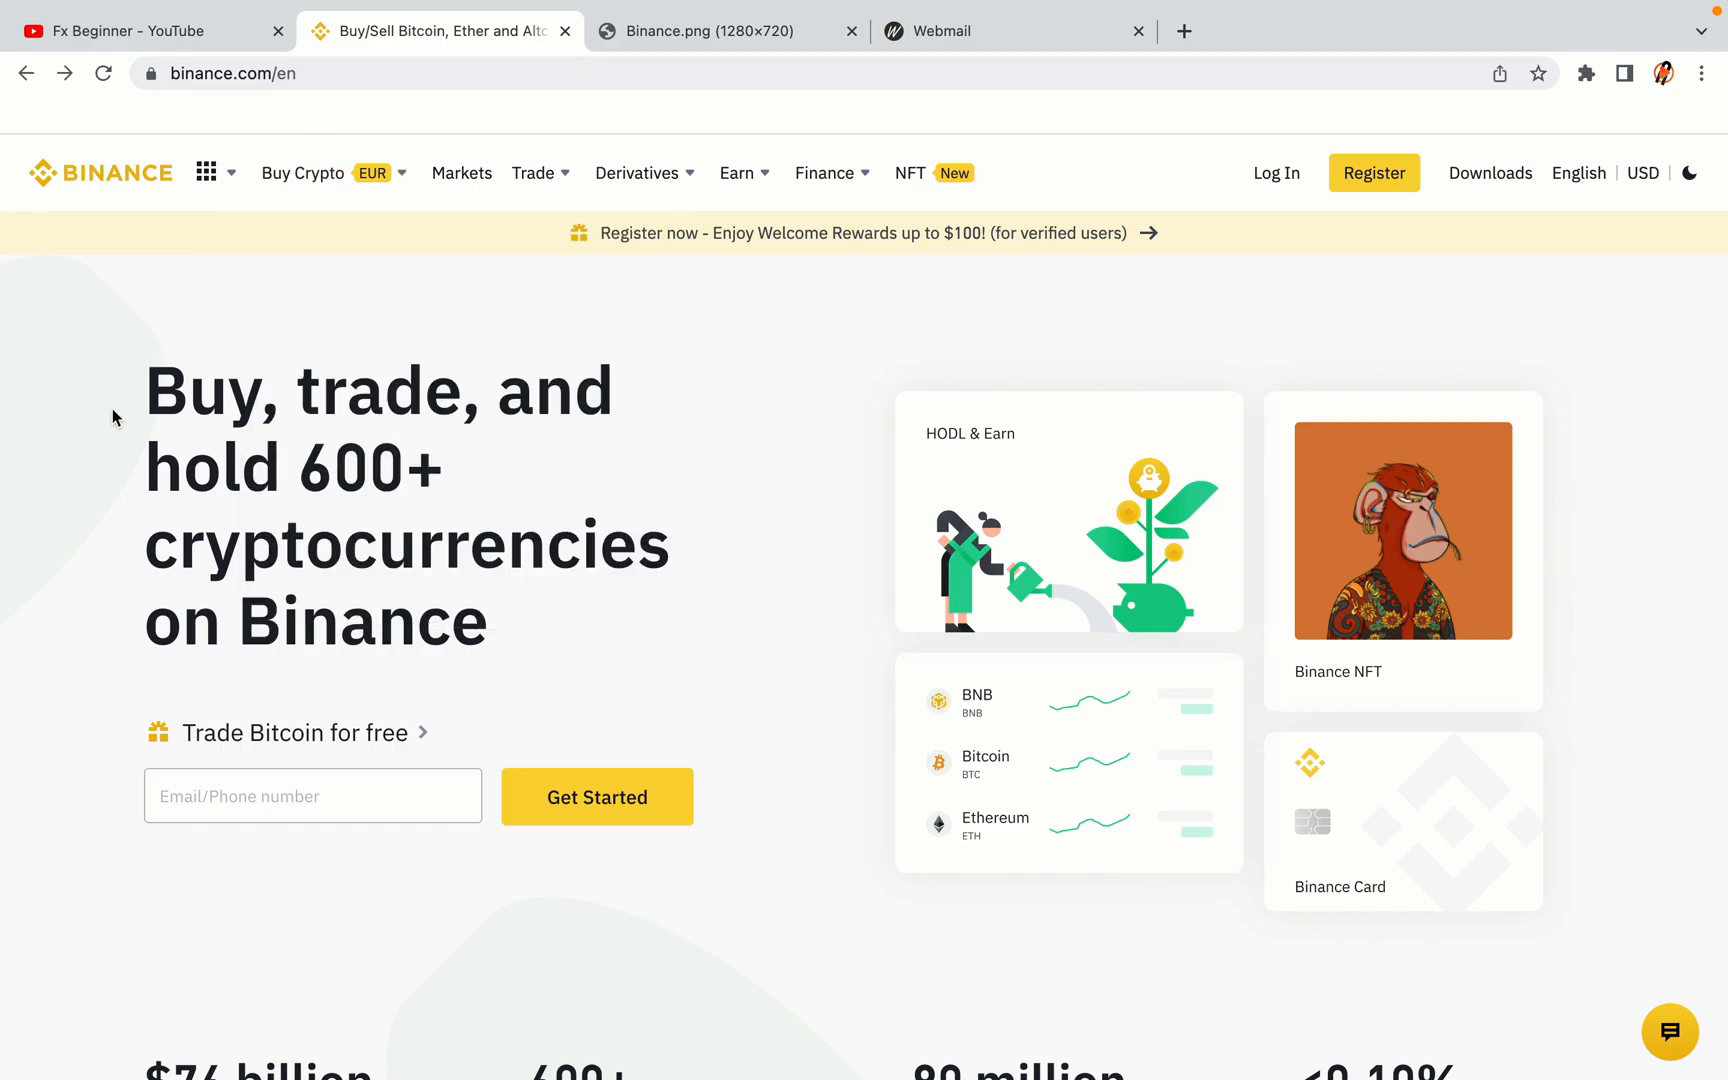
mouse_move(828, 528)
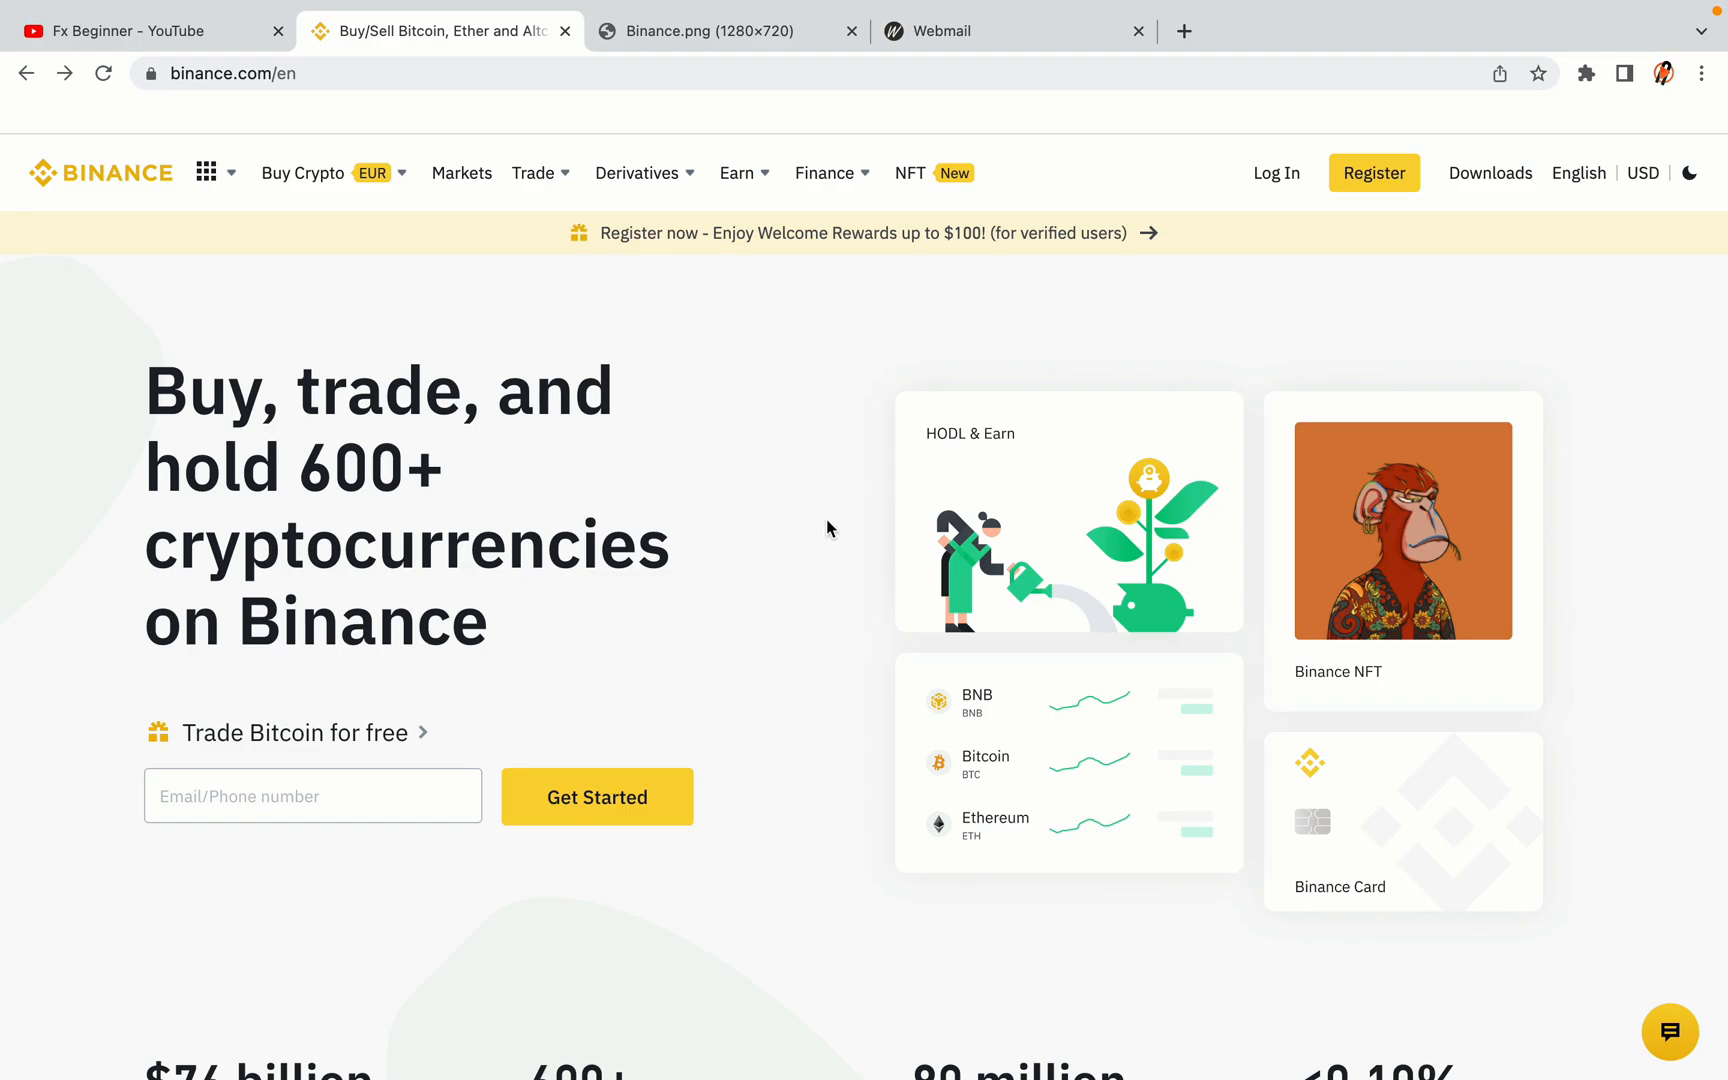
scroll("down", 3)
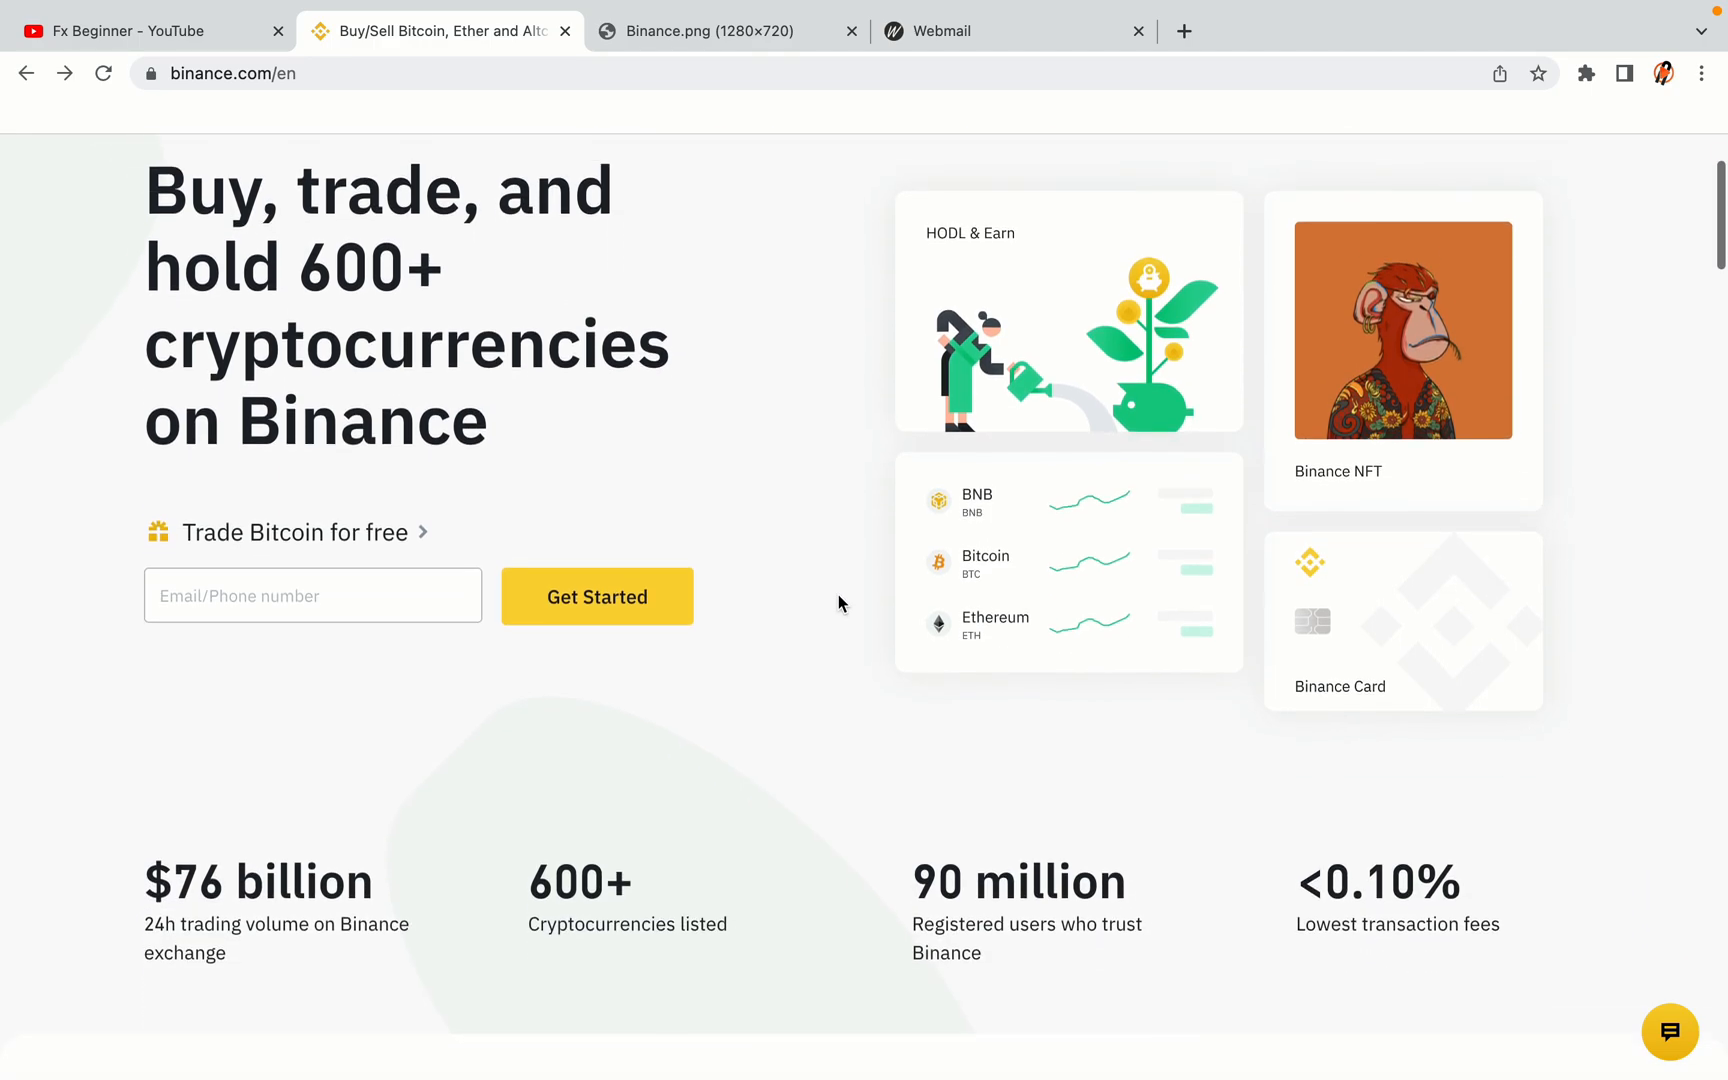
scroll("down", 3)
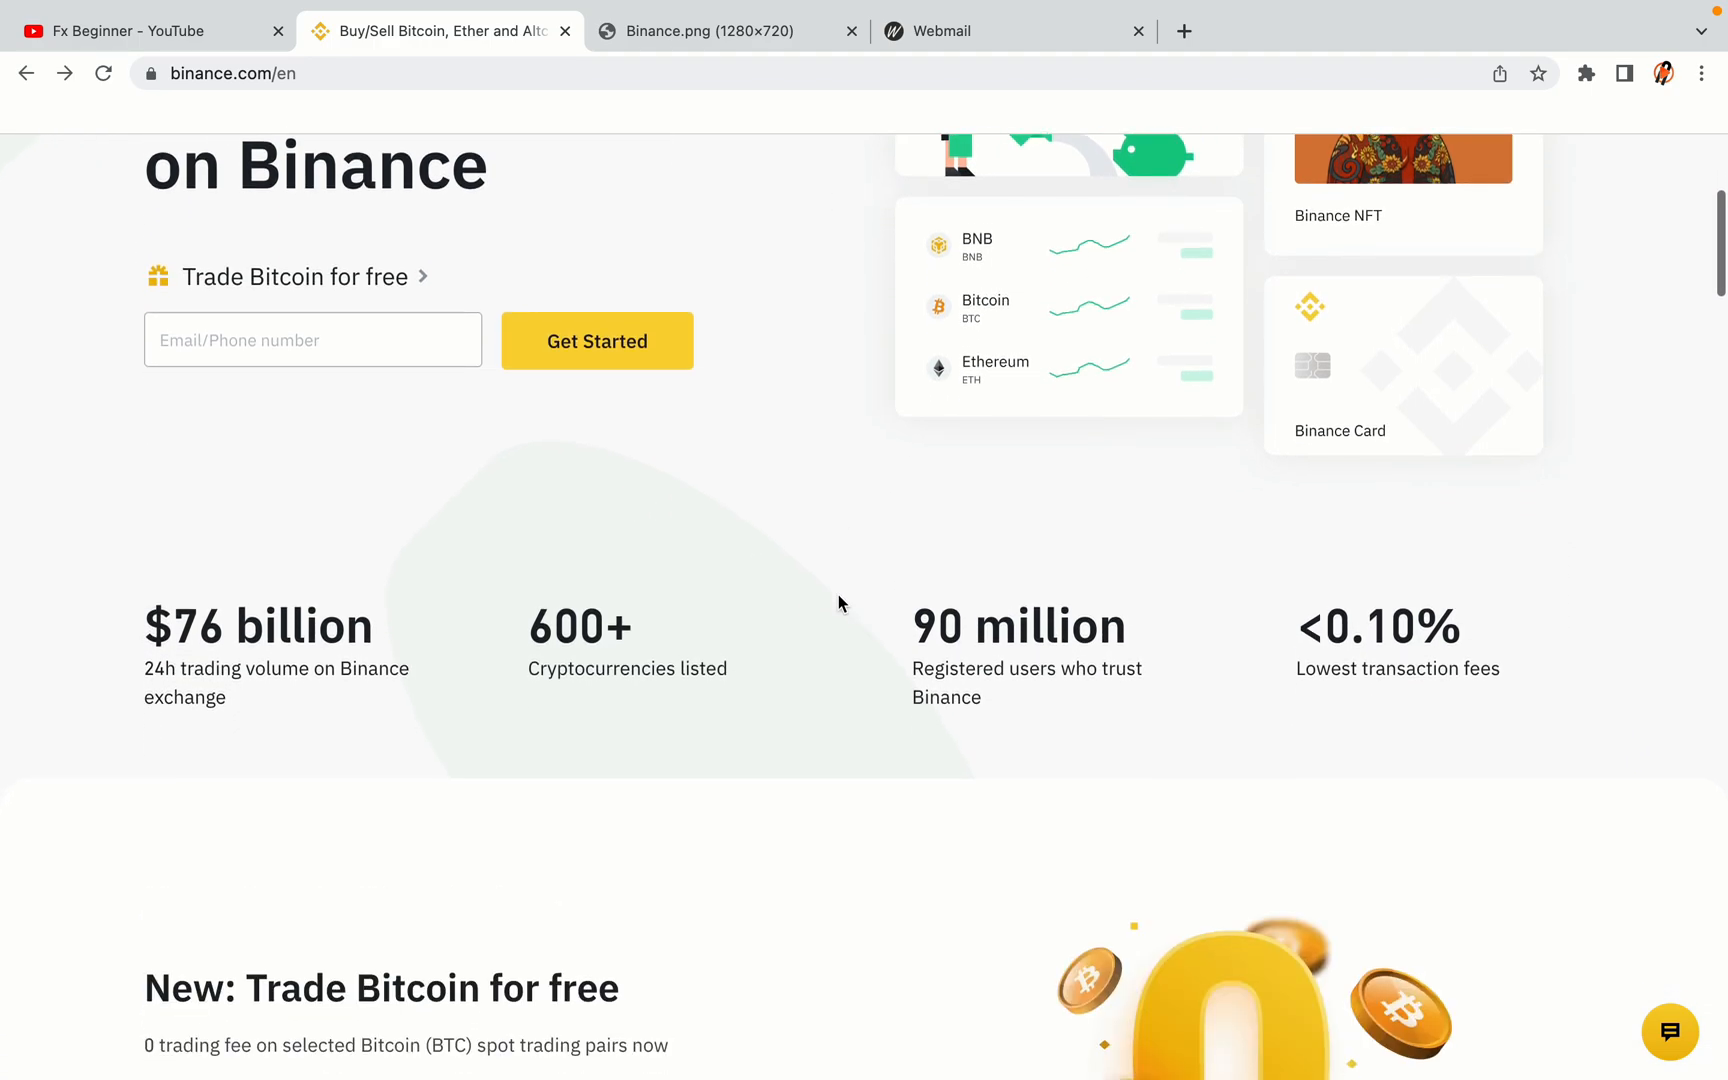
scroll("down", 3)
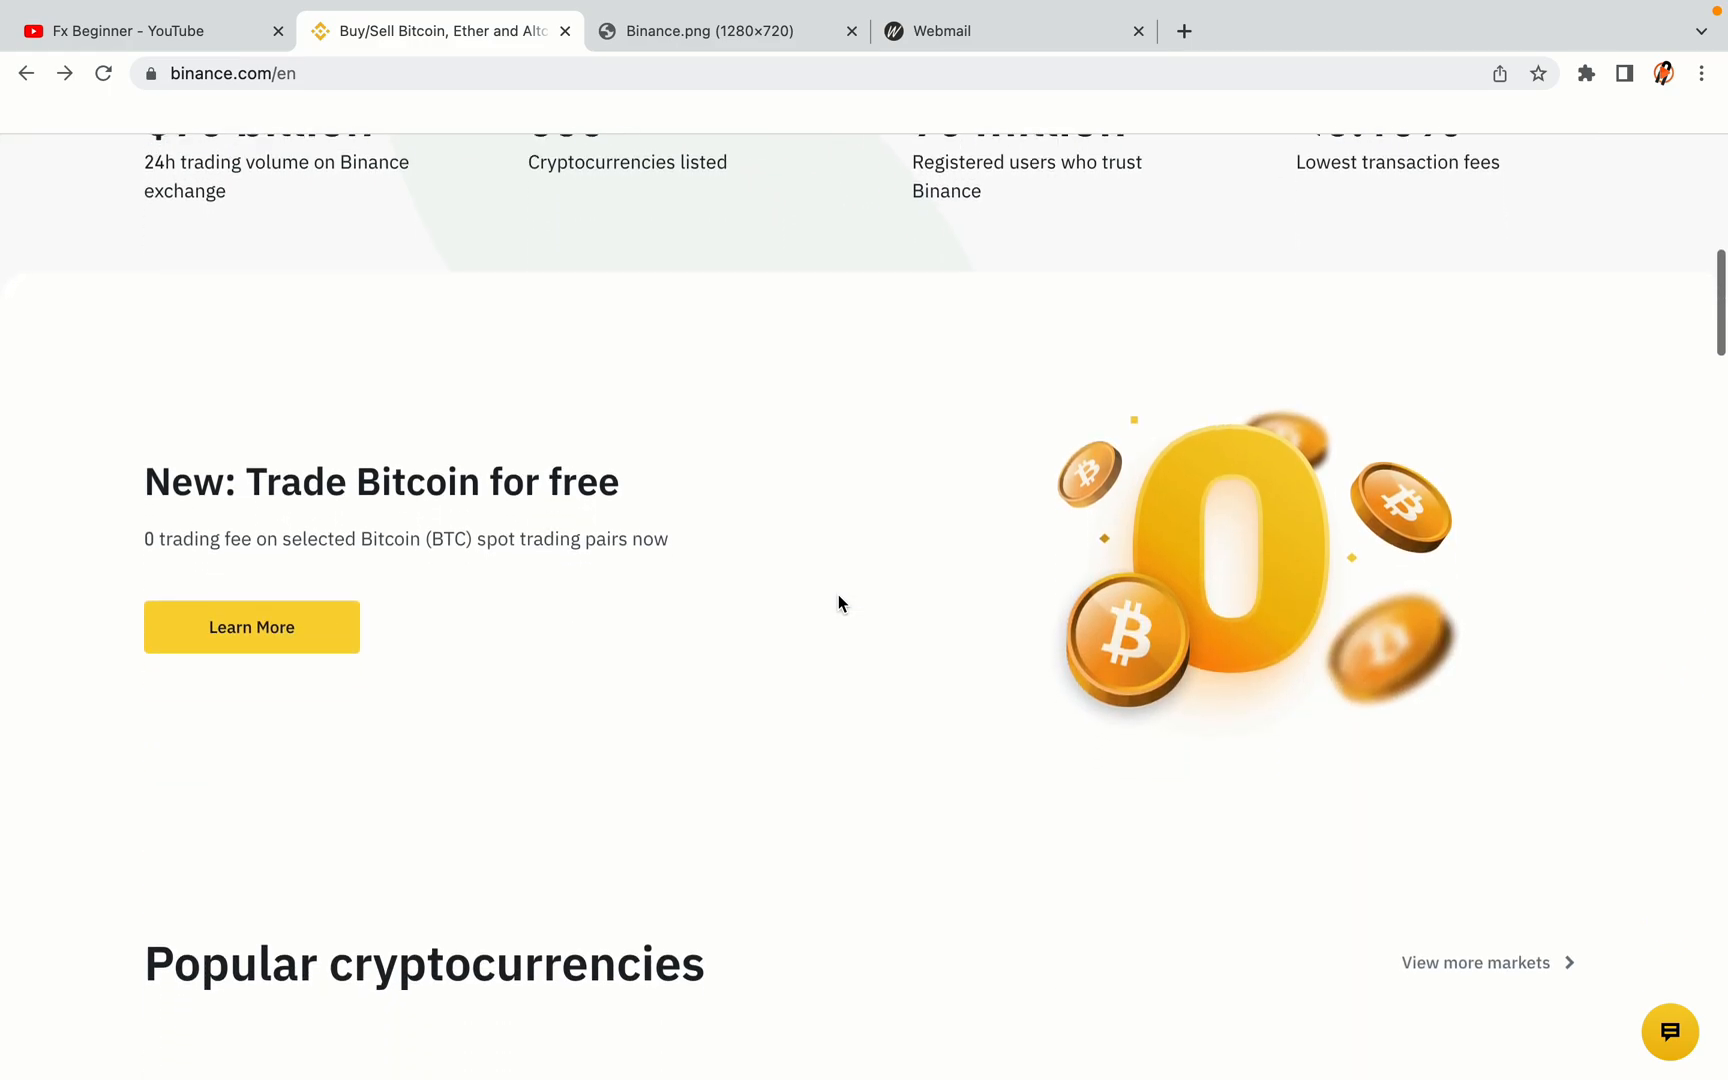
scroll("up", 3)
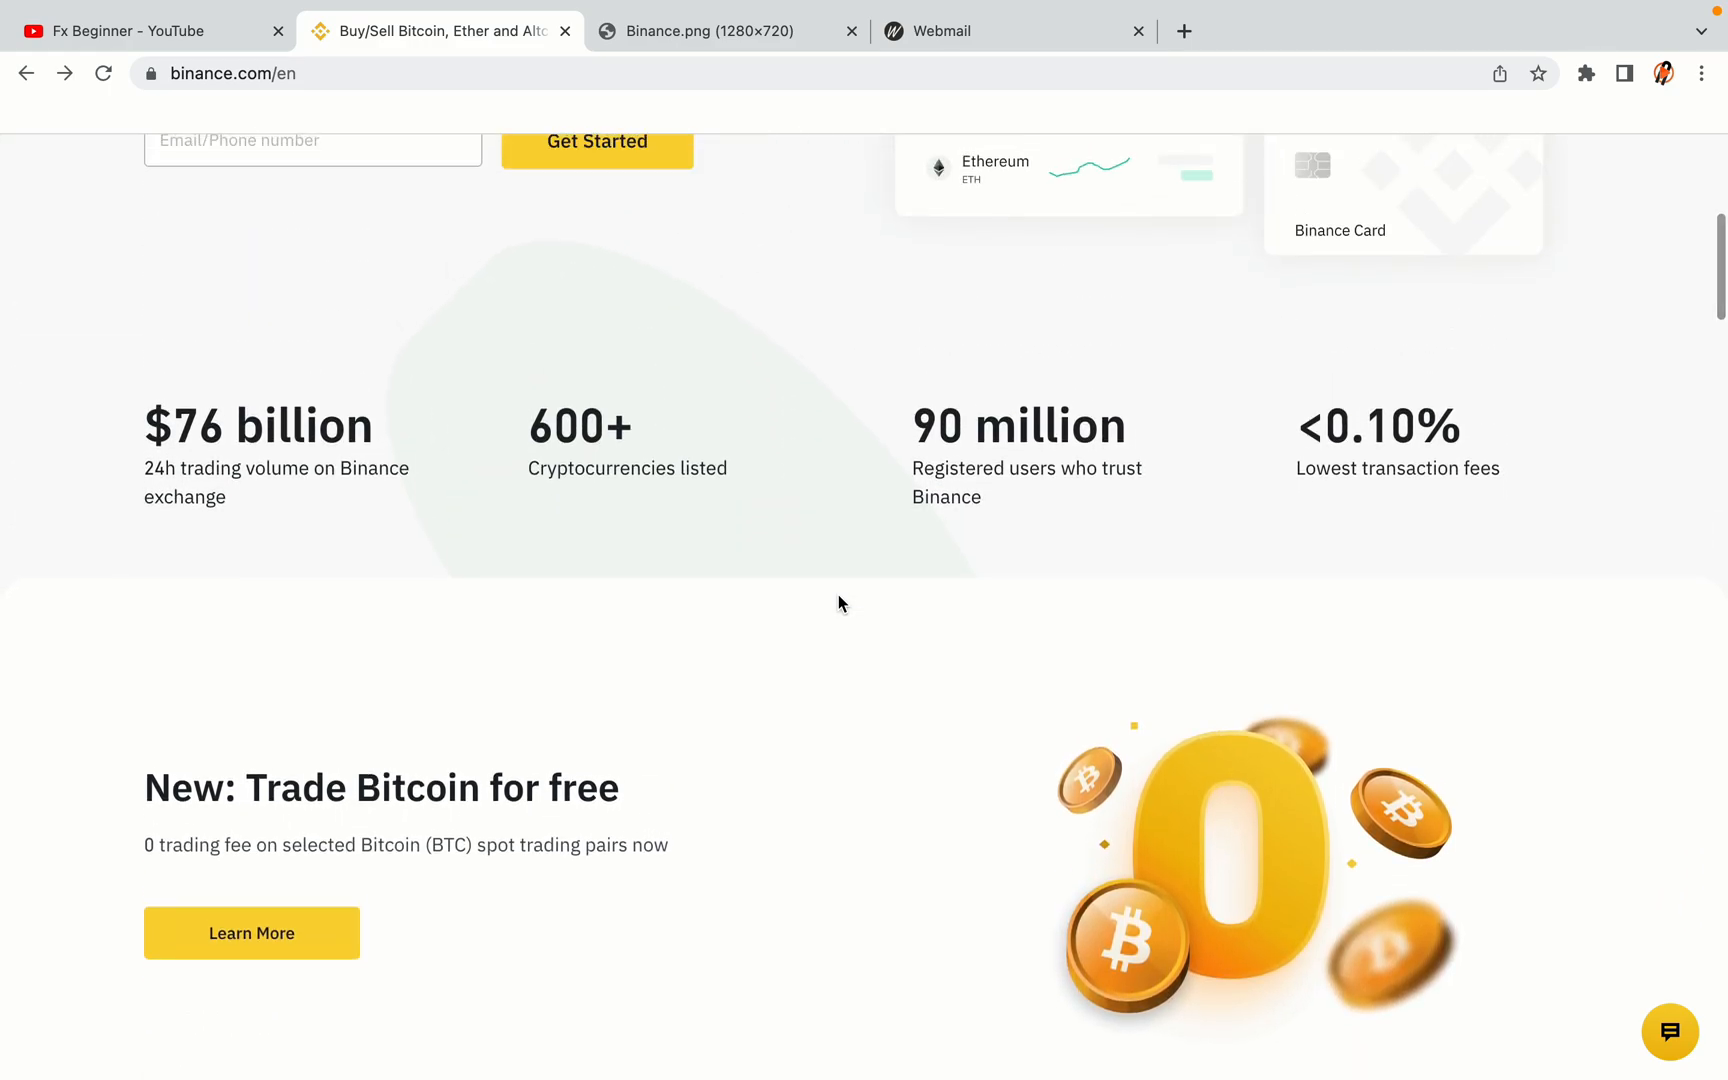
scroll("down", 3)
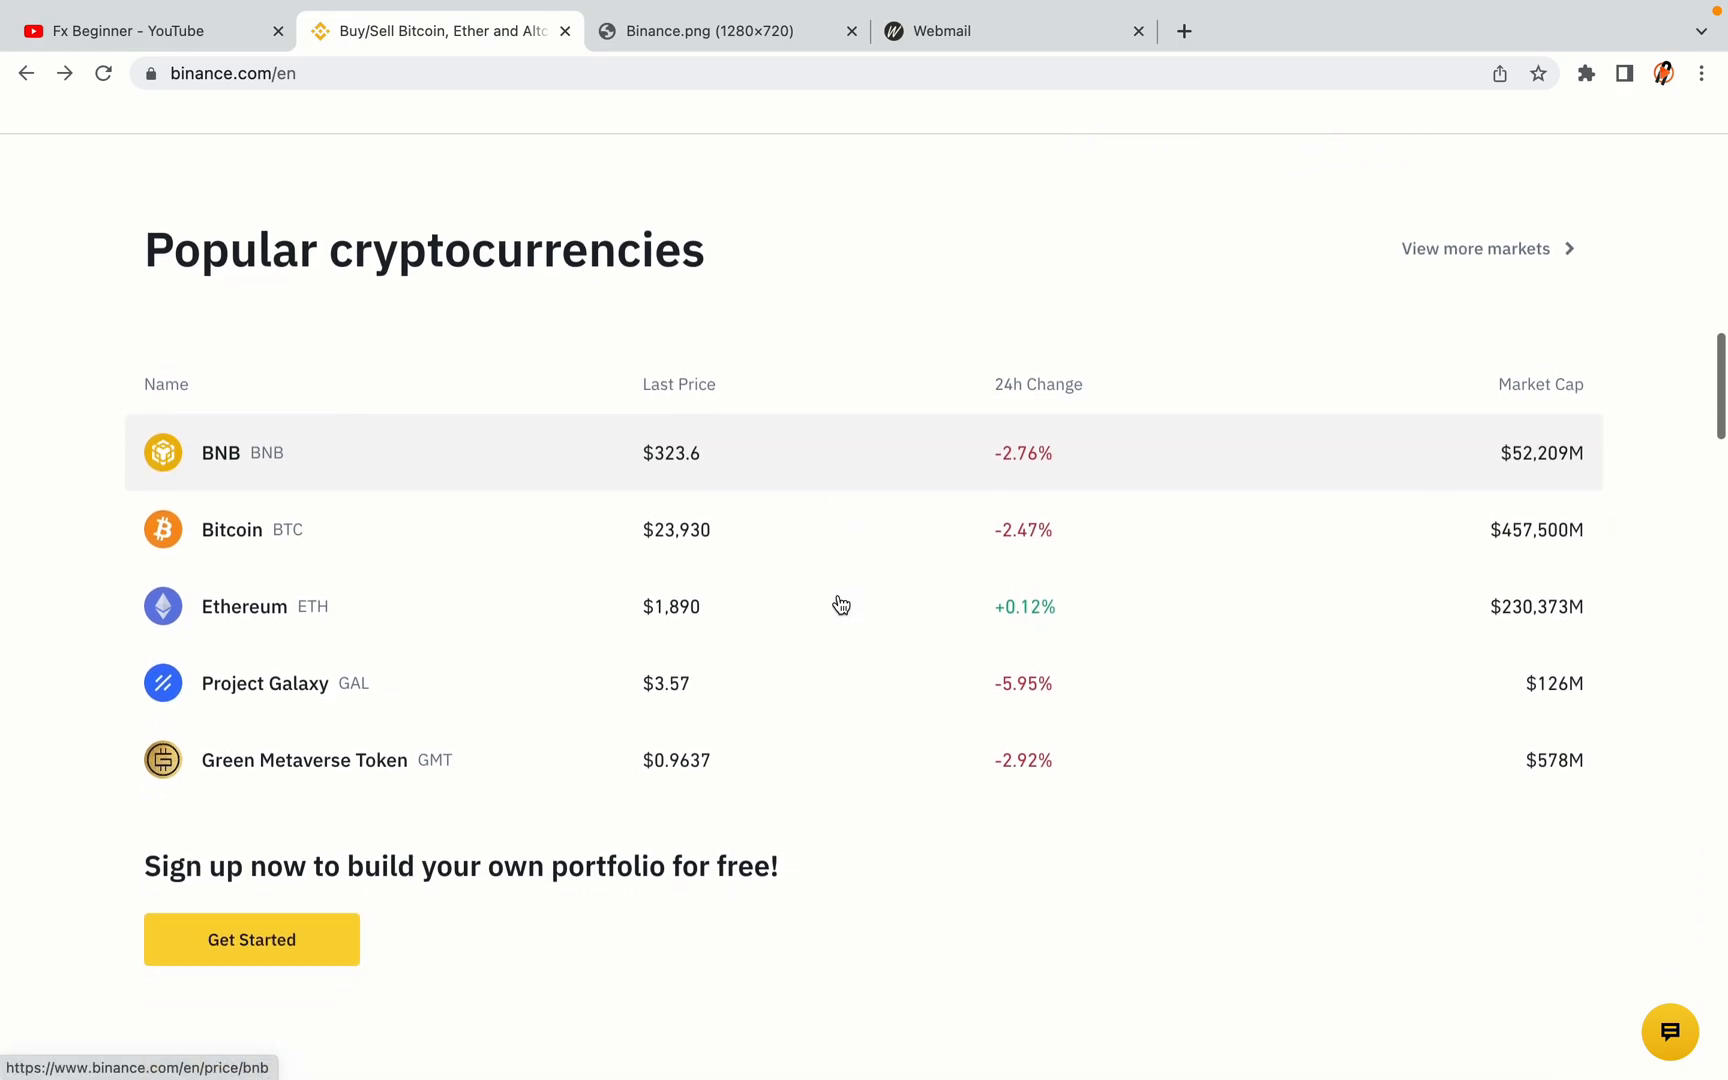
scroll("down", 3)
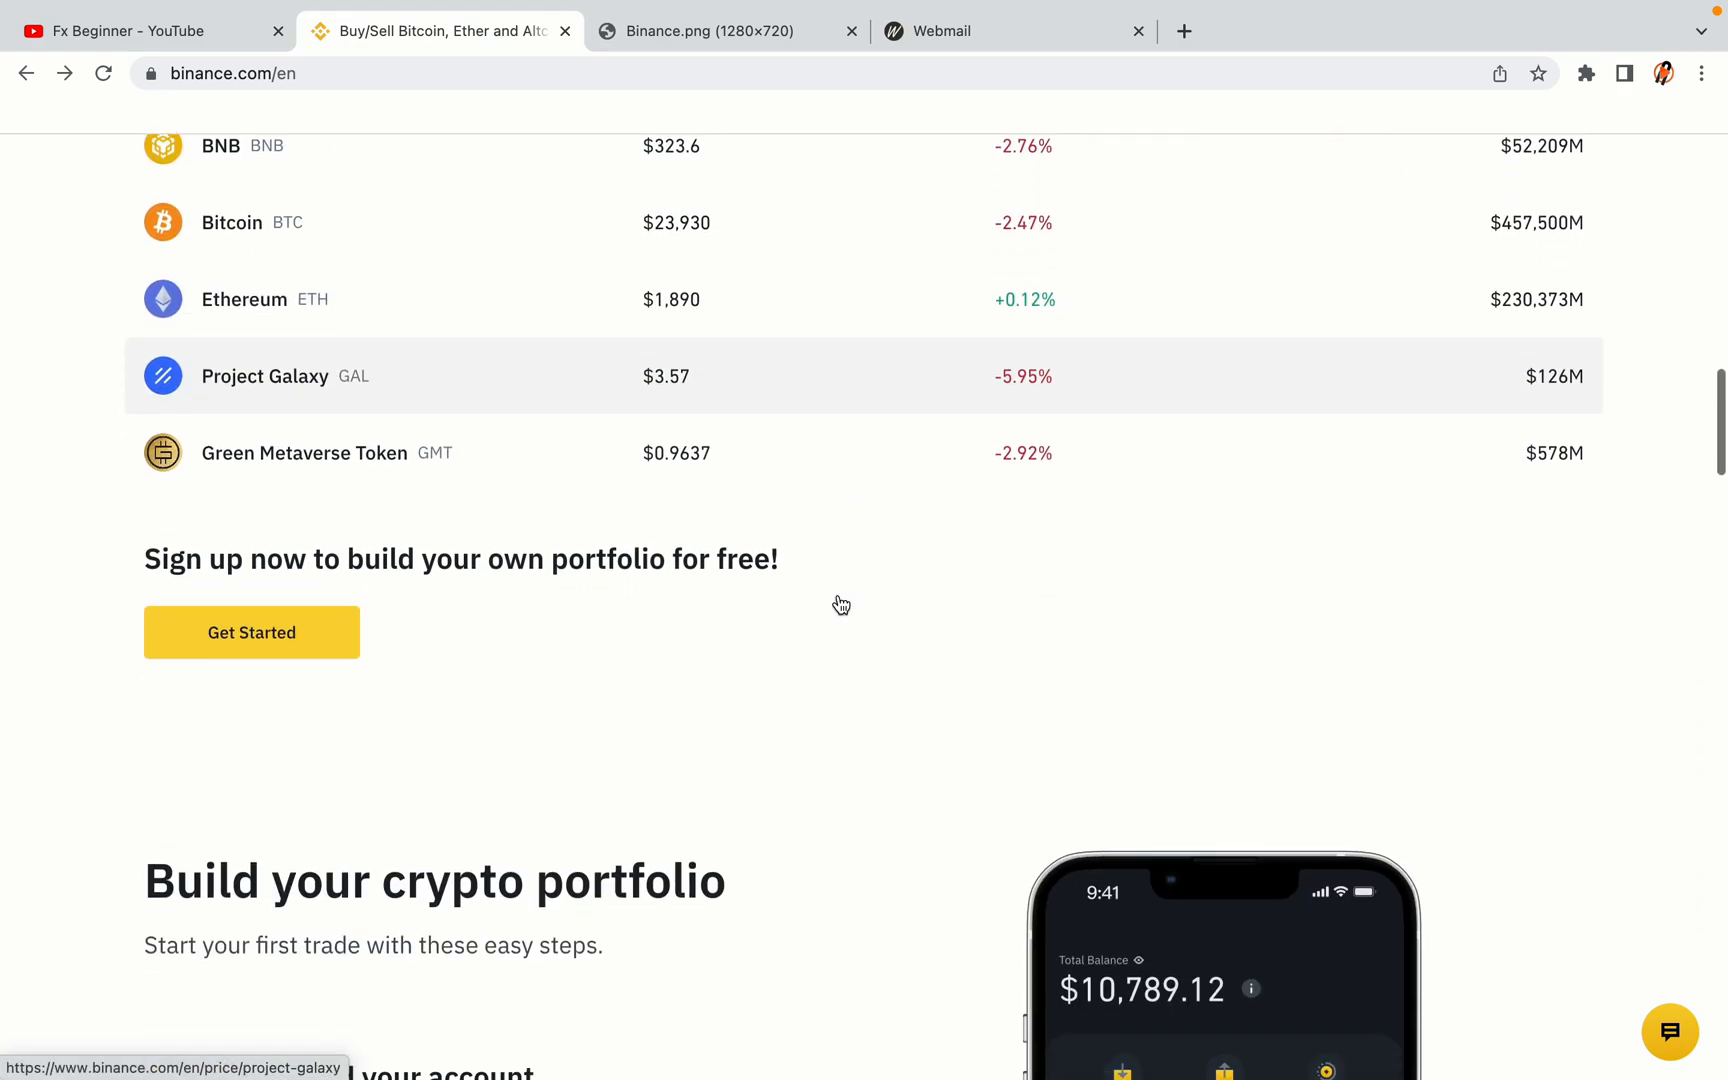
scroll("down", 3)
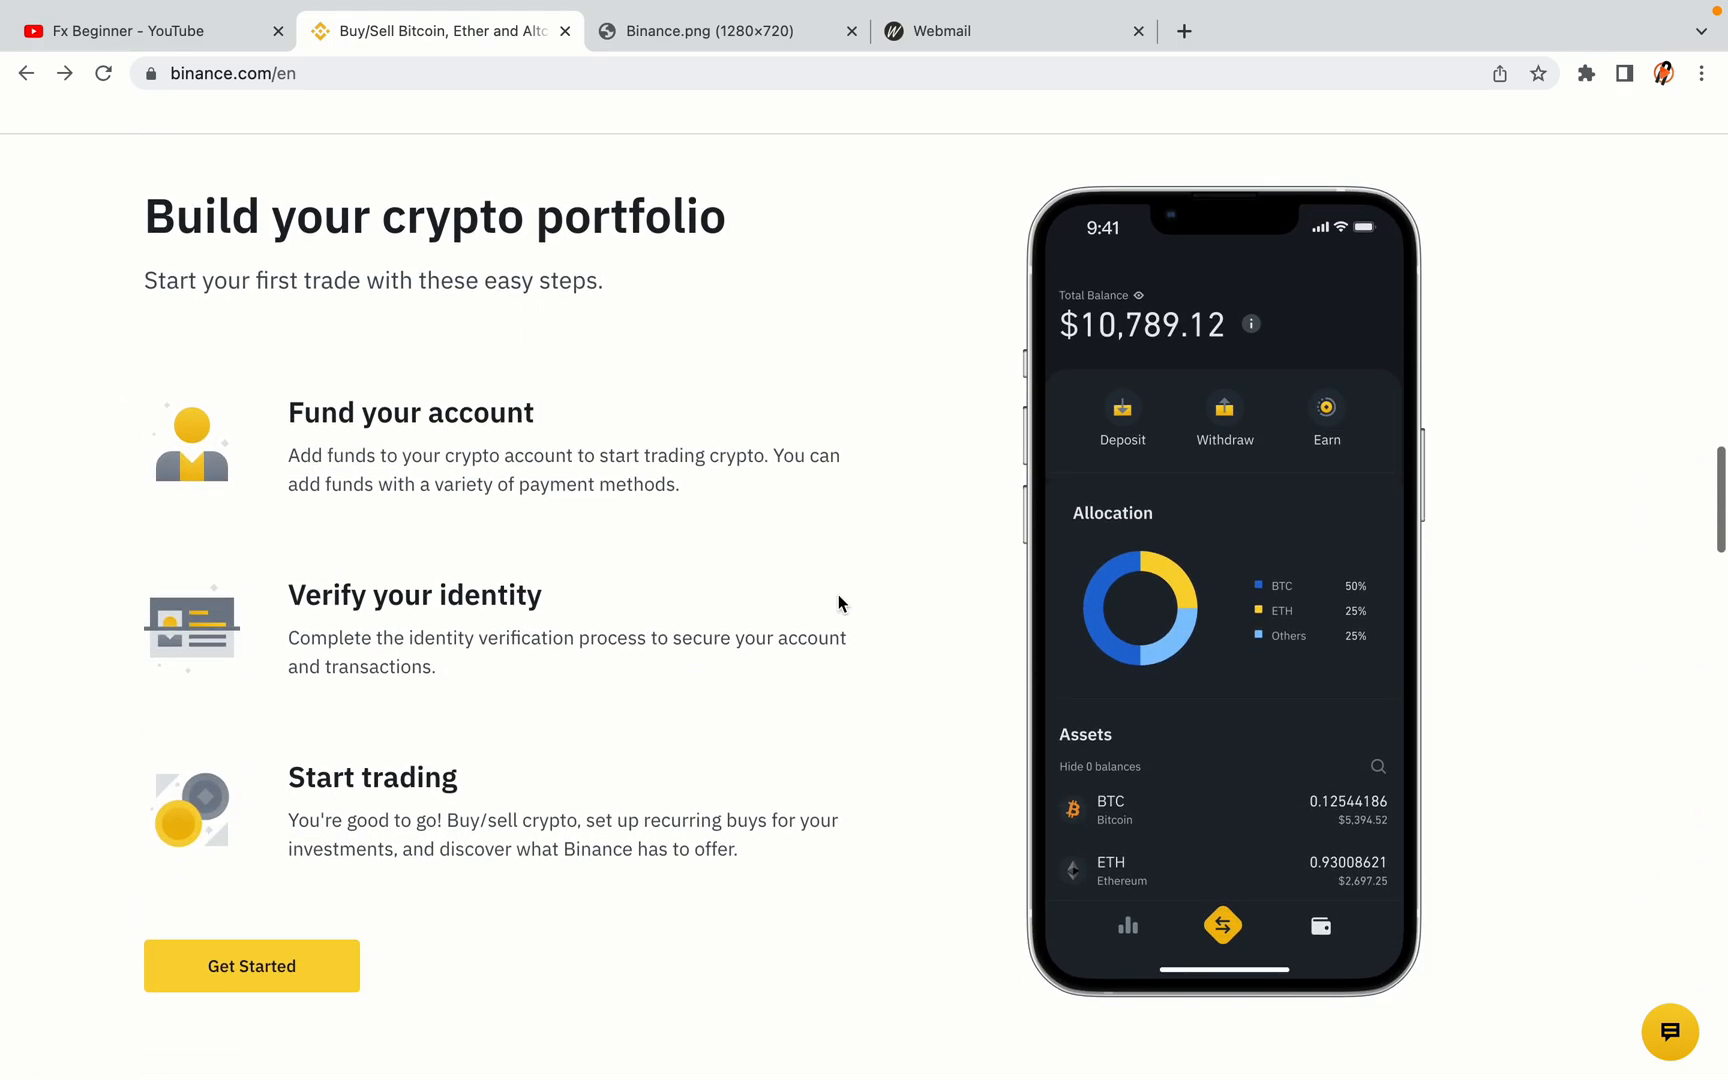
scroll("down", 3)
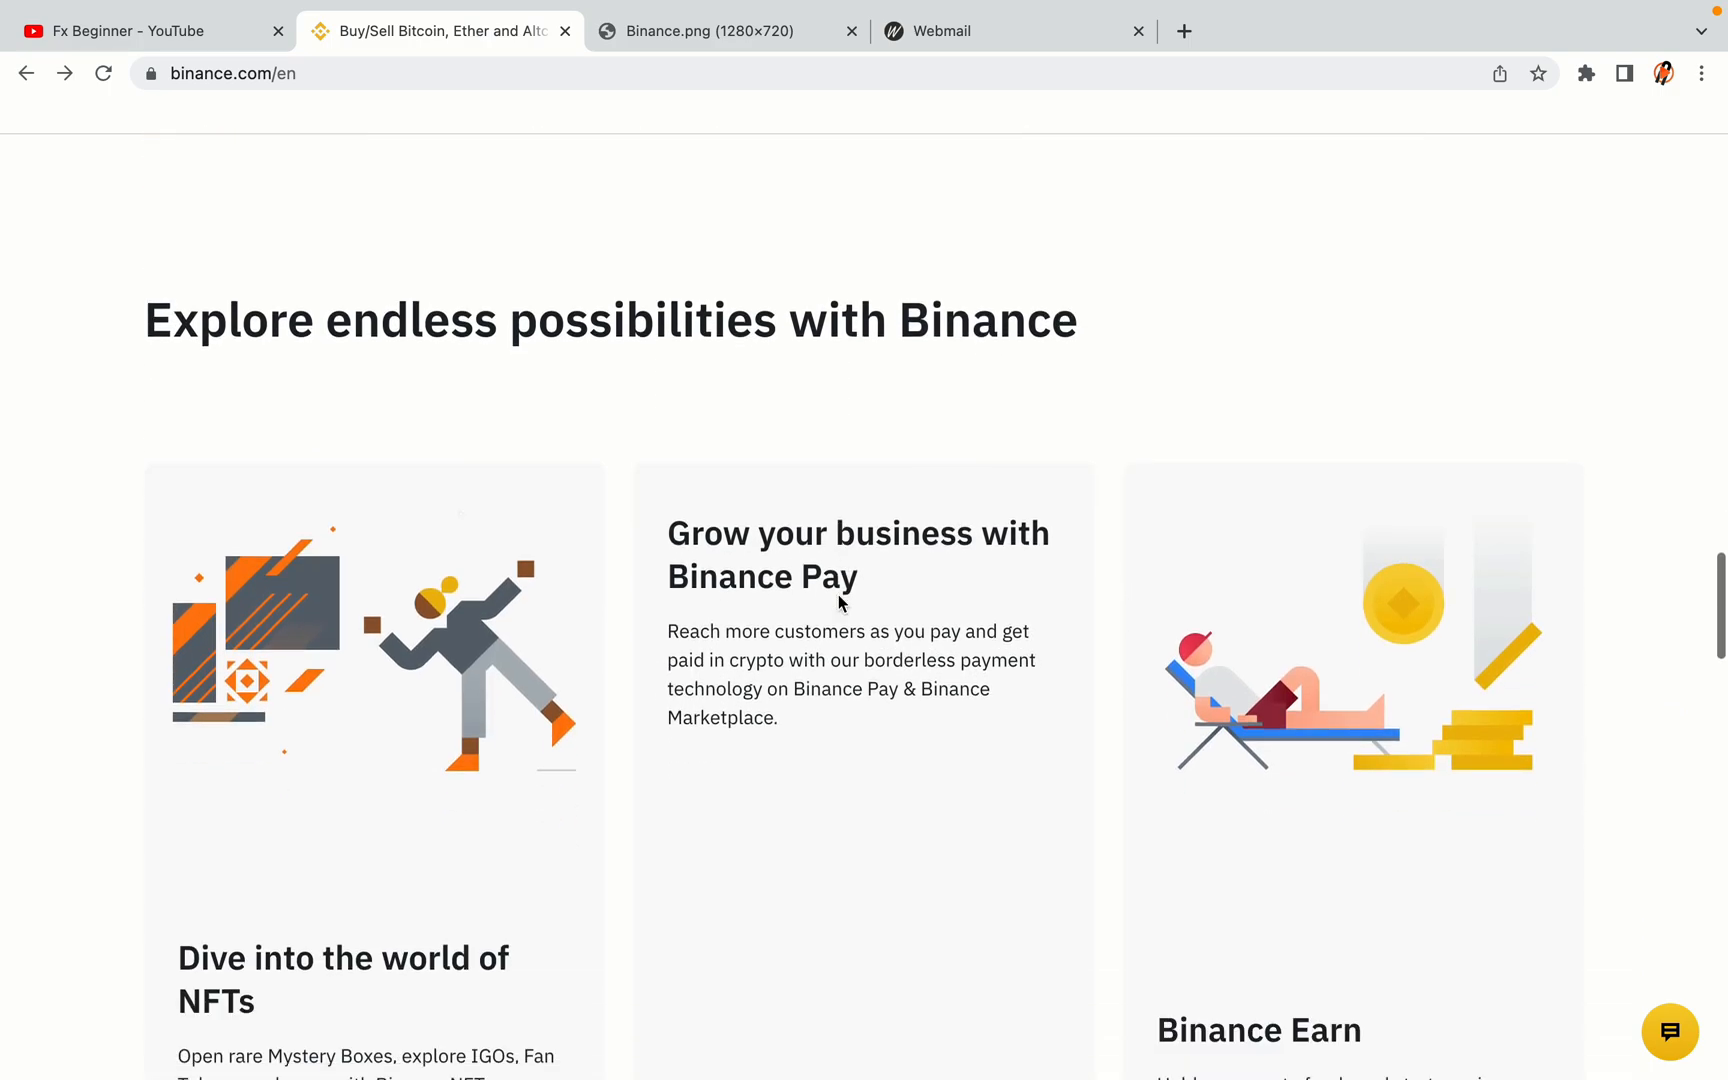
scroll("down", 3)
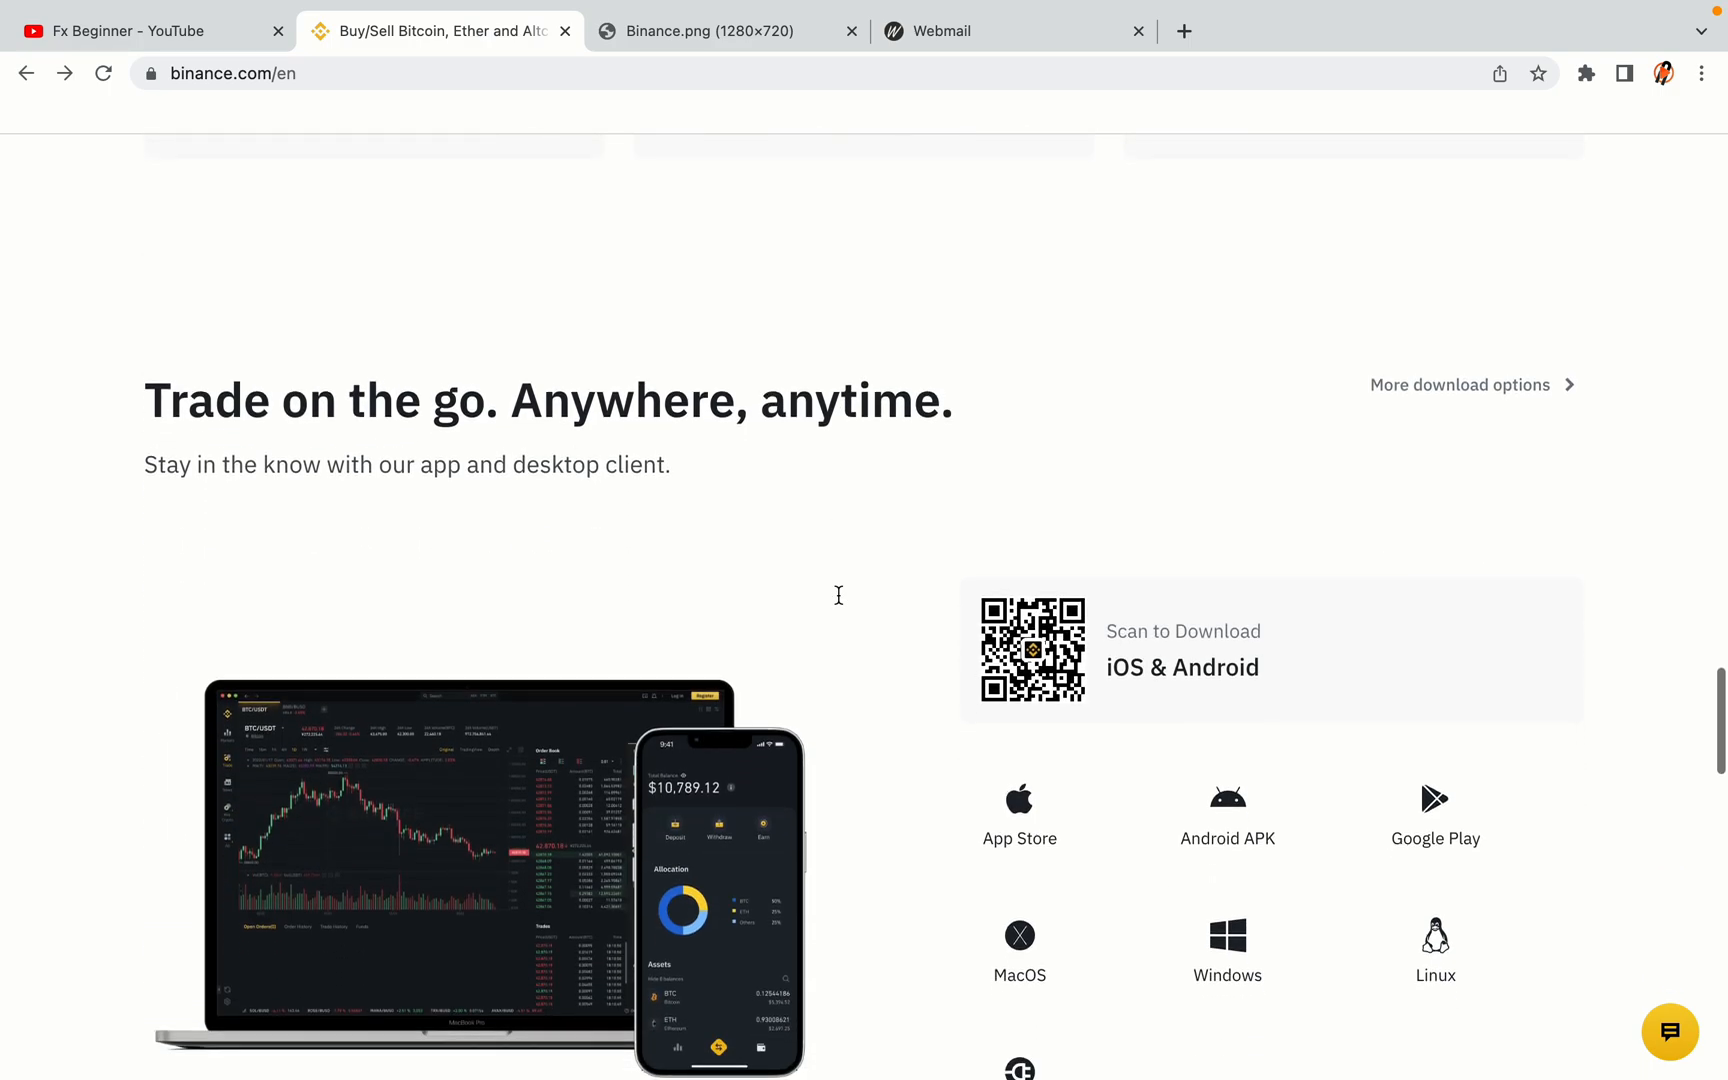
scroll("down", 3)
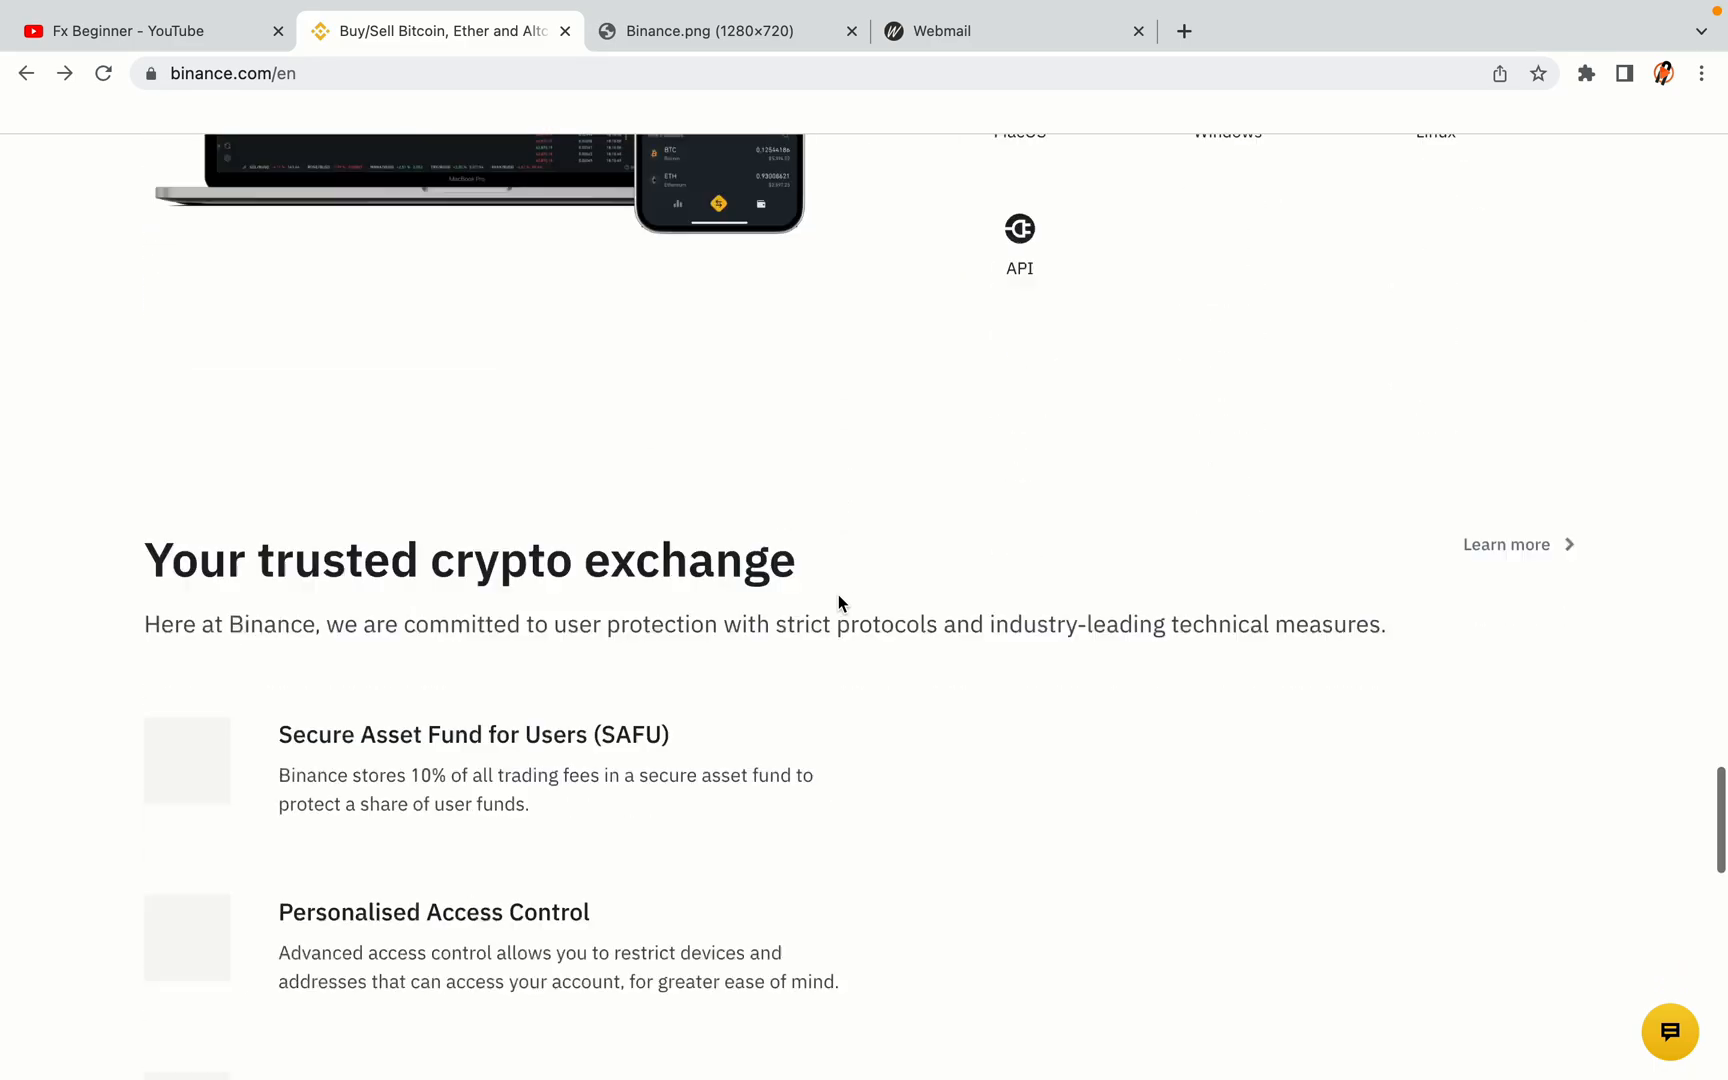
scroll("down", 3)
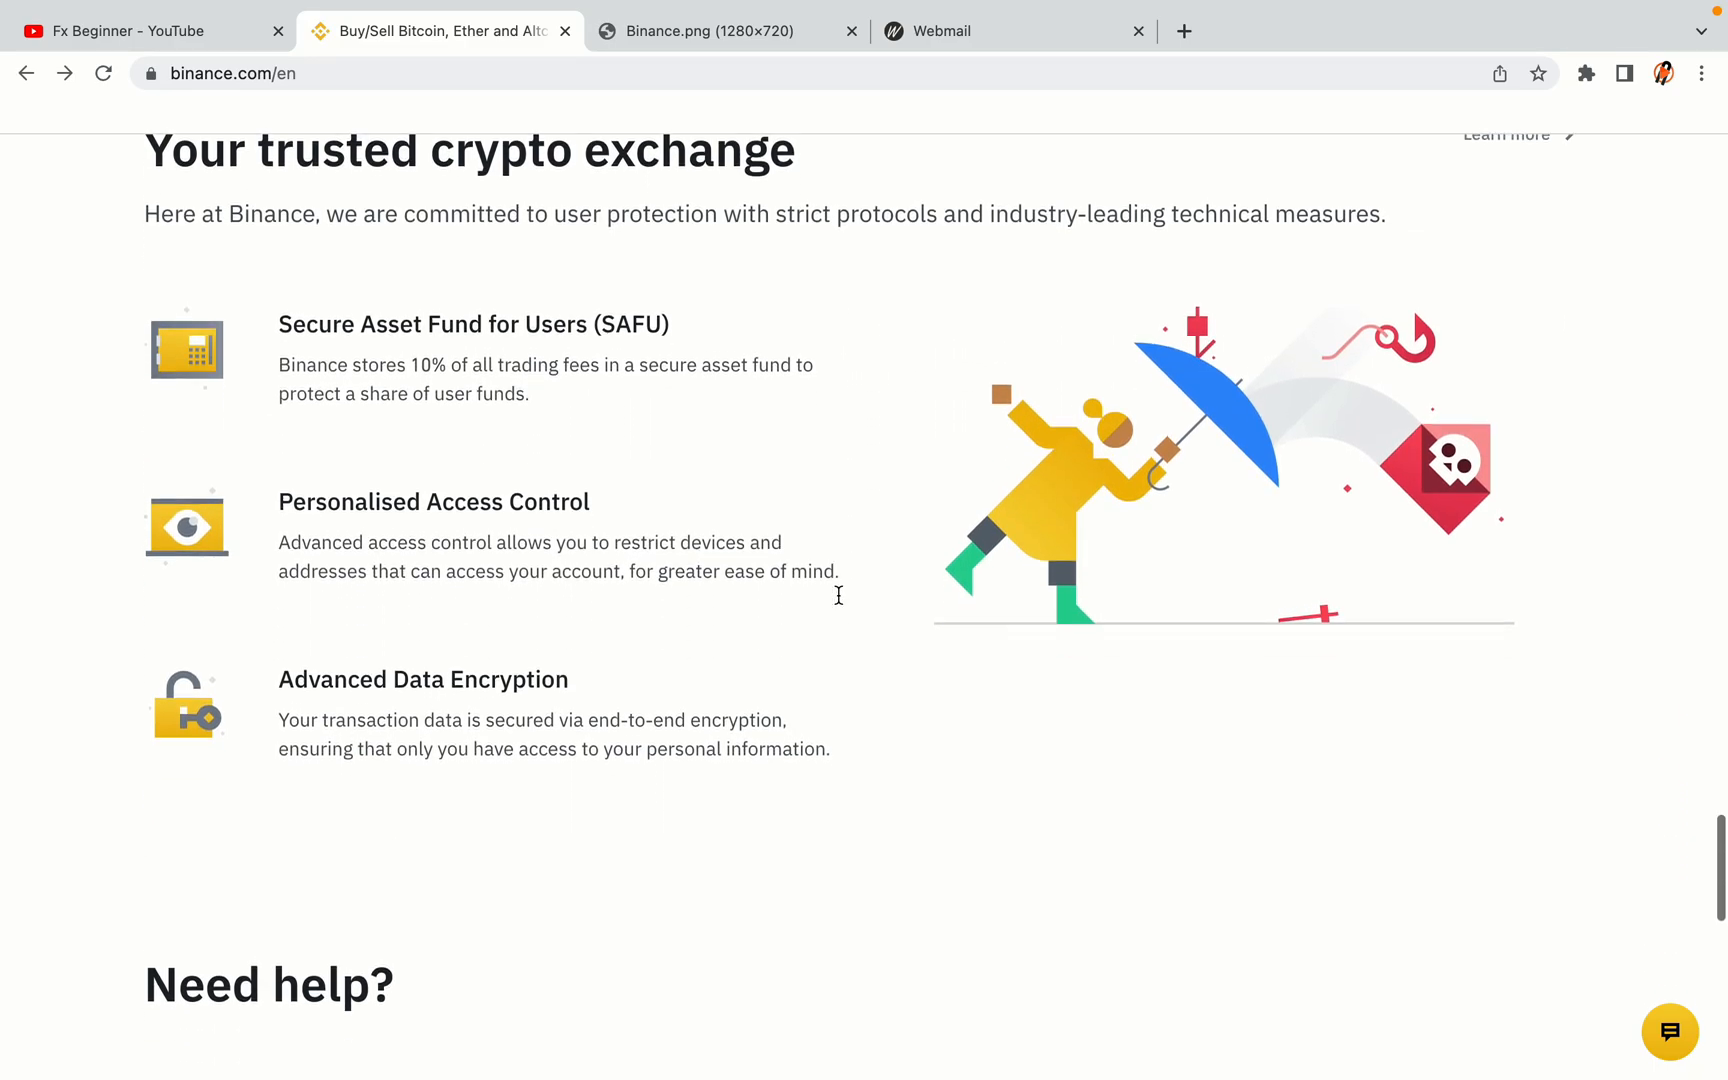
scroll("down", 3)
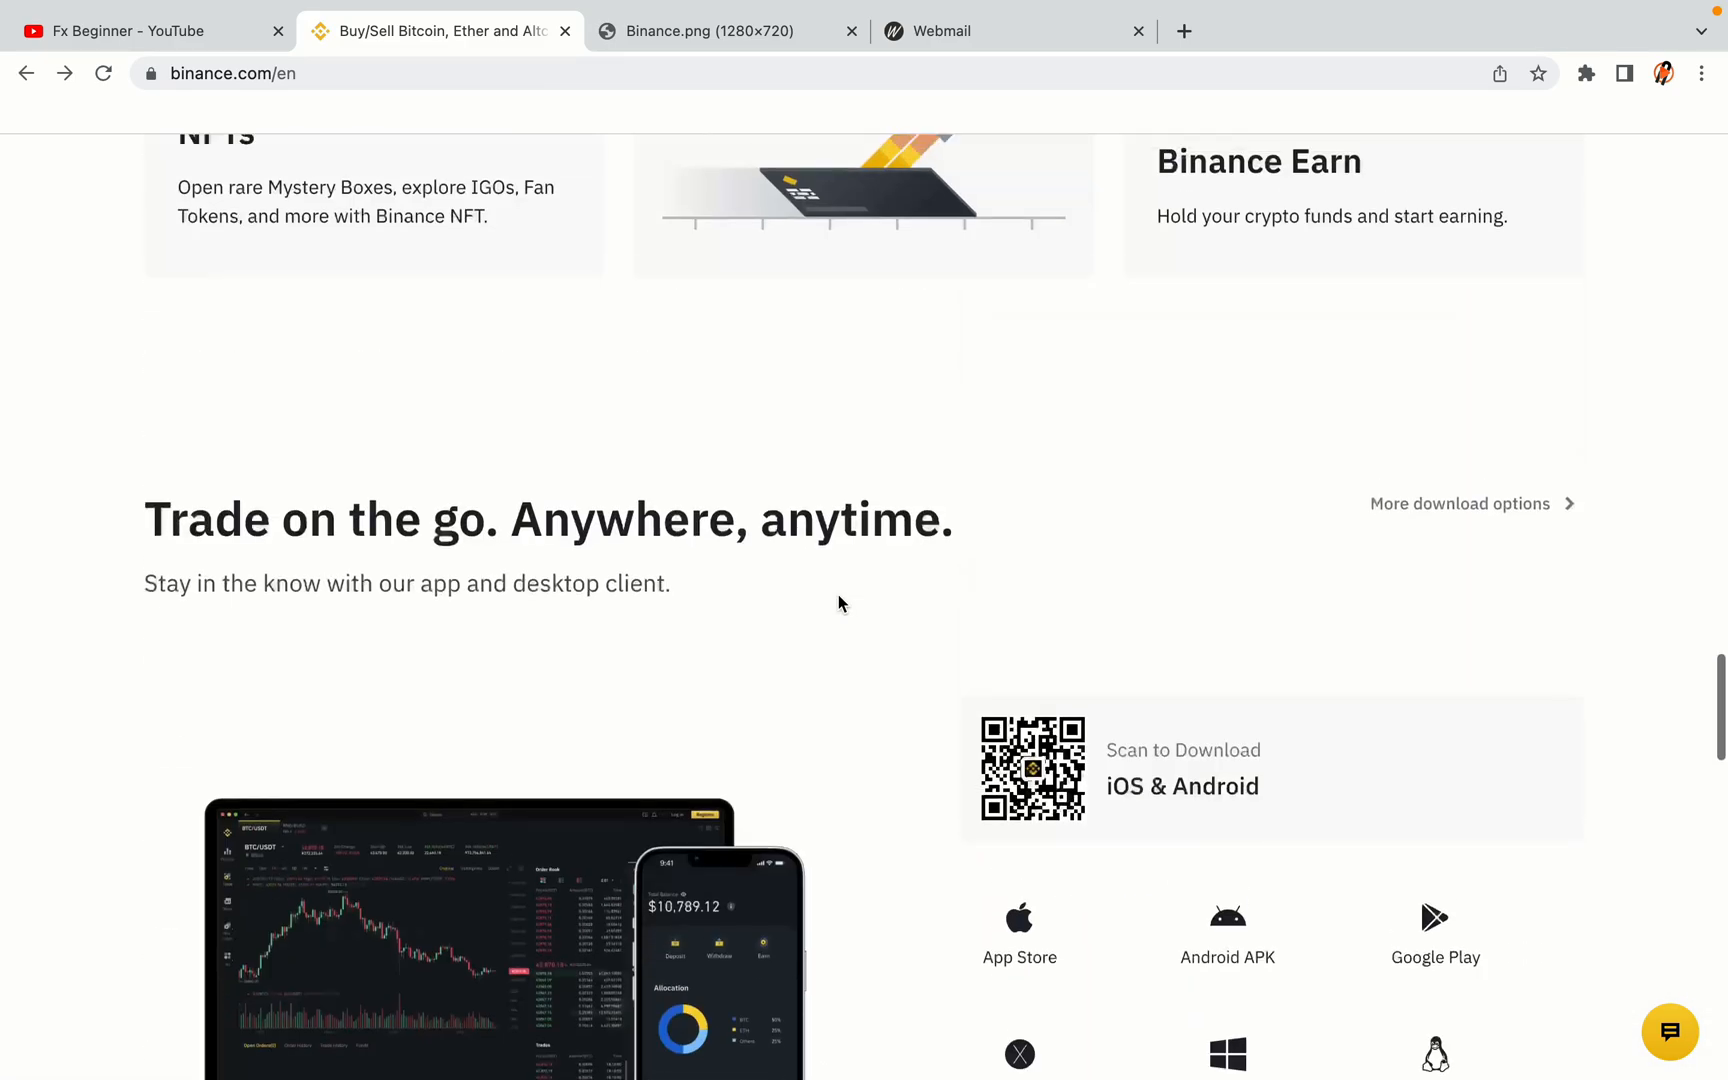
scroll("up", 3)
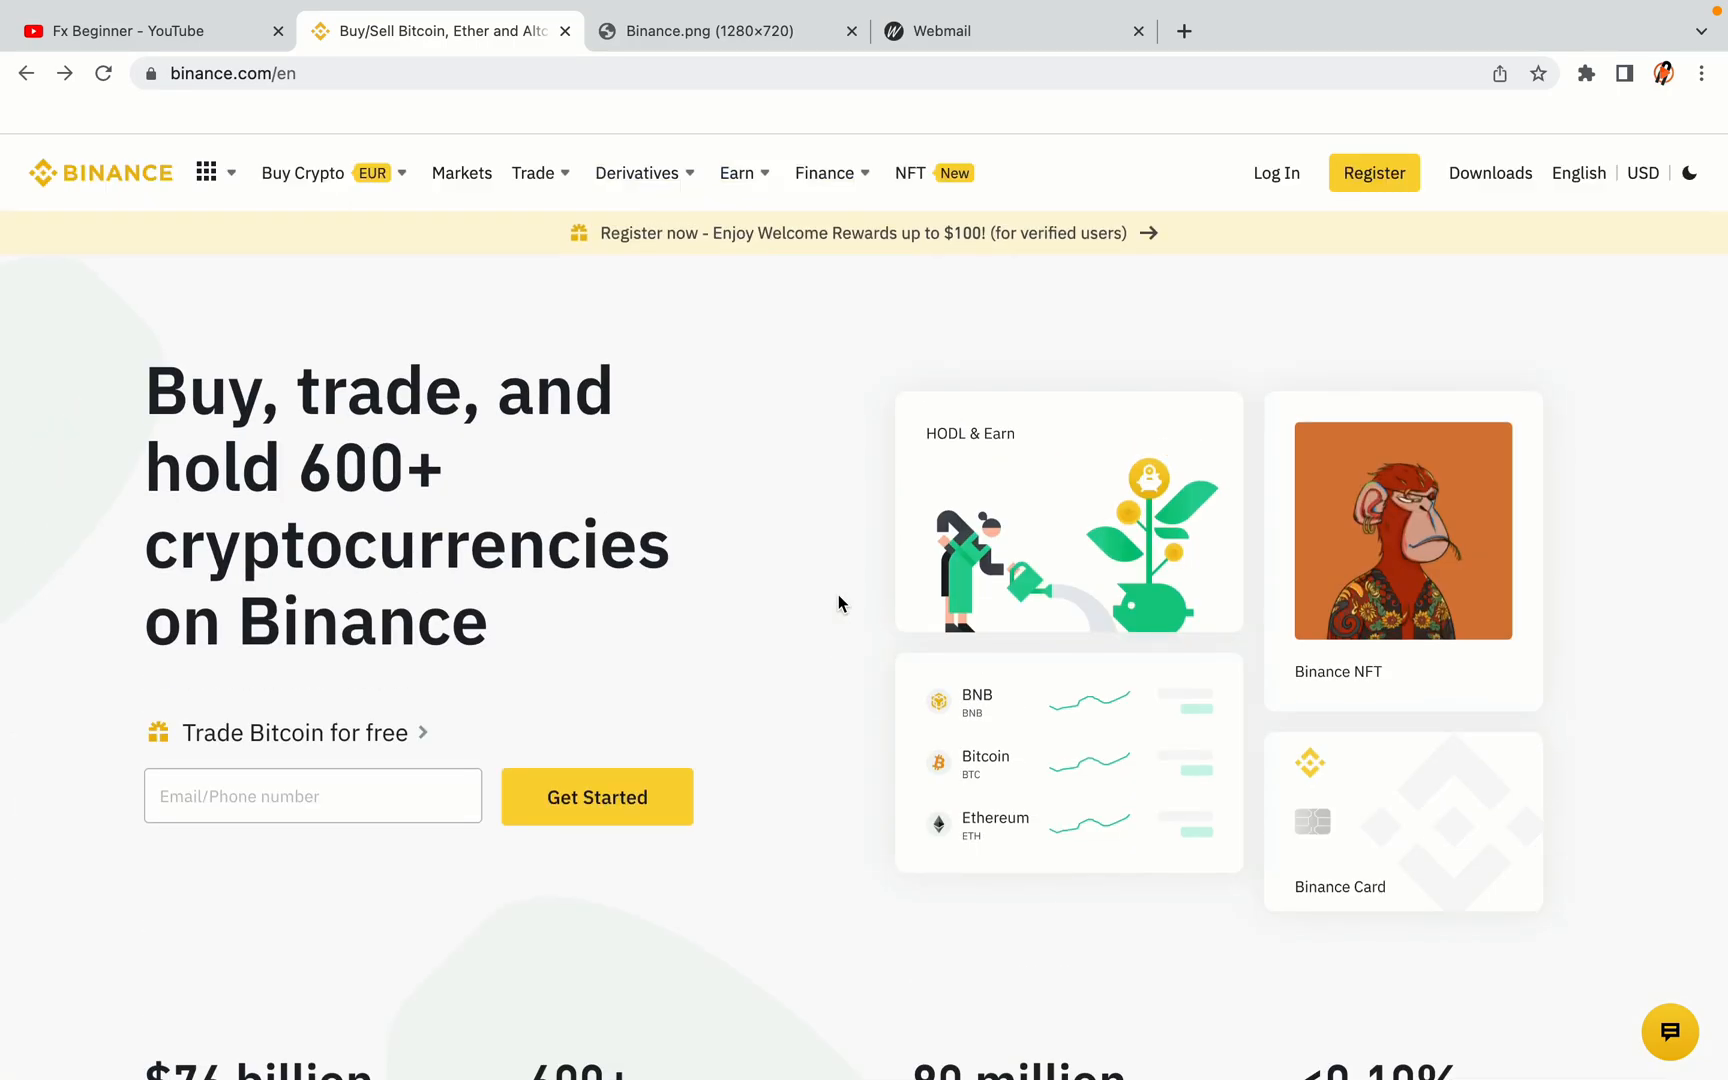
mouse_move(786, 628)
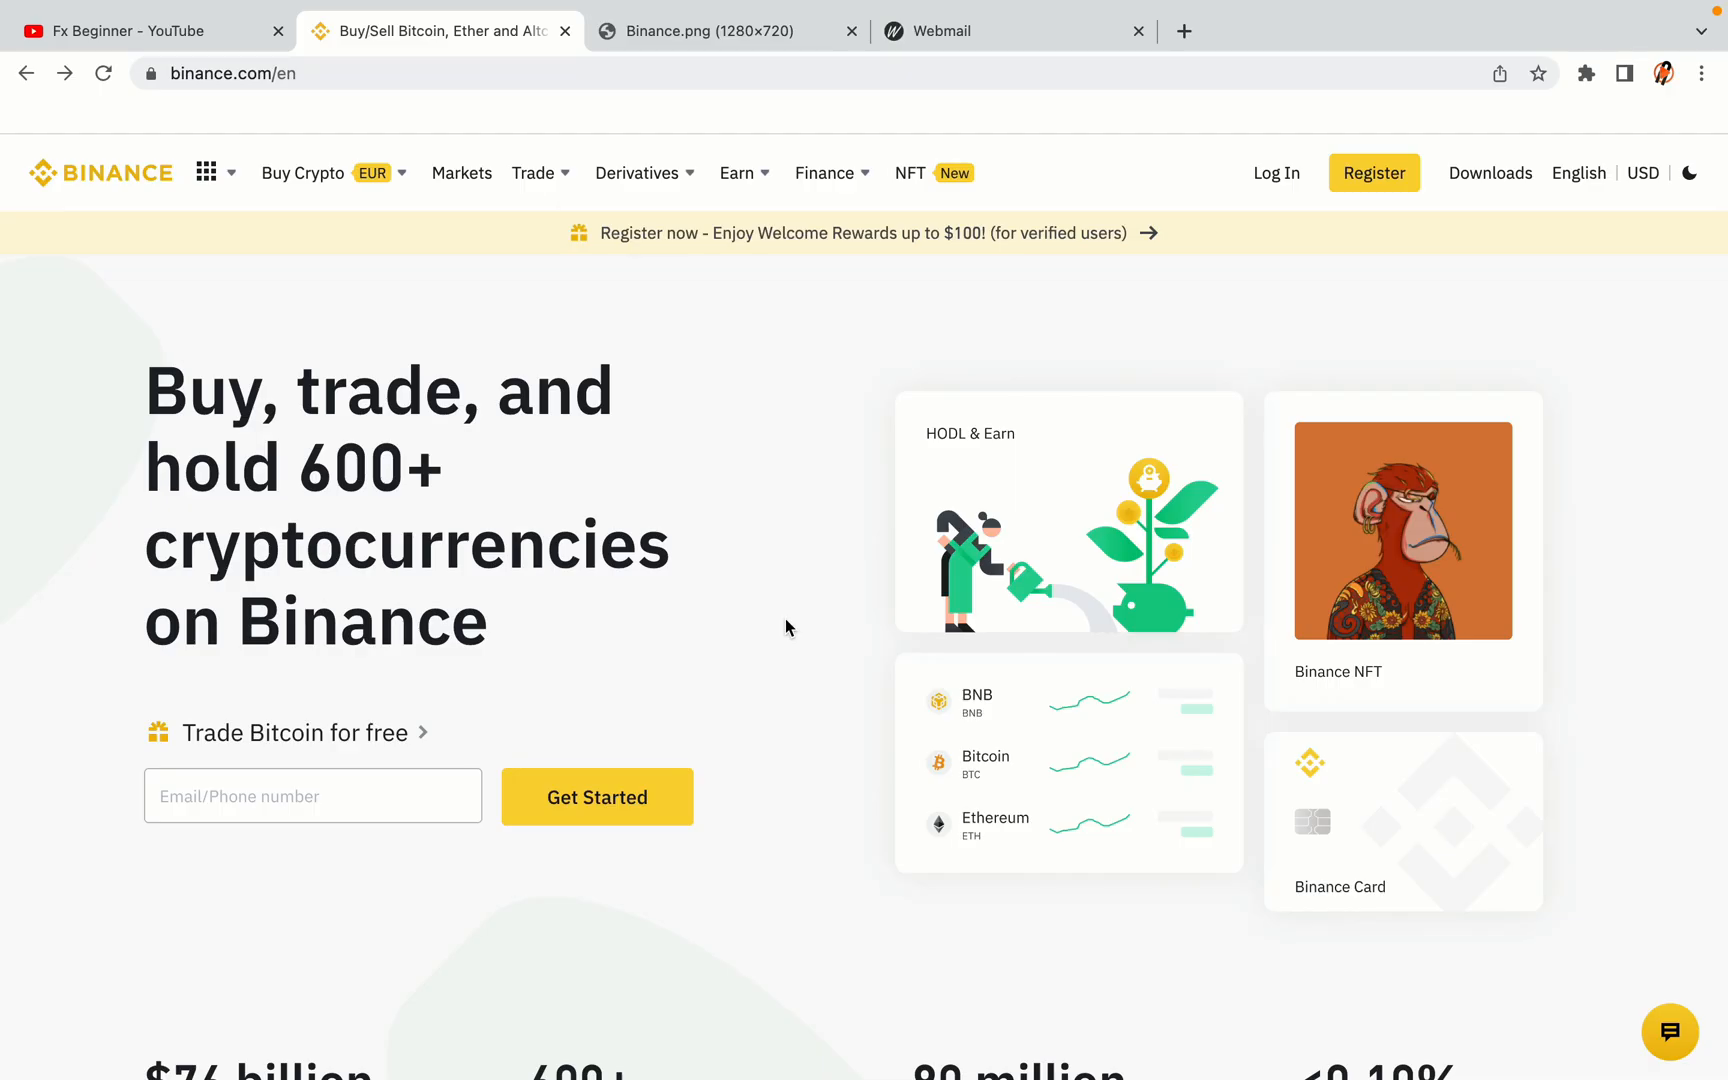
mouse_move(680, 376)
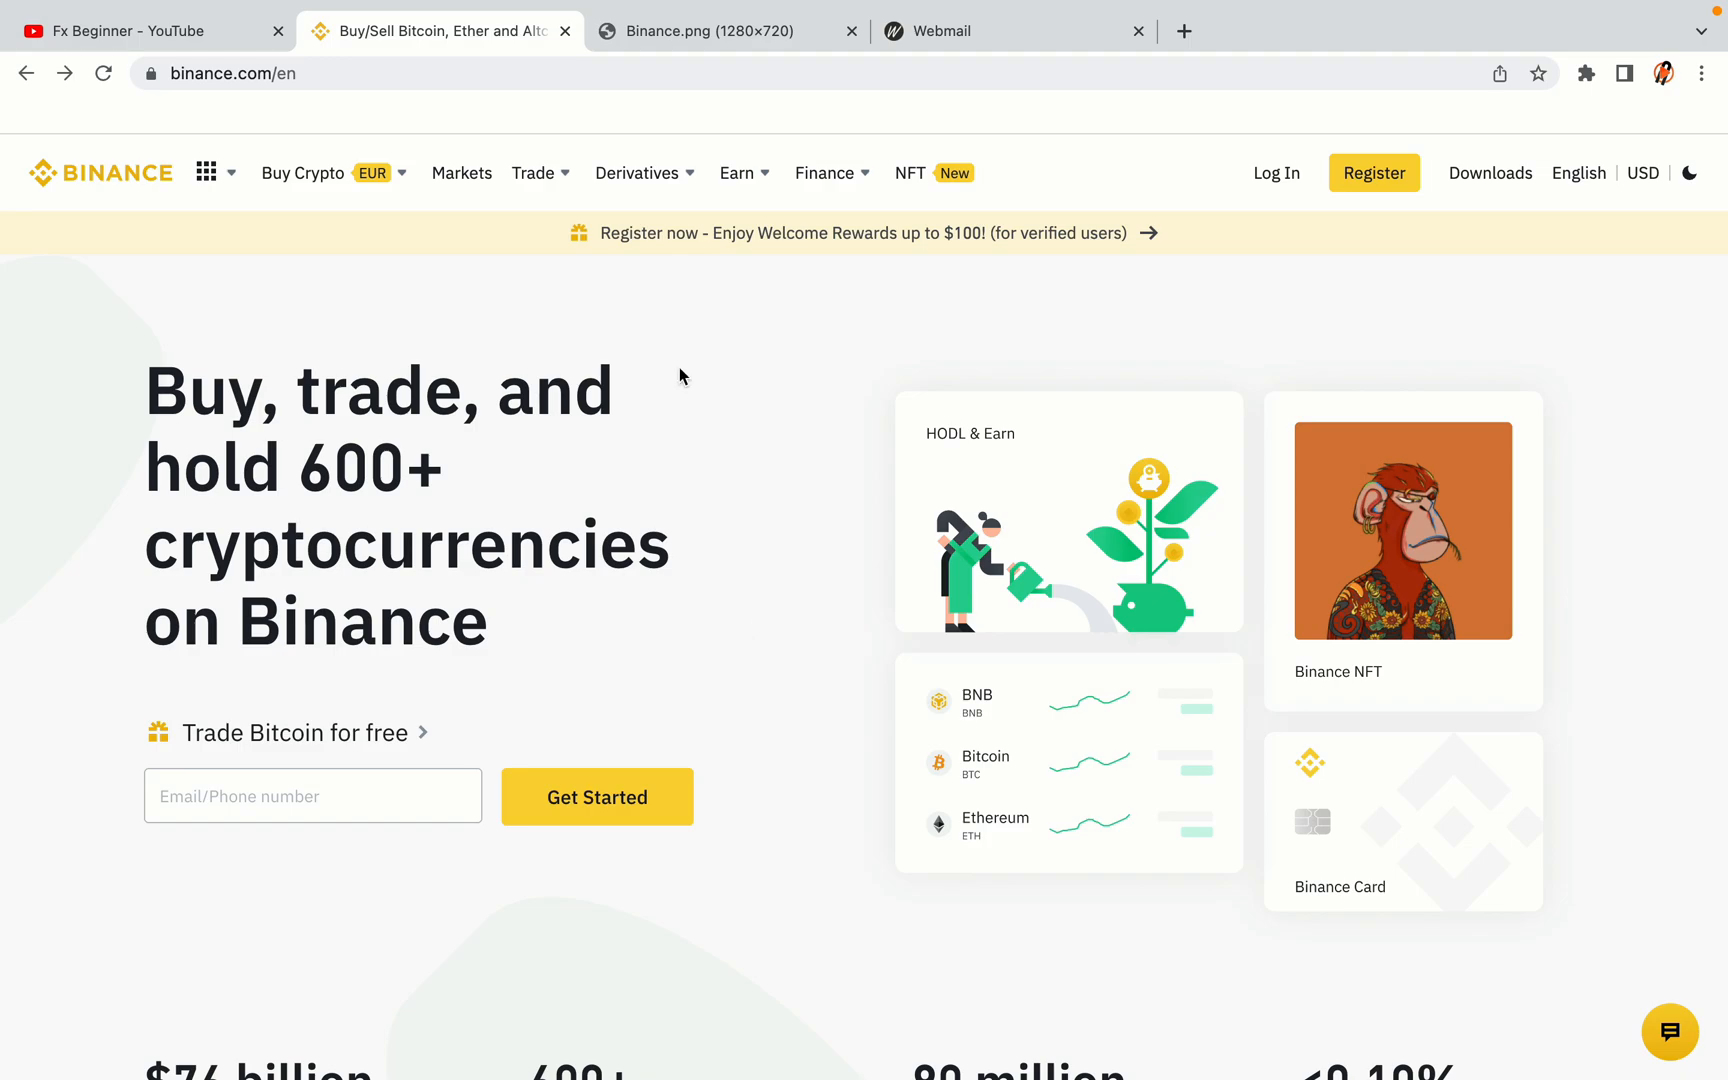
left_click(710, 30)
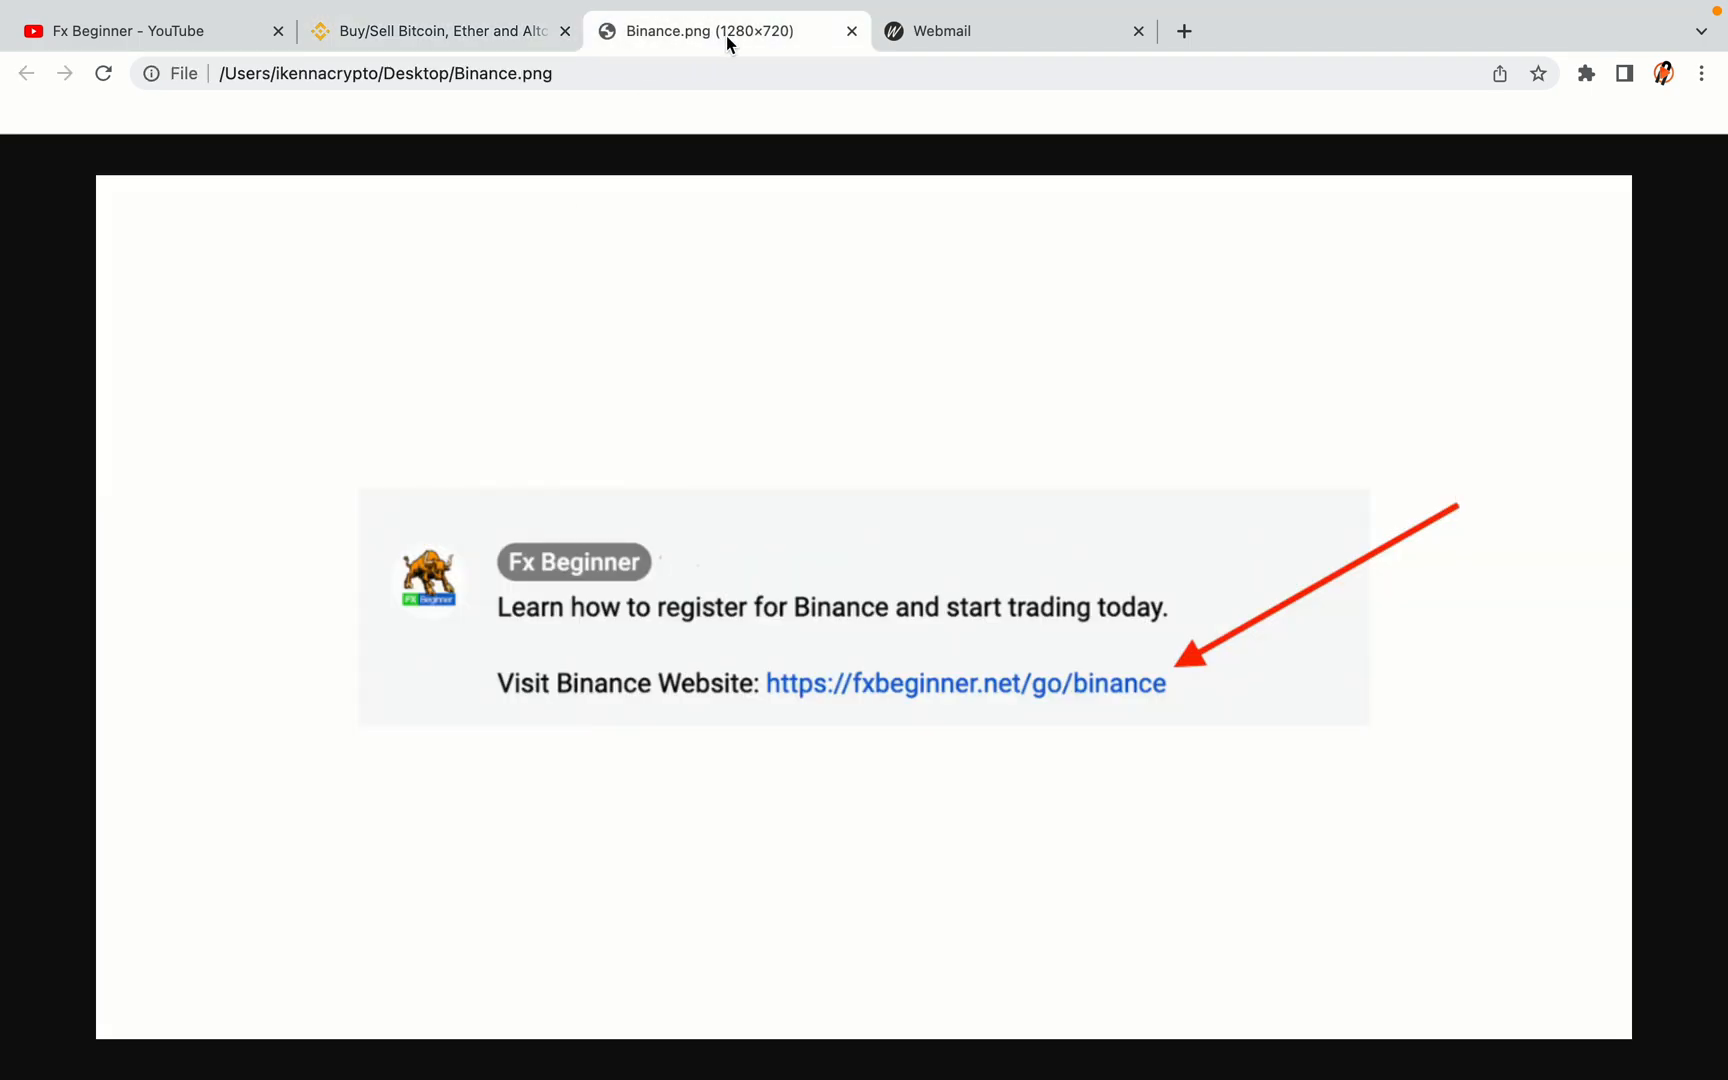
mouse_move(768, 796)
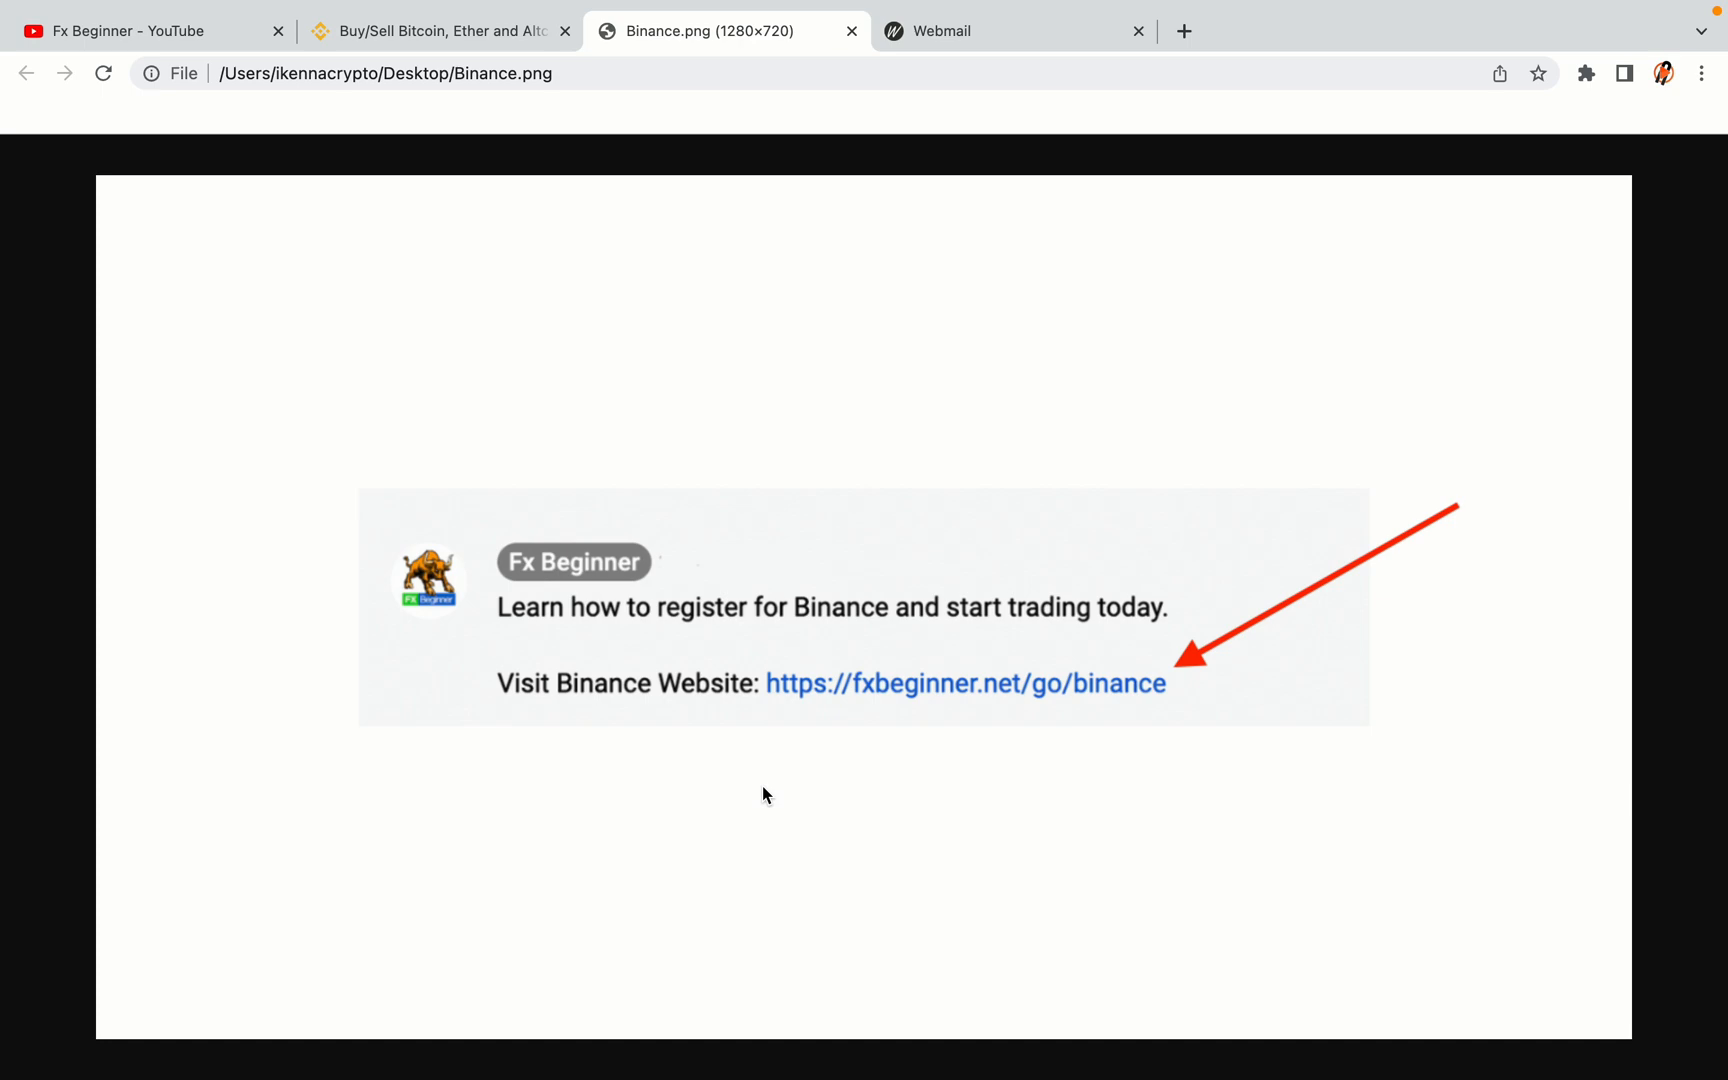
mouse_move(924, 580)
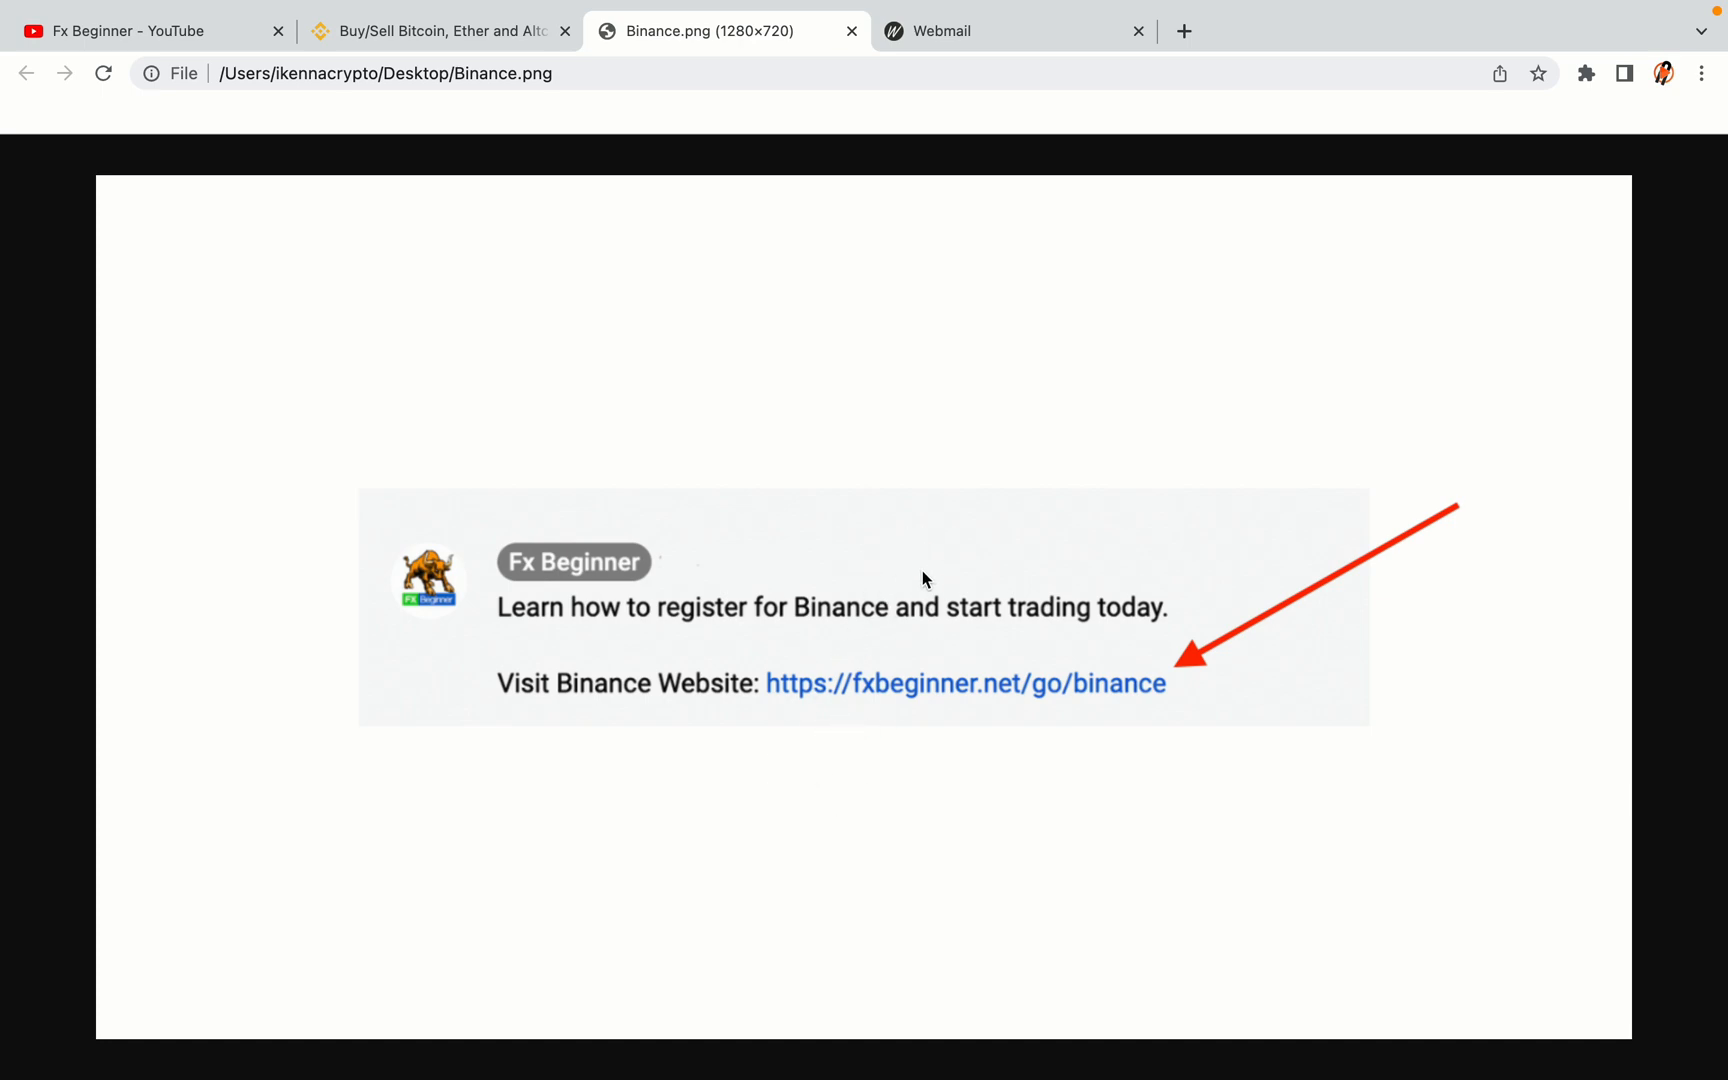
mouse_move(1212, 834)
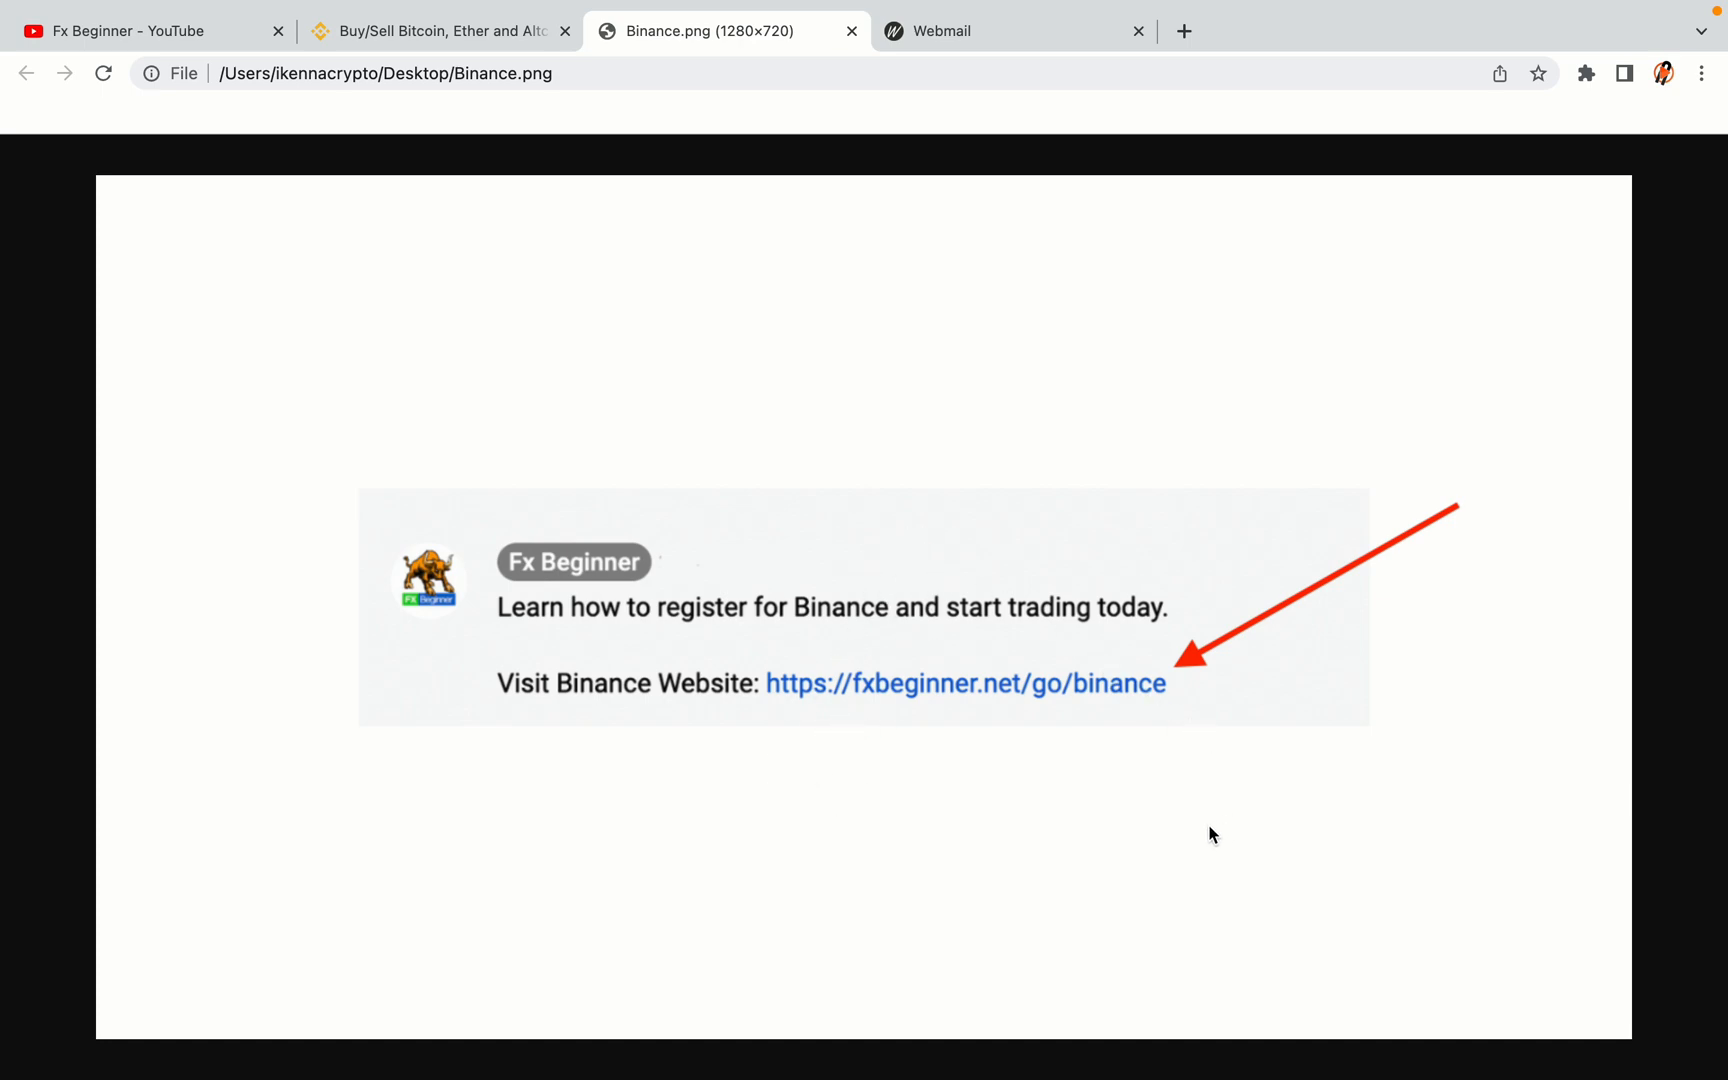
mouse_move(1152, 674)
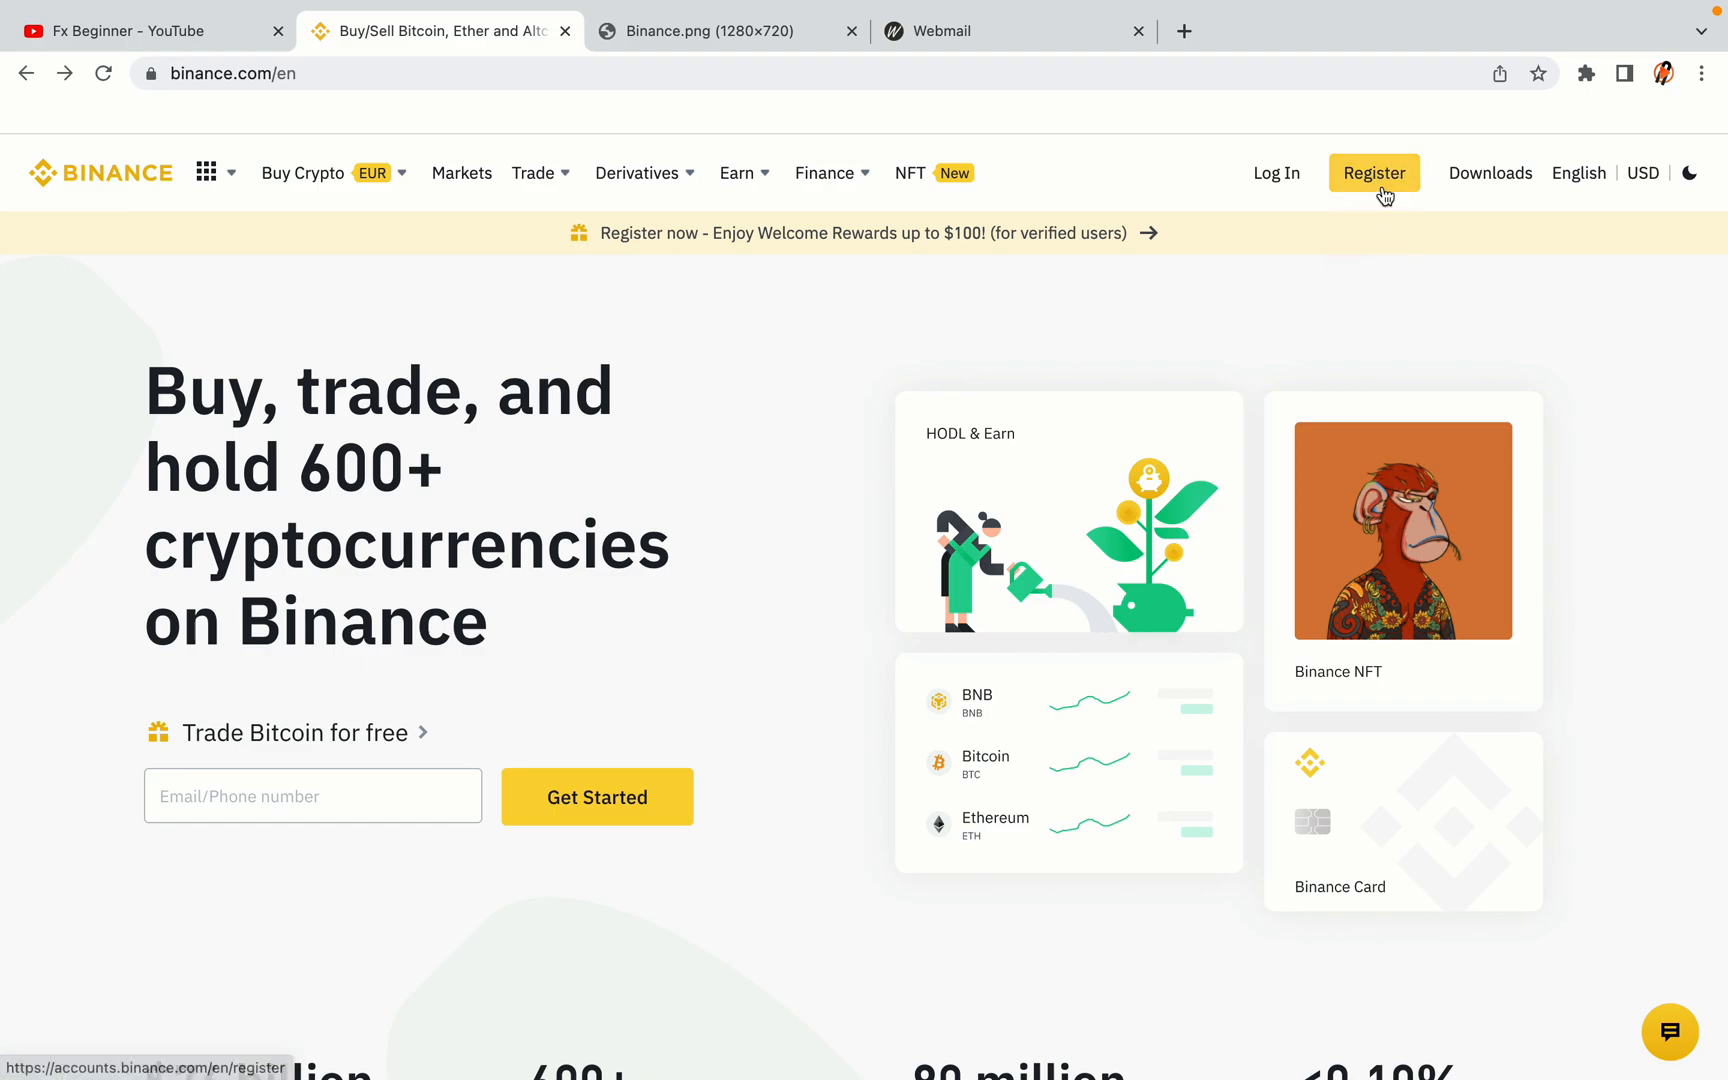
mouse_move(1386, 186)
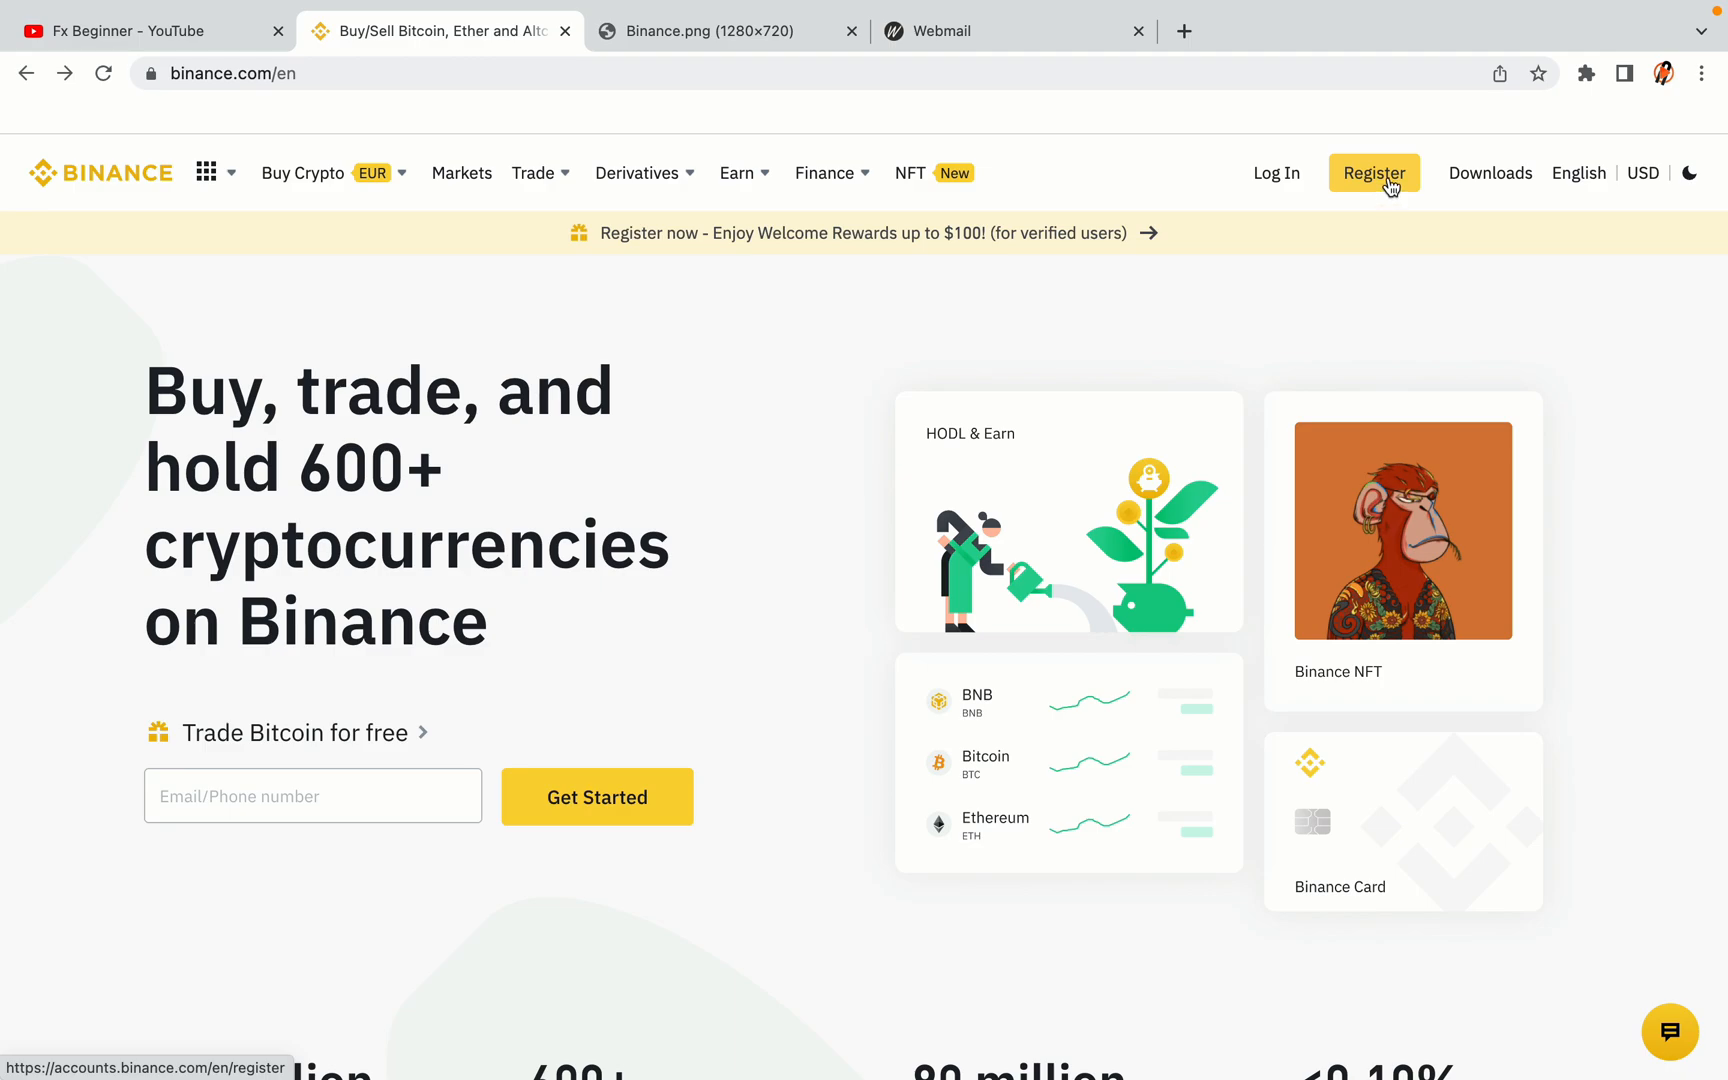
Start registering a new account from the Register link in the top navigation
left_click(1374, 174)
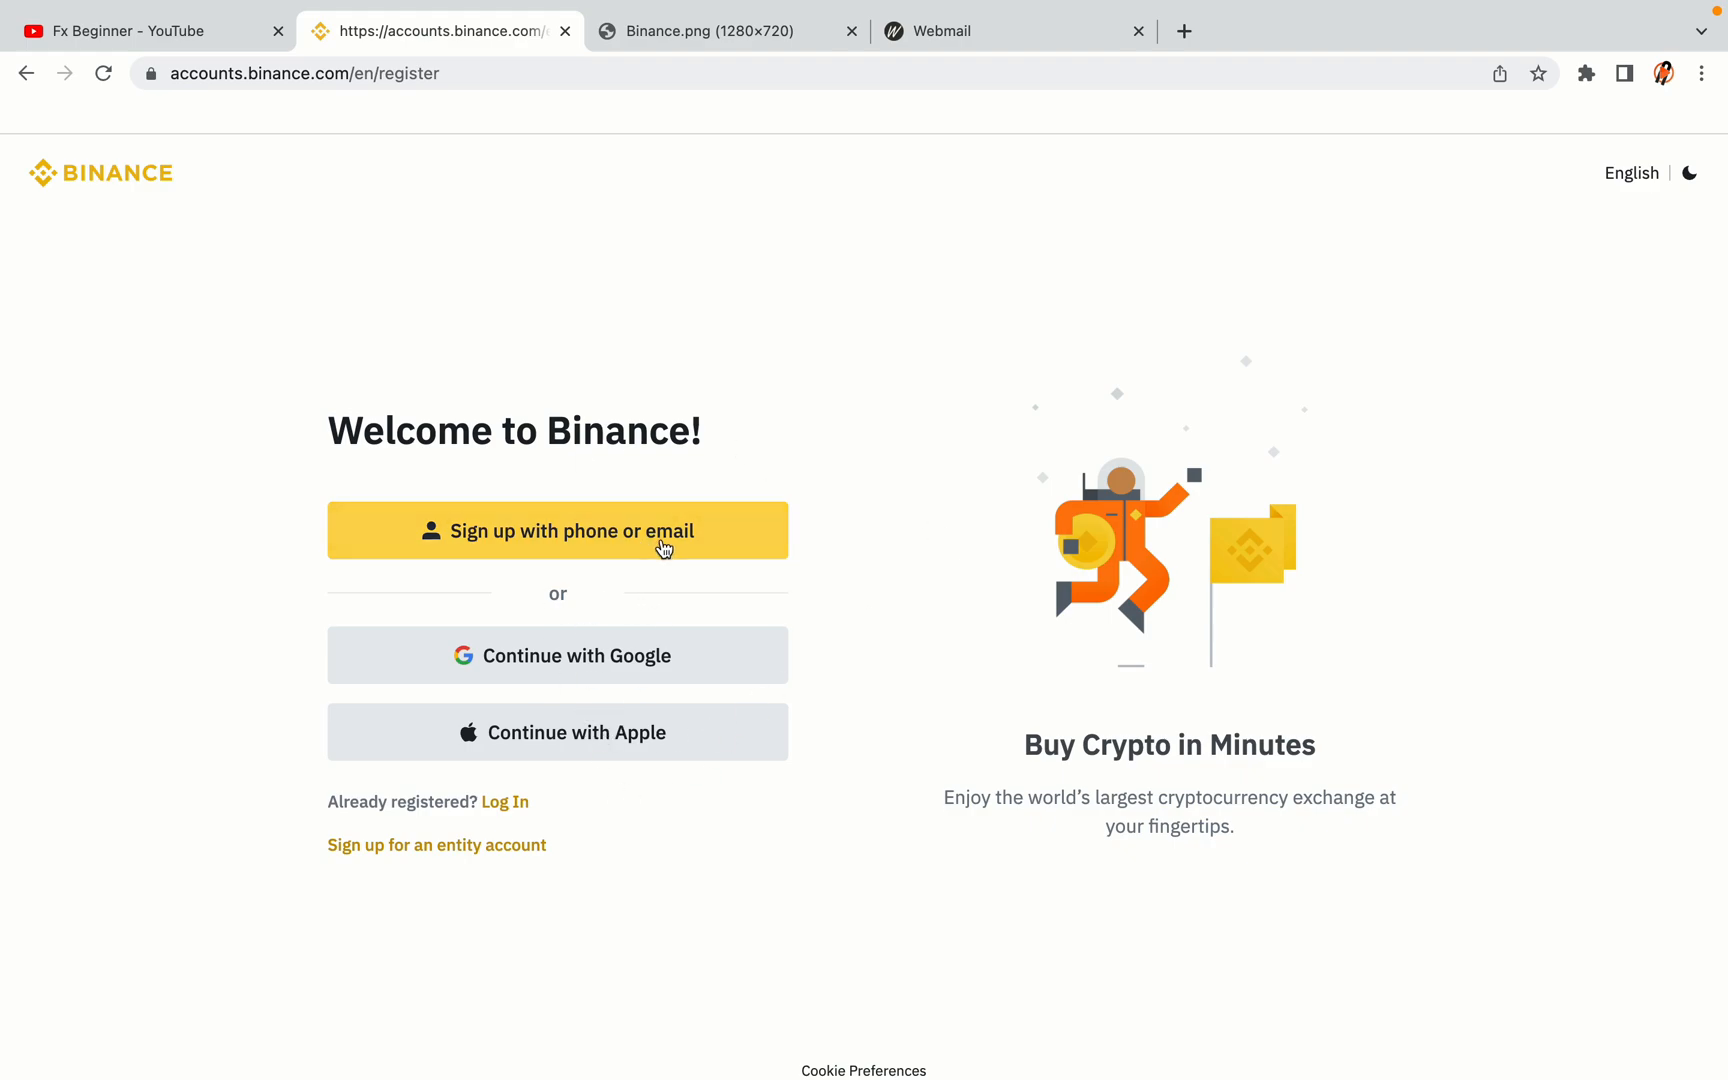
mouse_move(848, 602)
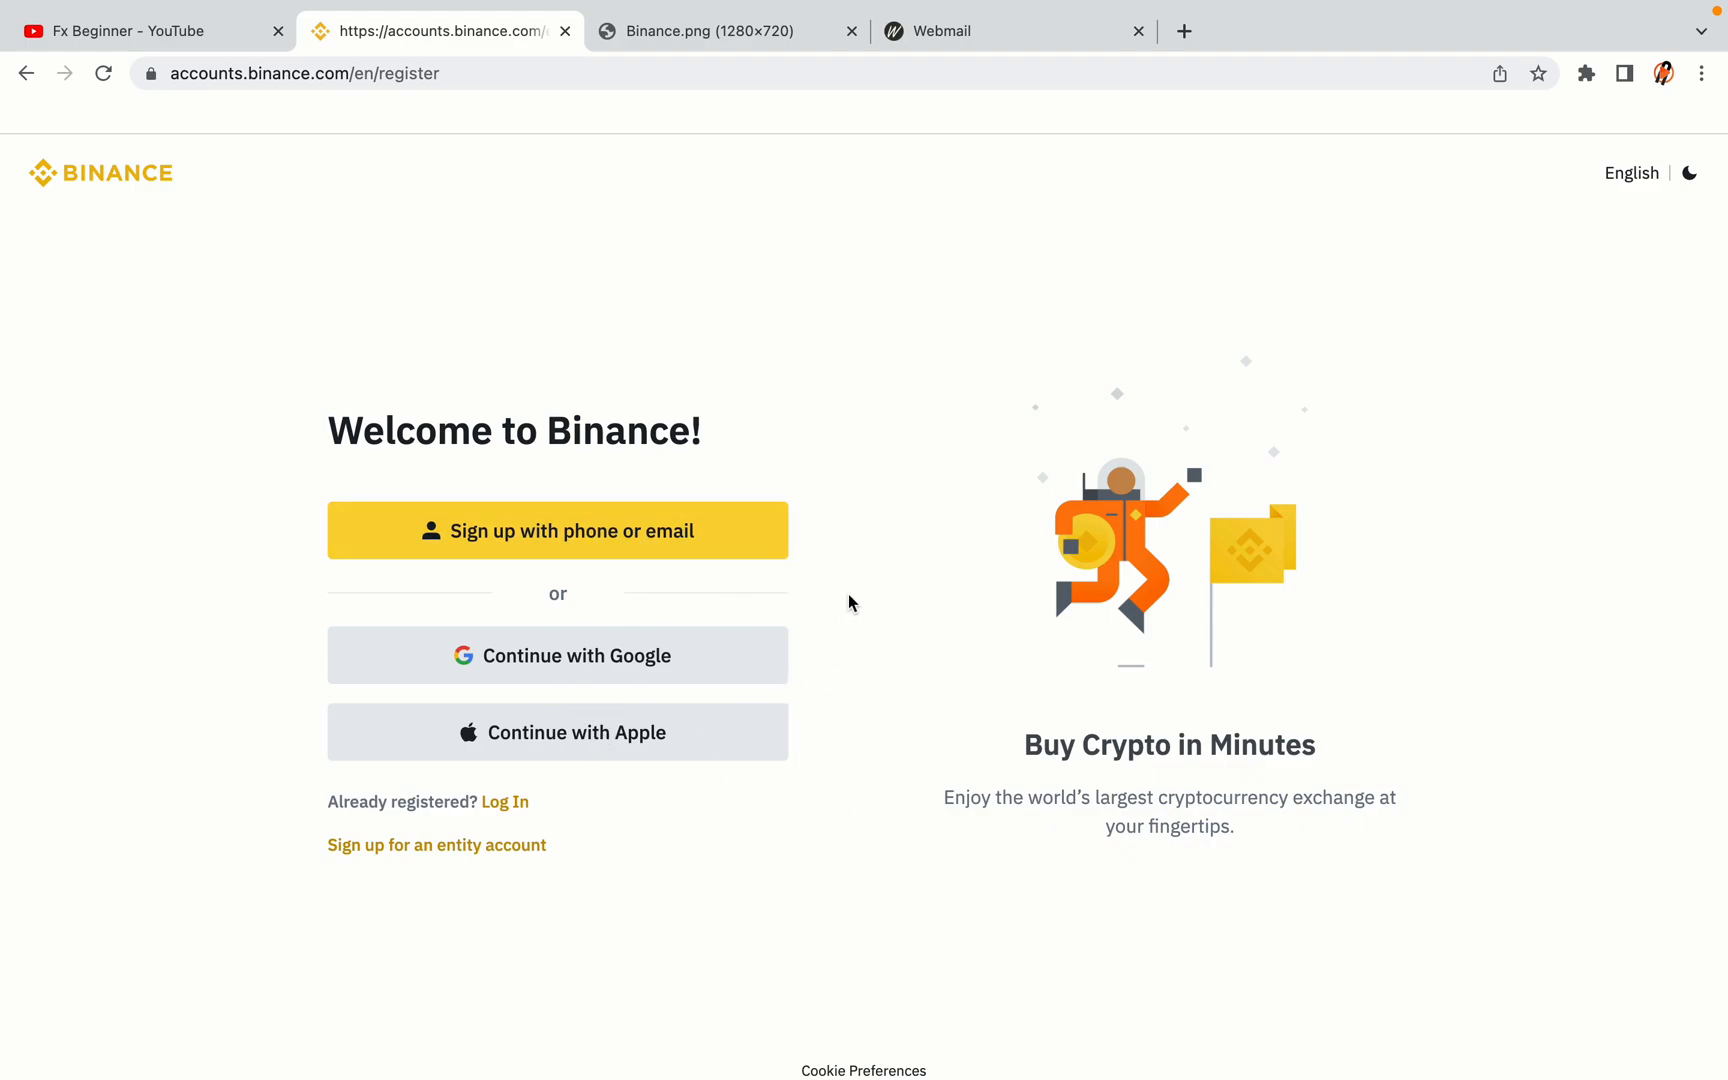
mouse_move(796, 660)
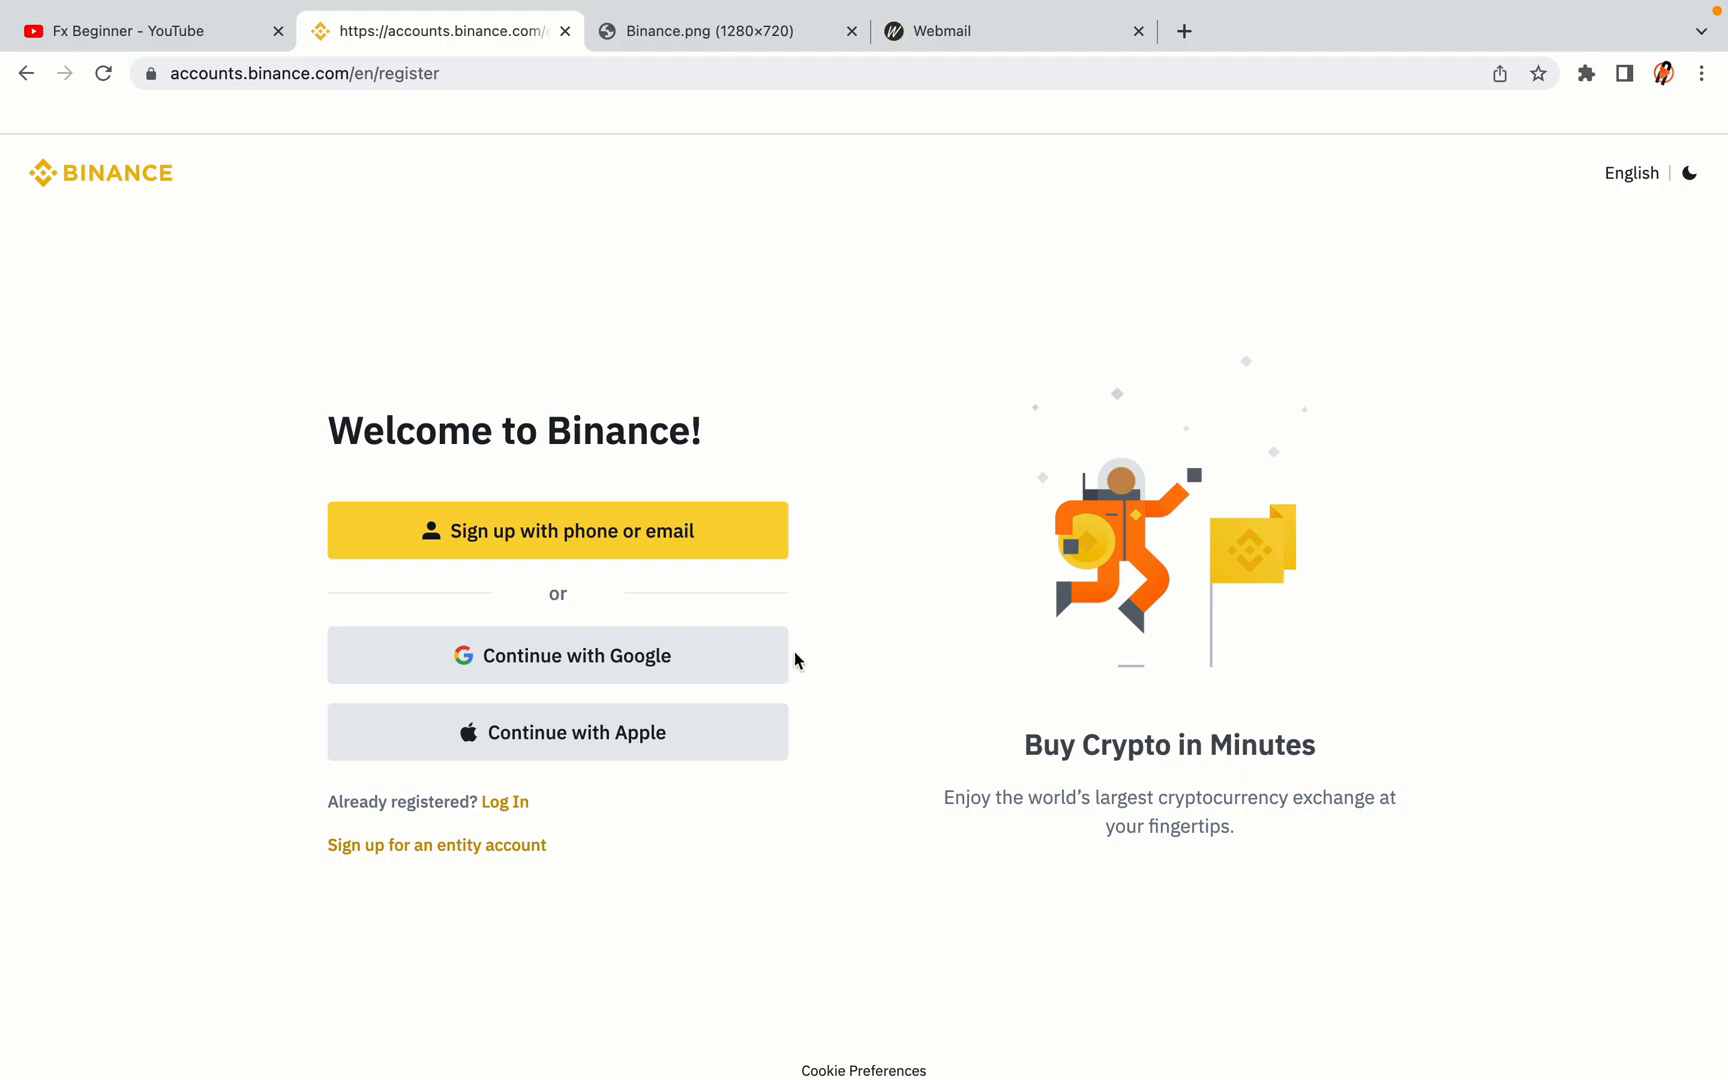
mouse_move(806, 724)
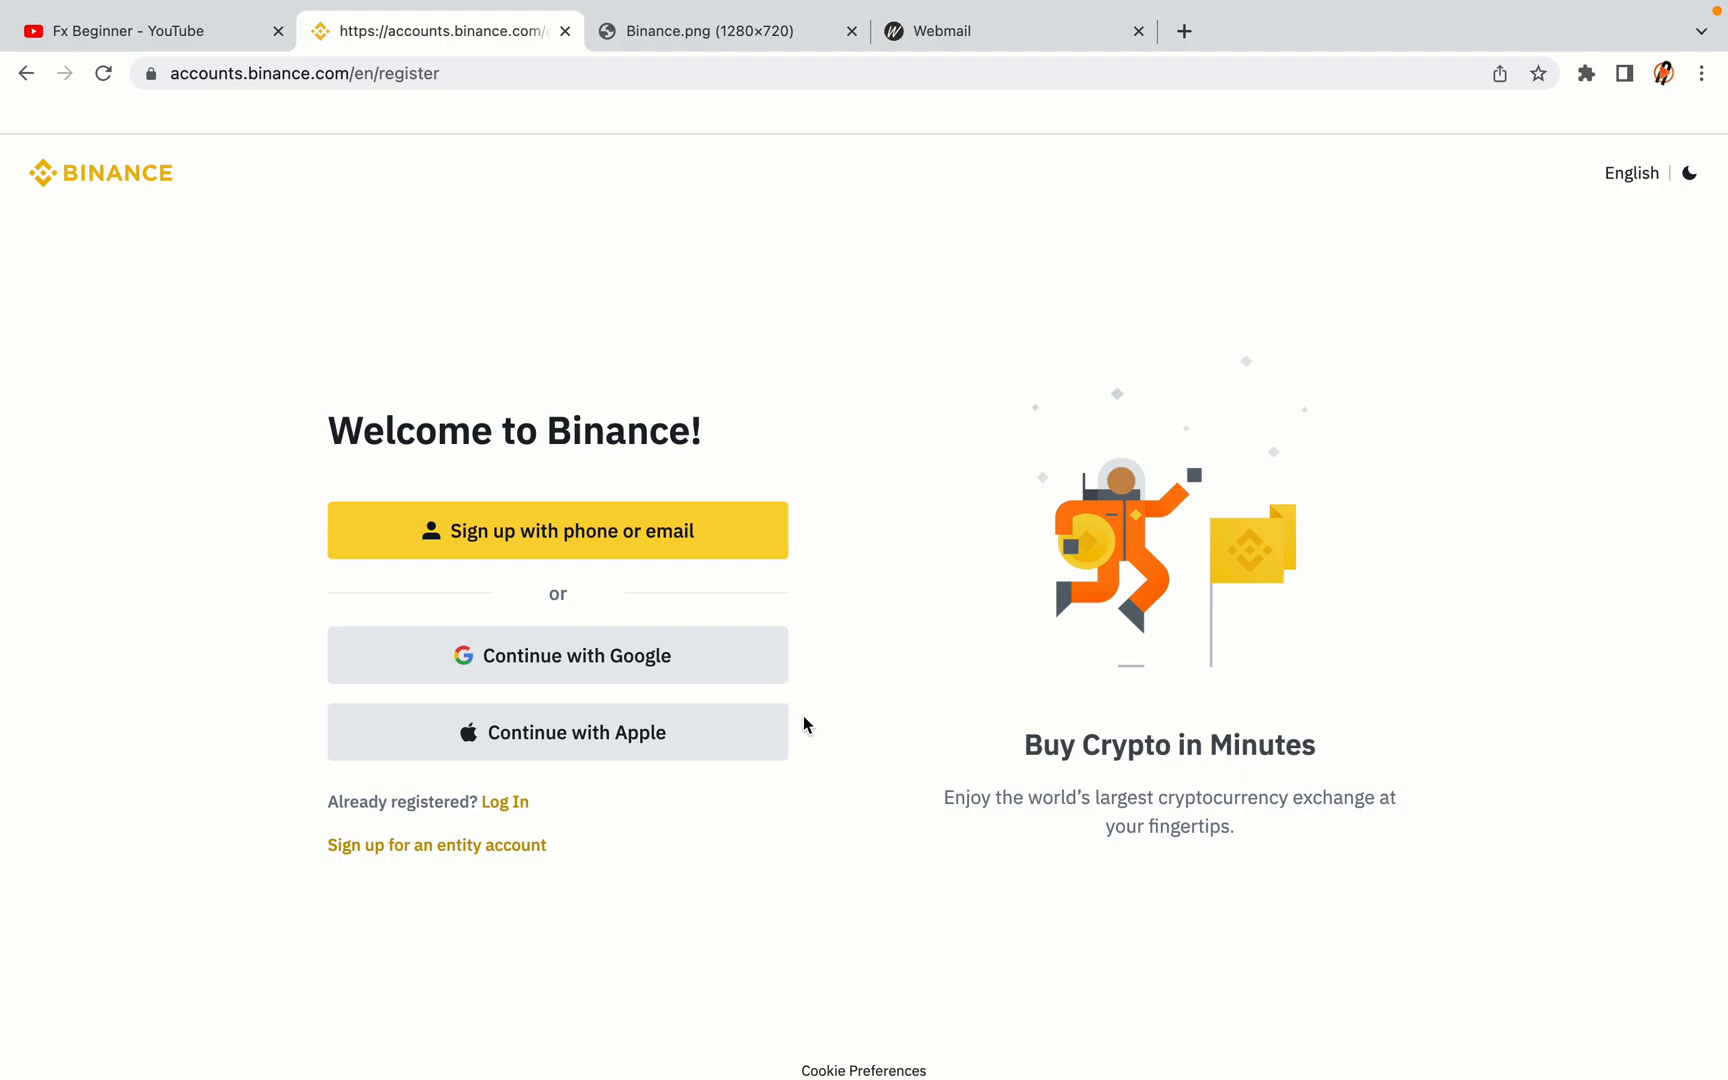
mouse_move(852, 596)
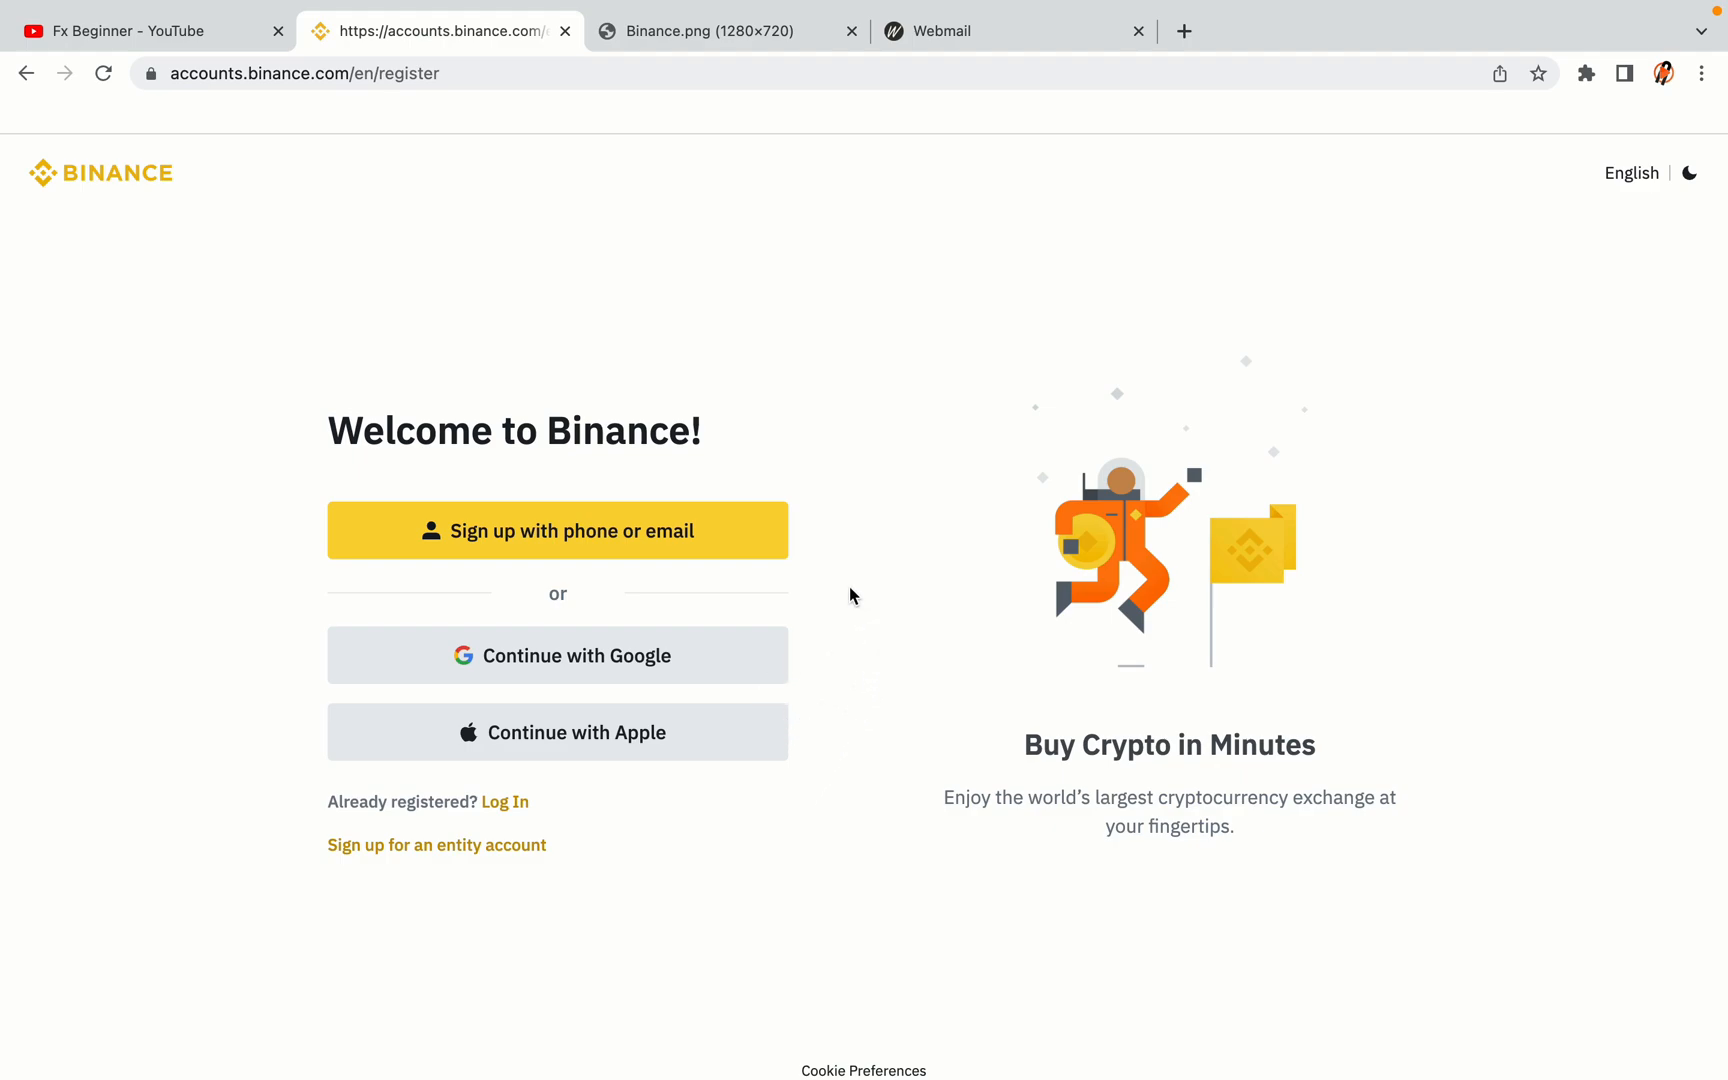
mouse_move(716, 542)
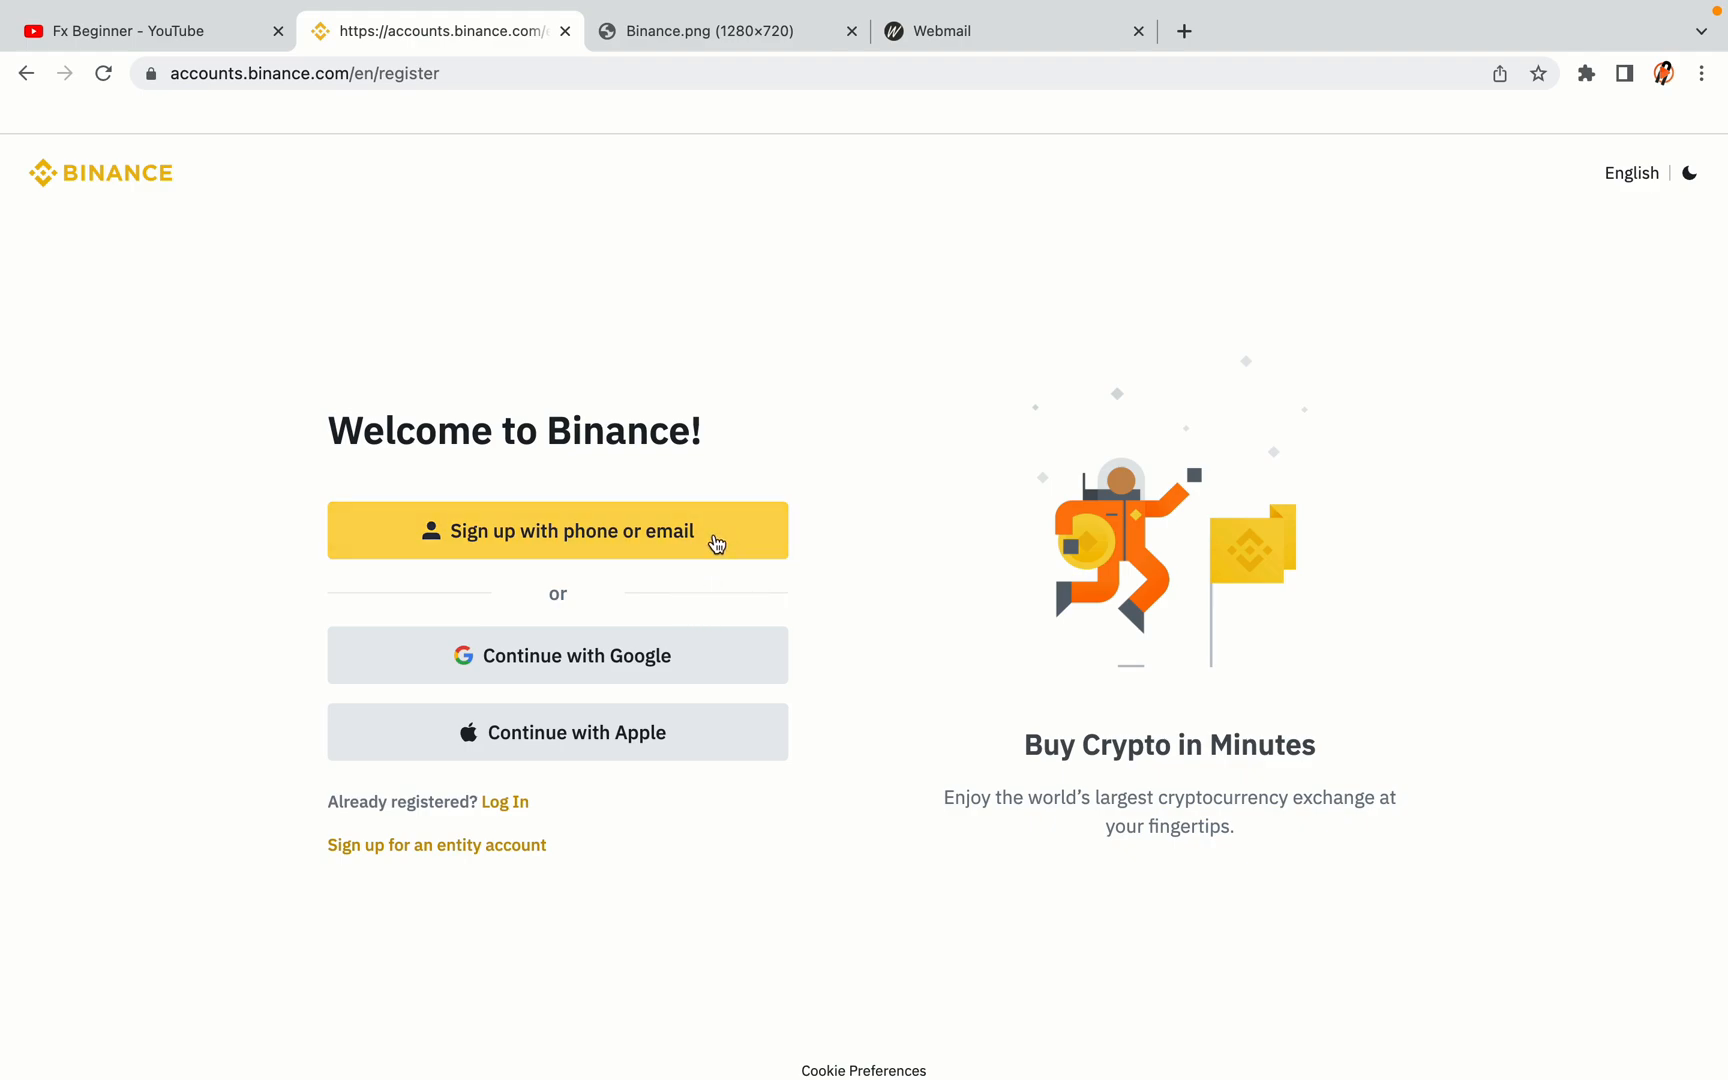
Choose the 'Sign up with phone or email' option on the Welcome to Binance page
left_click(556, 530)
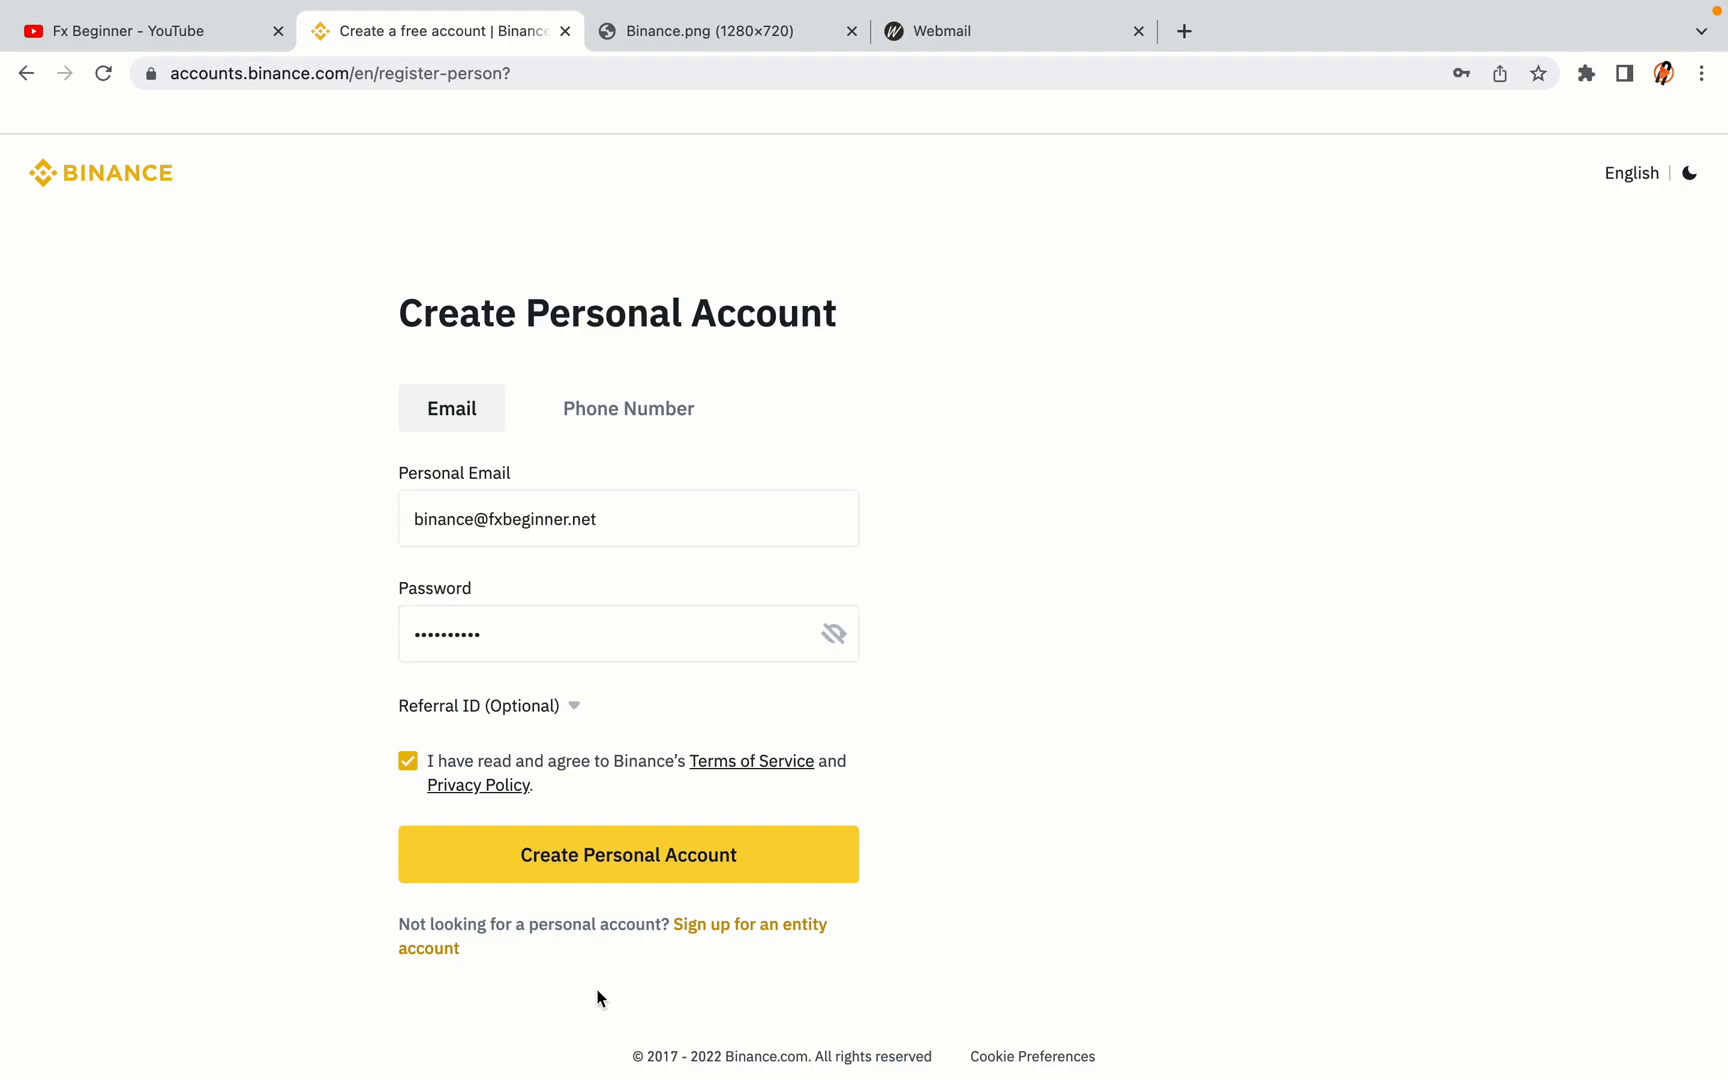
mouse_move(612, 880)
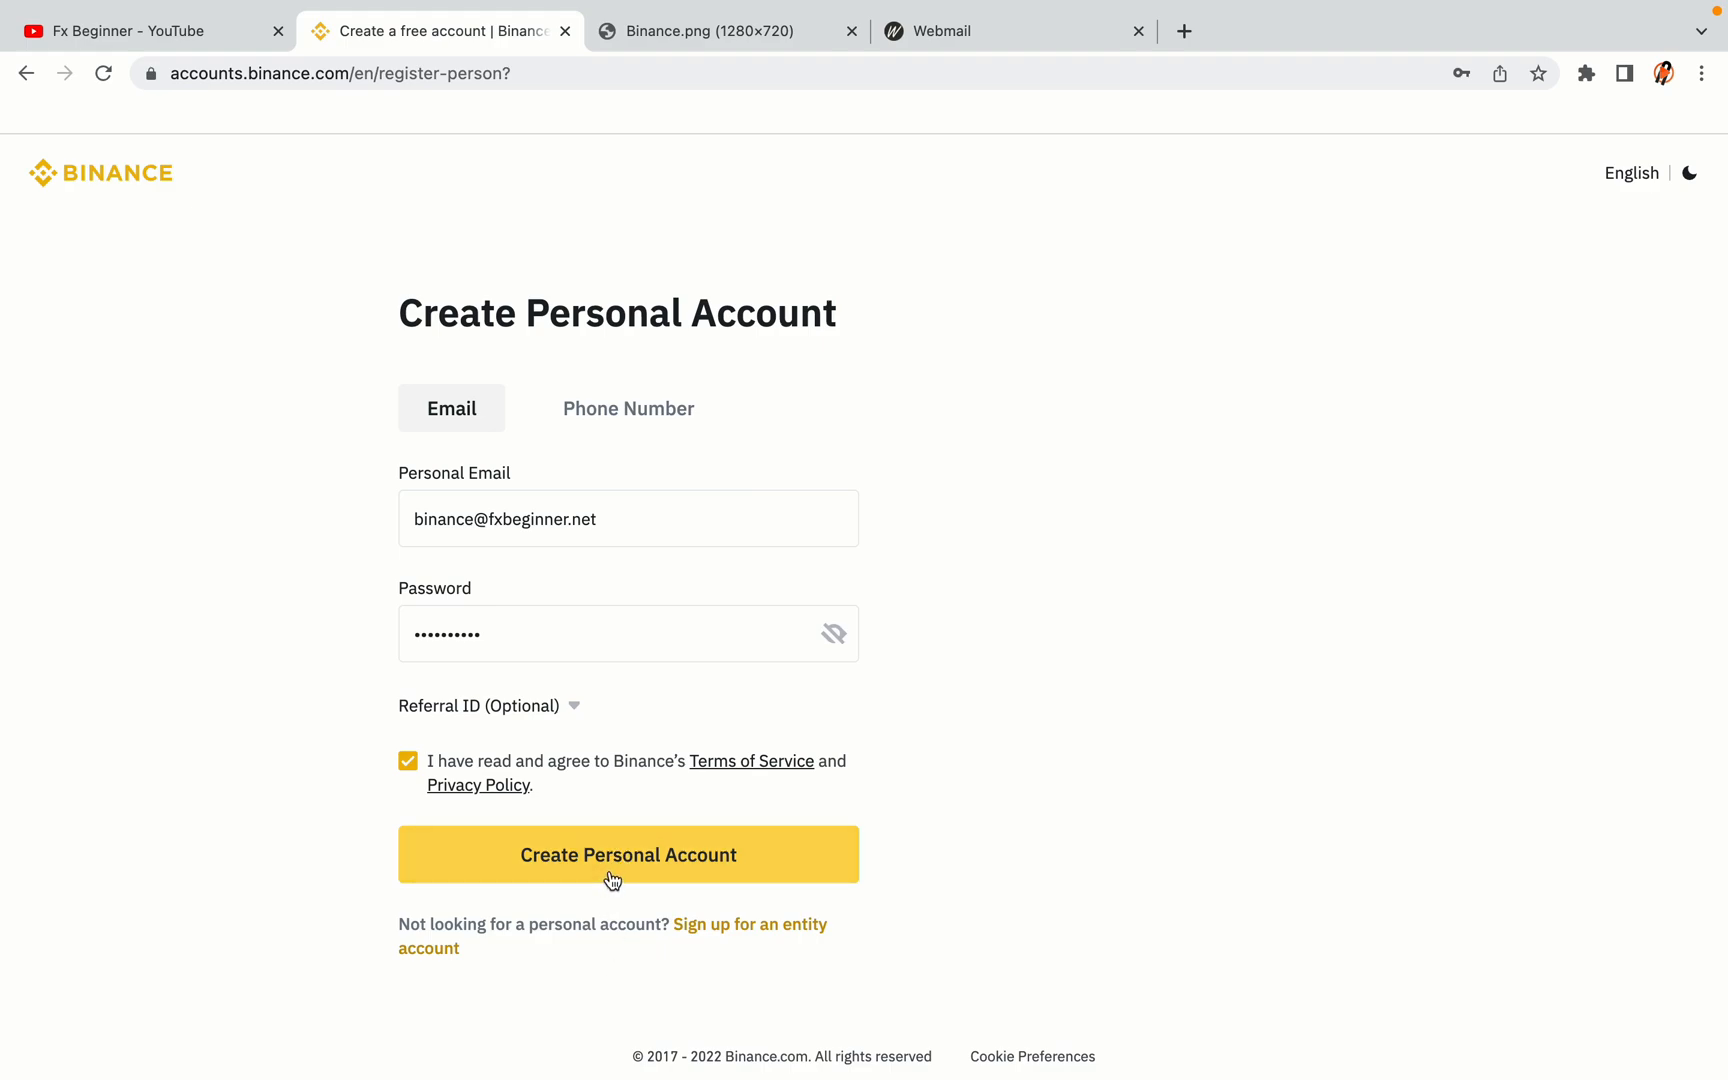
mouse_move(654, 944)
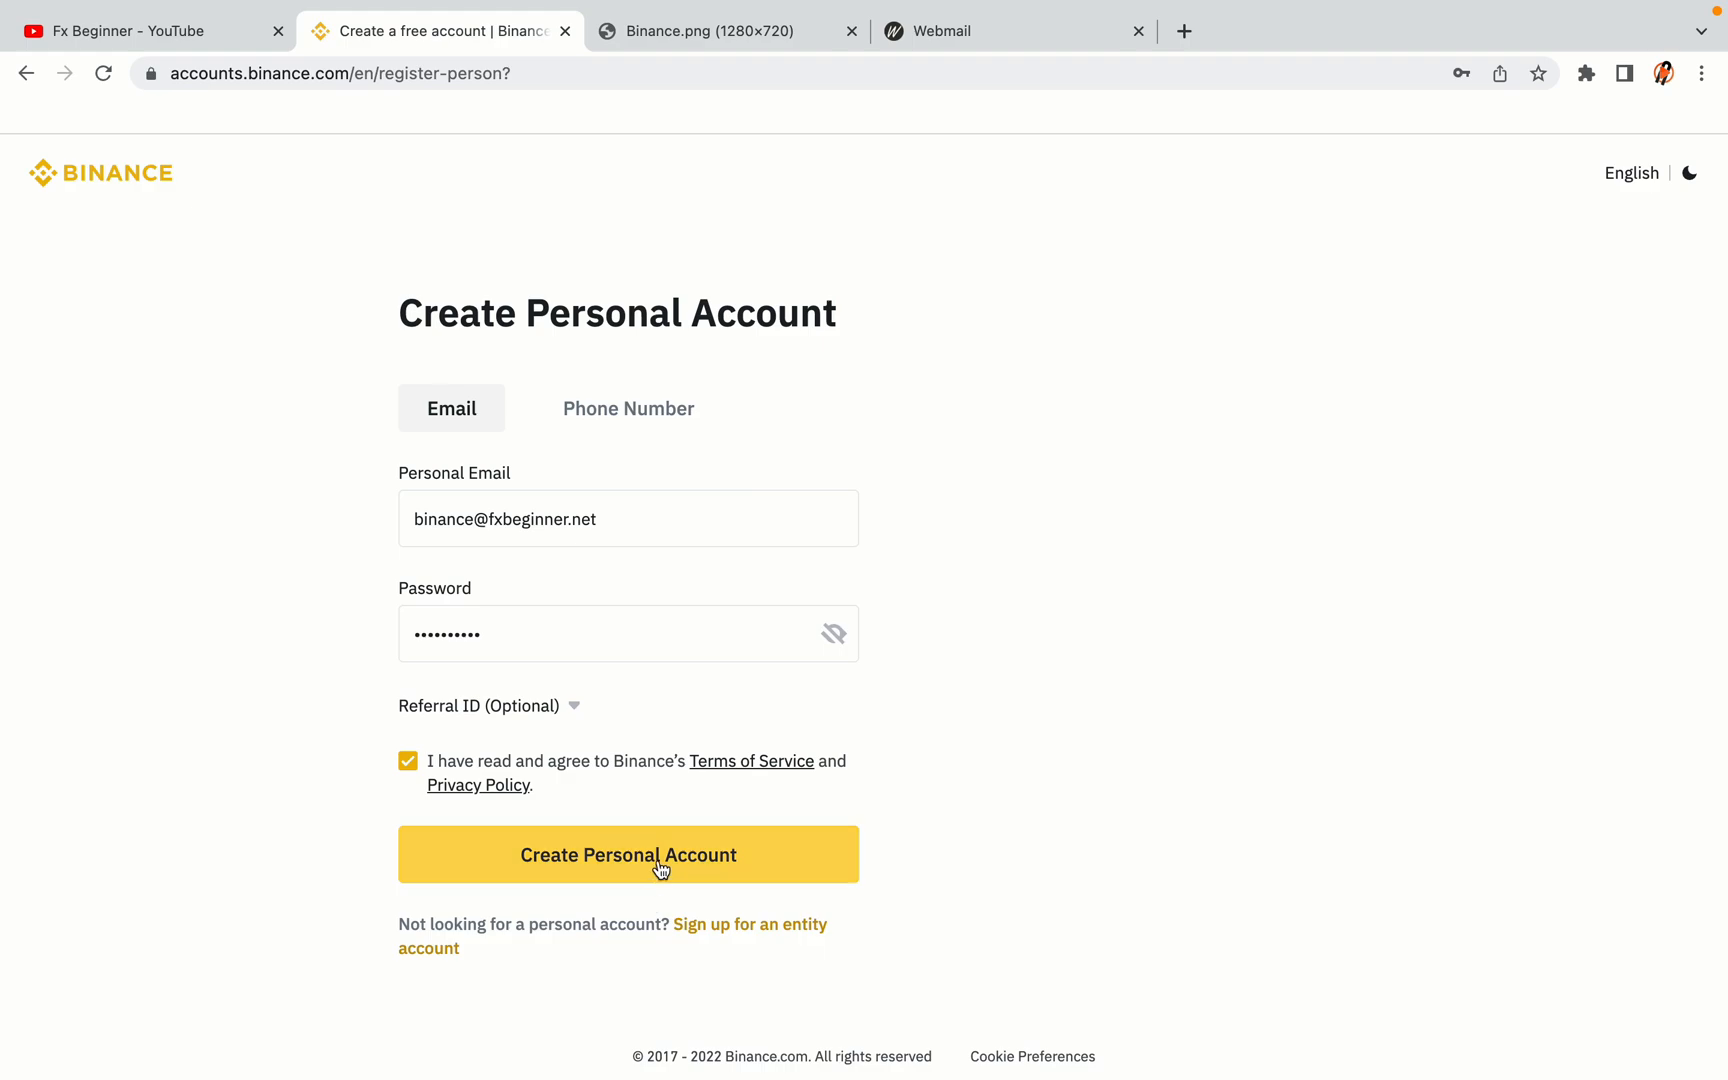
Create the personal account, reaching the Email Verification page for a 6-digit code
left_click(628, 854)
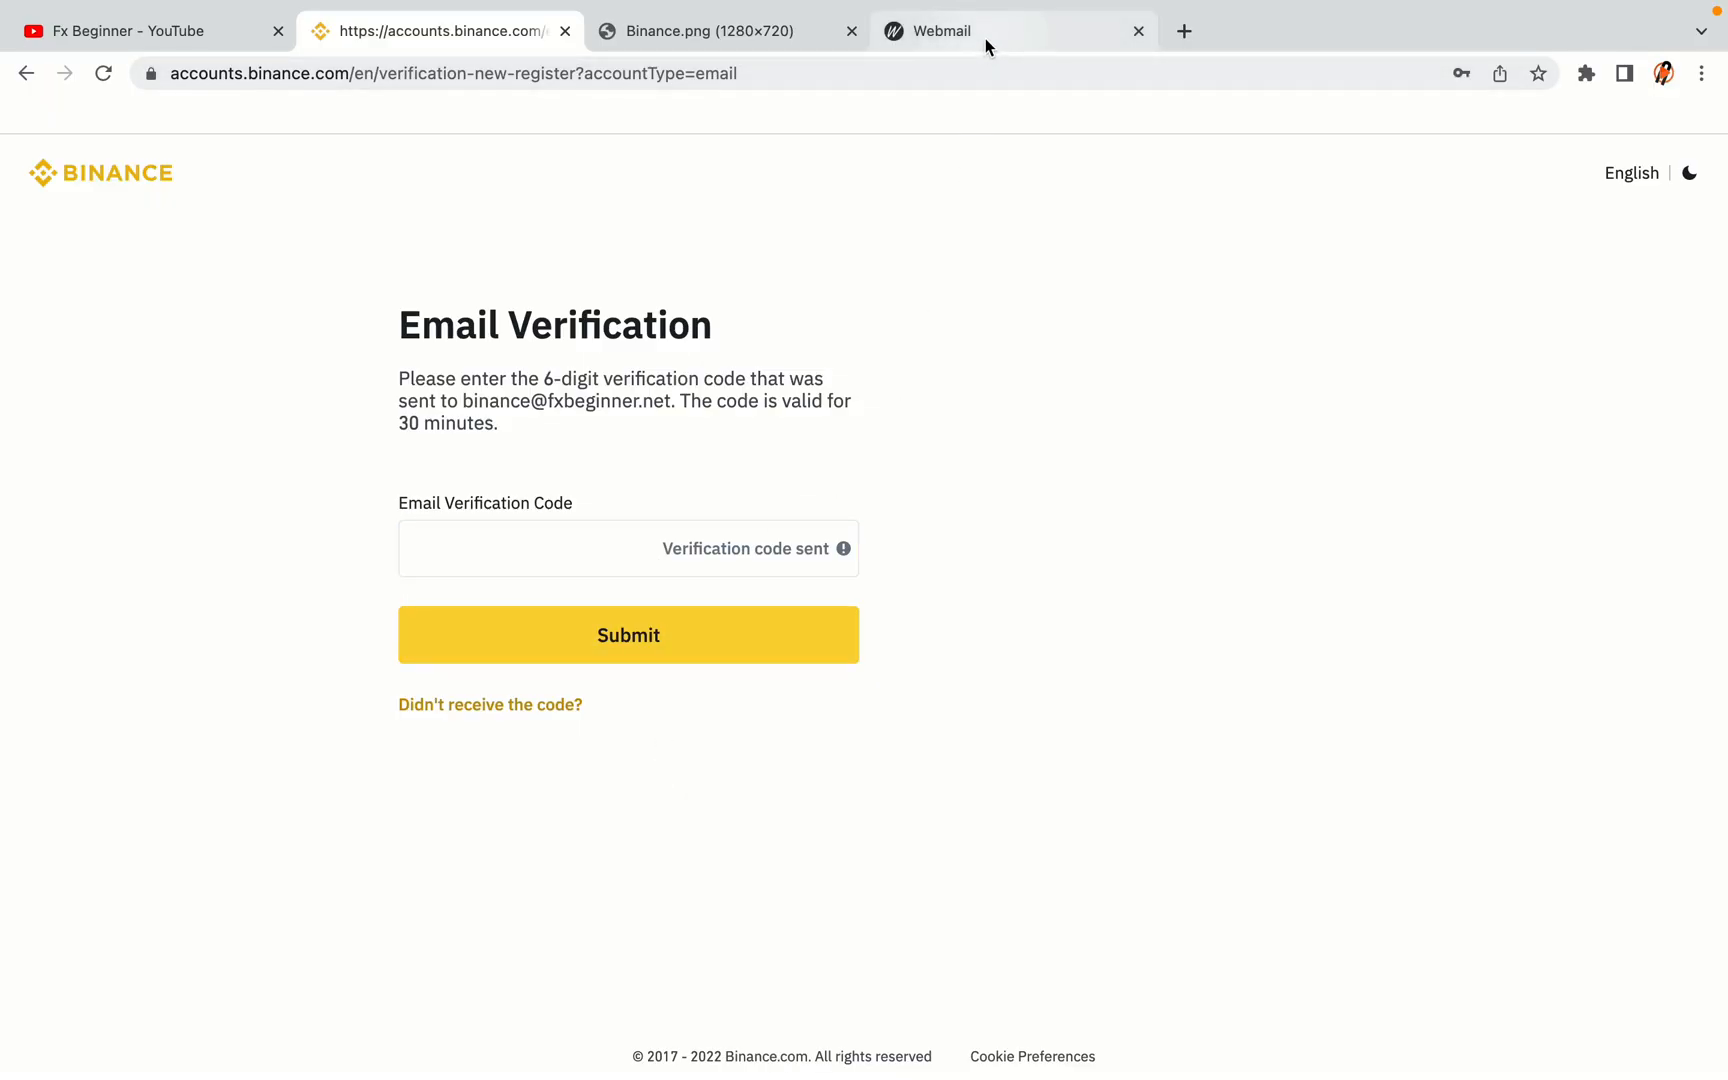
left_click(942, 30)
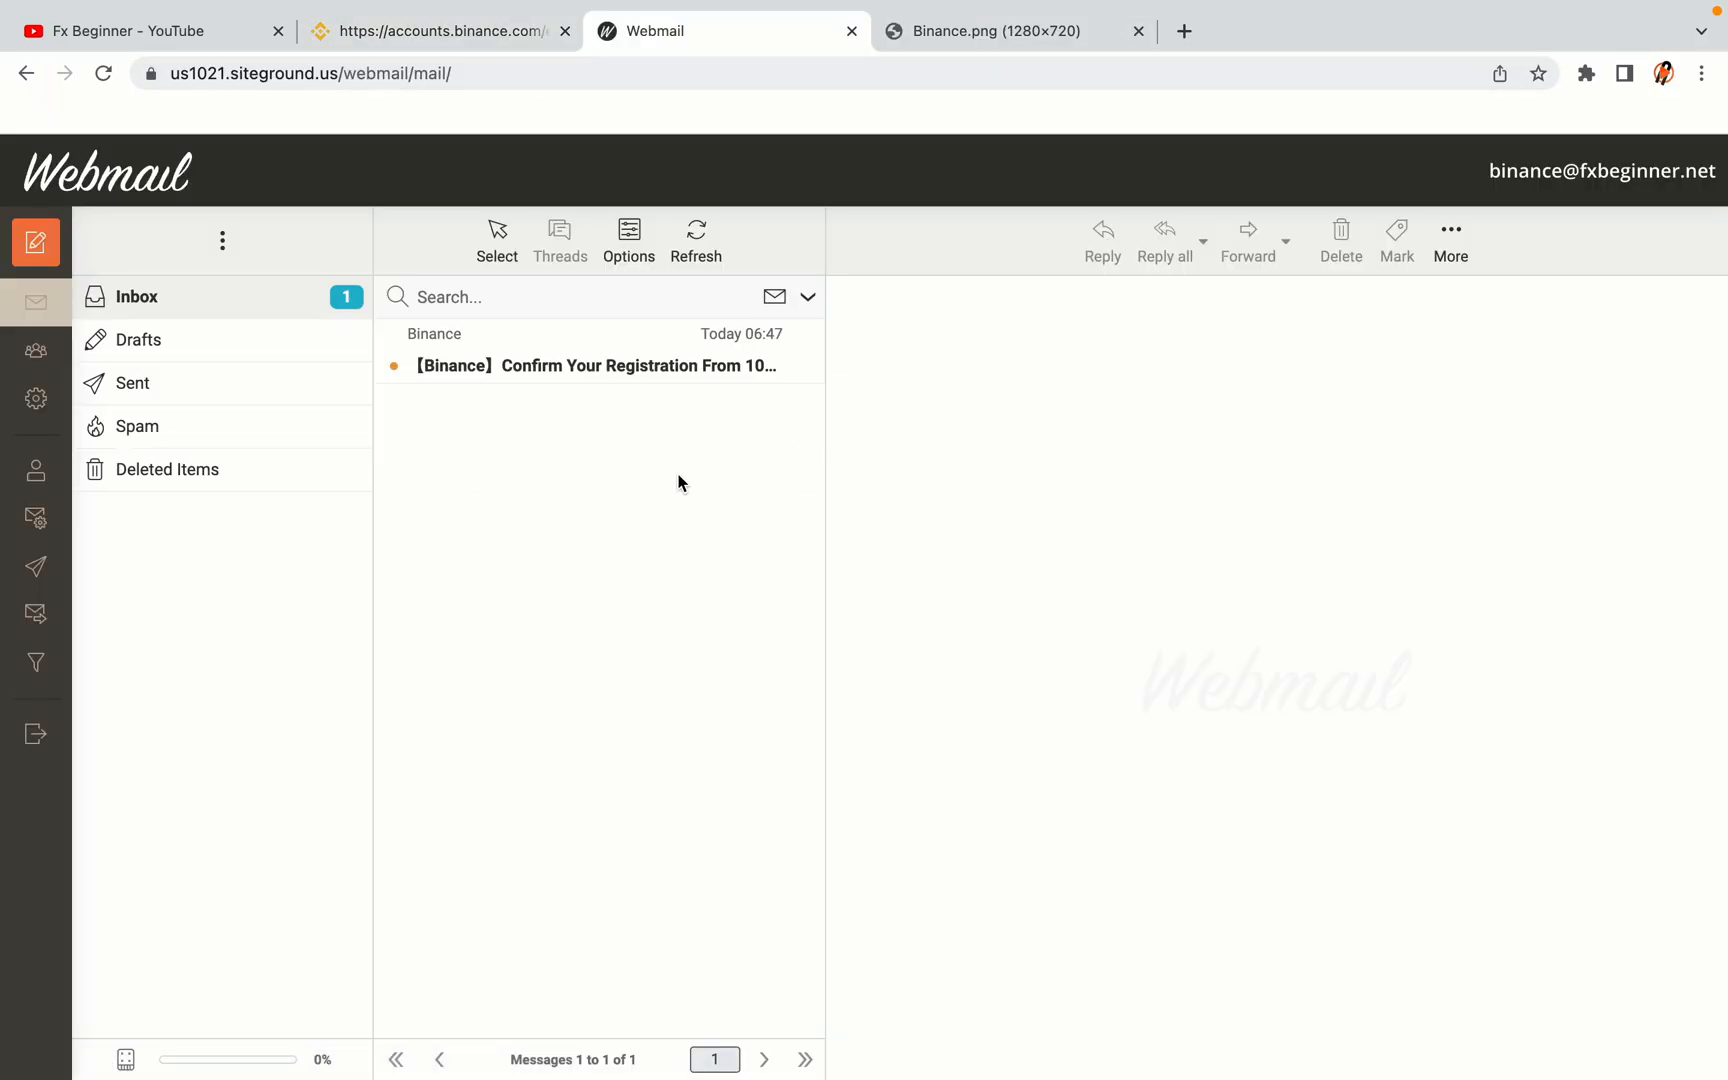
mouse_move(678, 372)
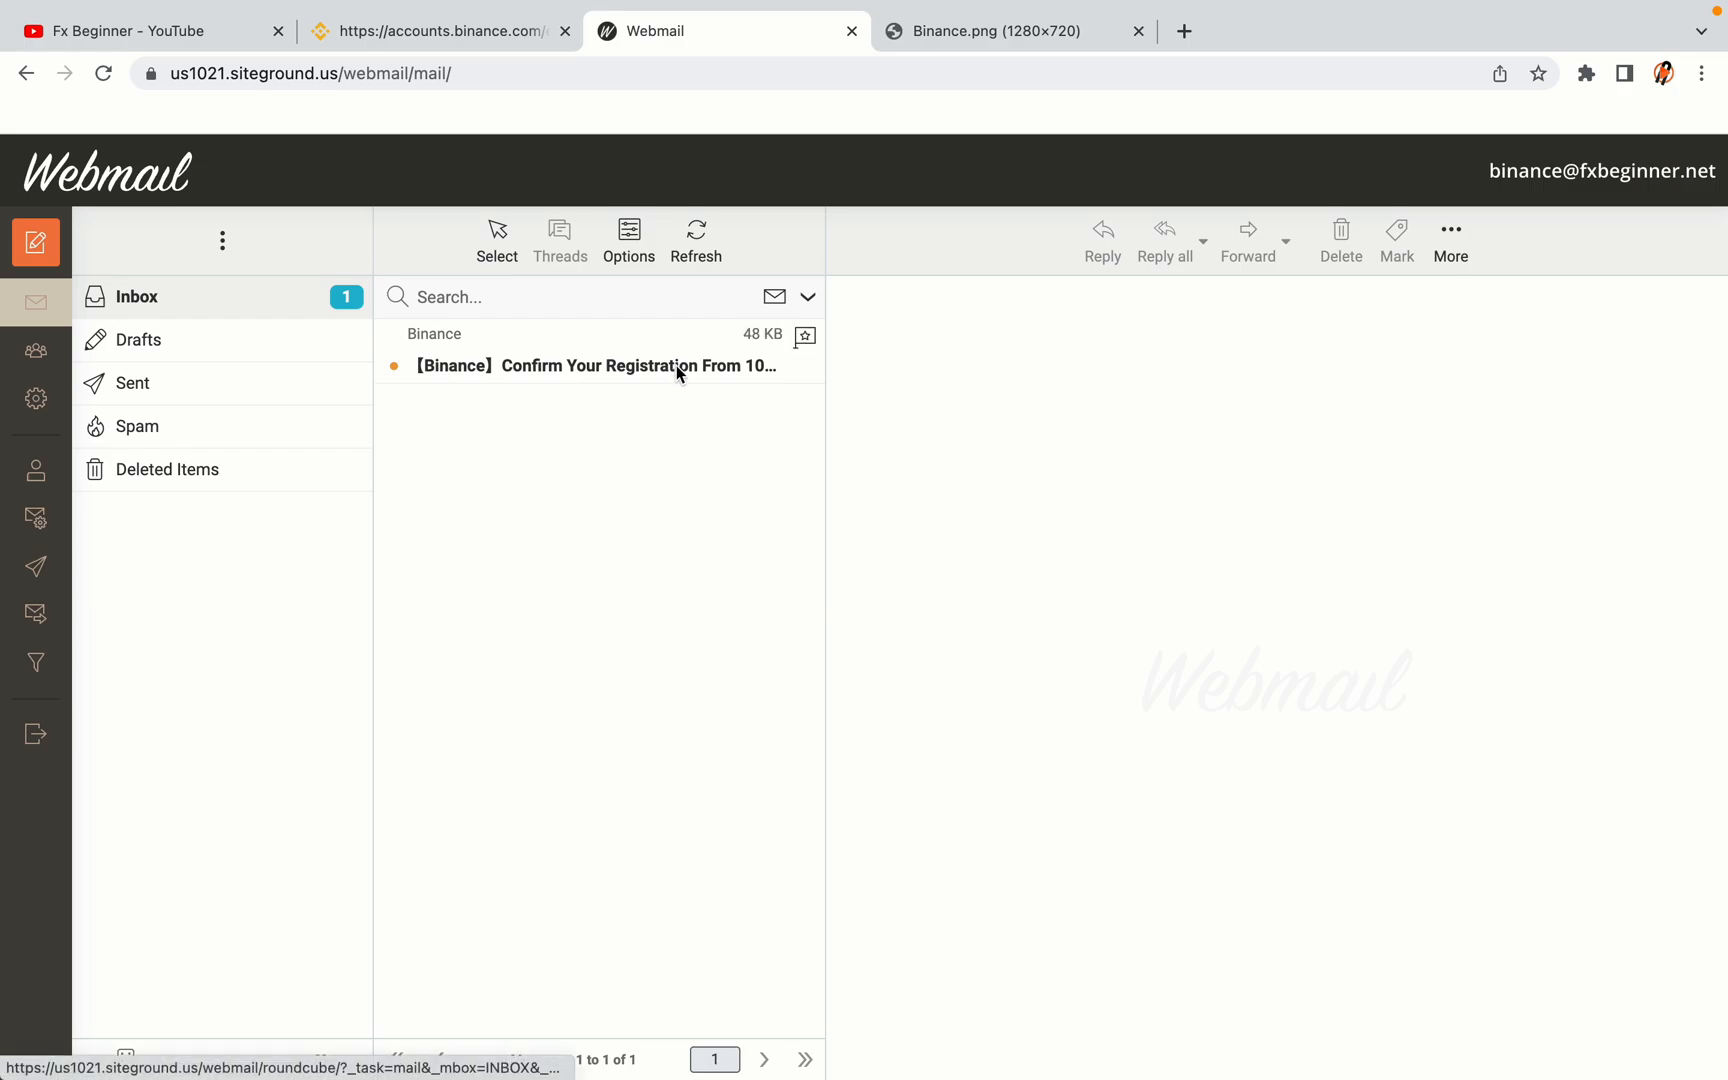
mouse_move(596, 354)
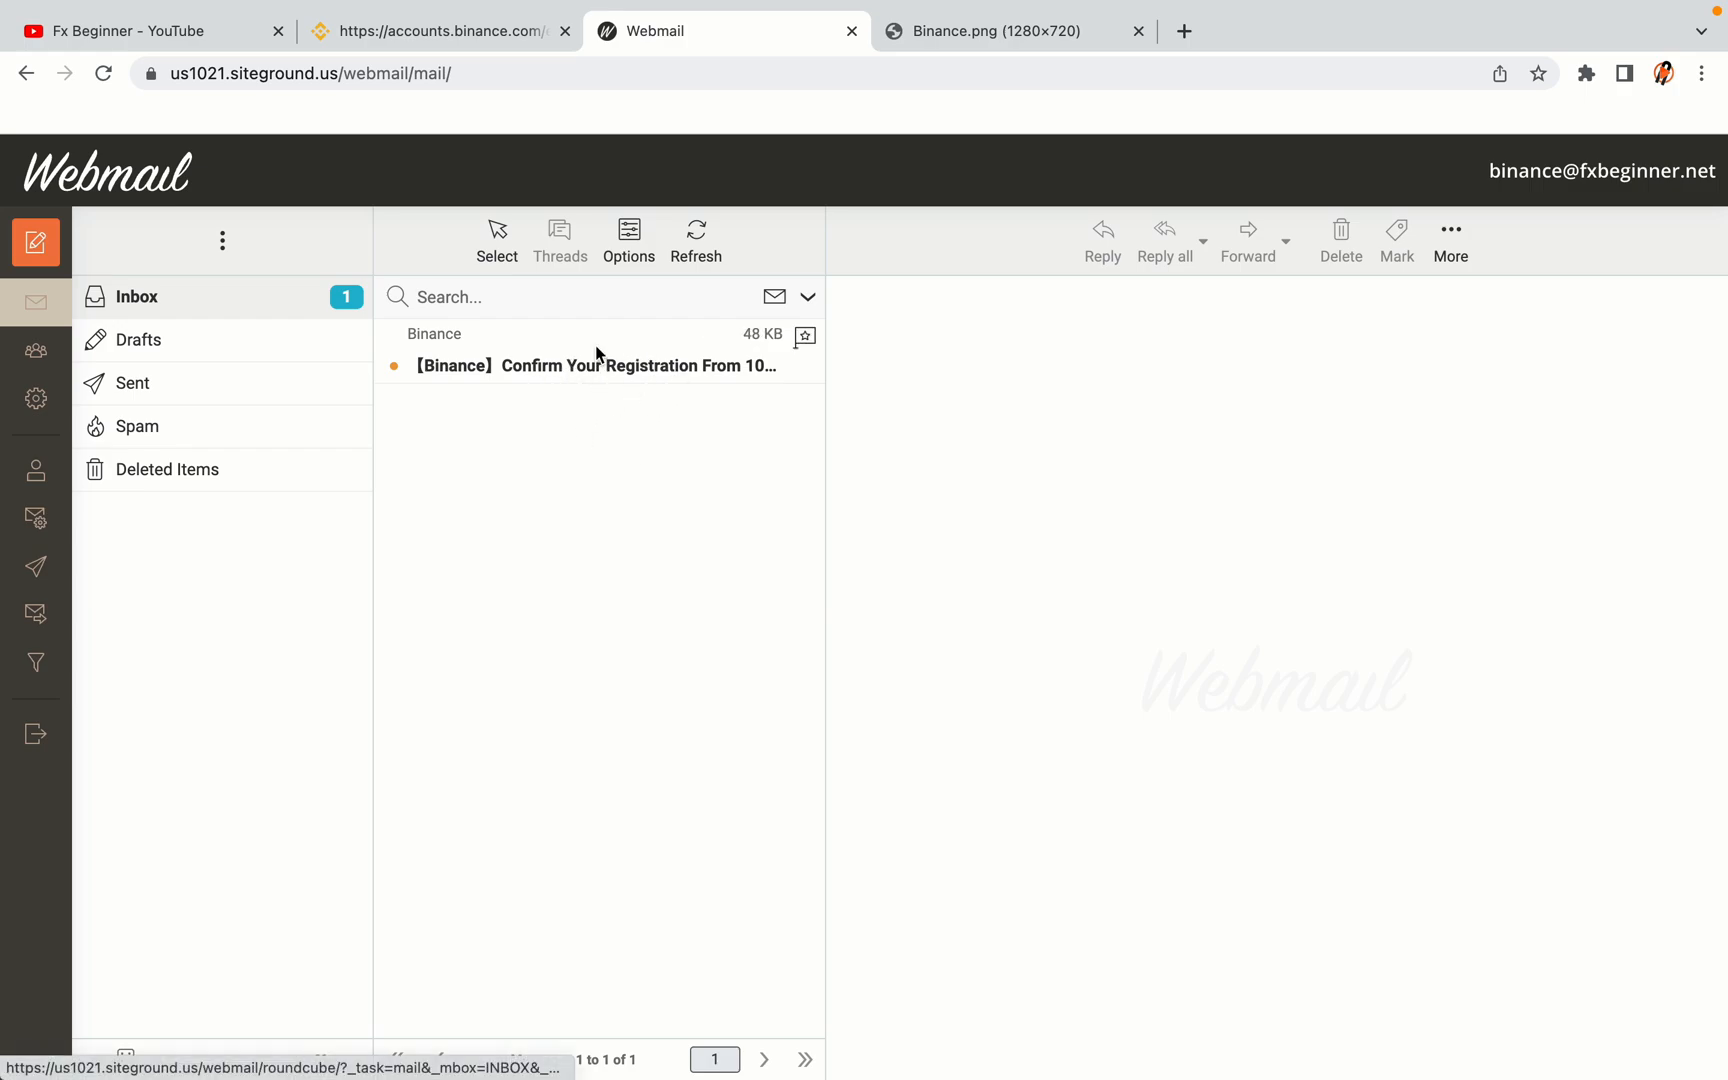
left_click(596, 364)
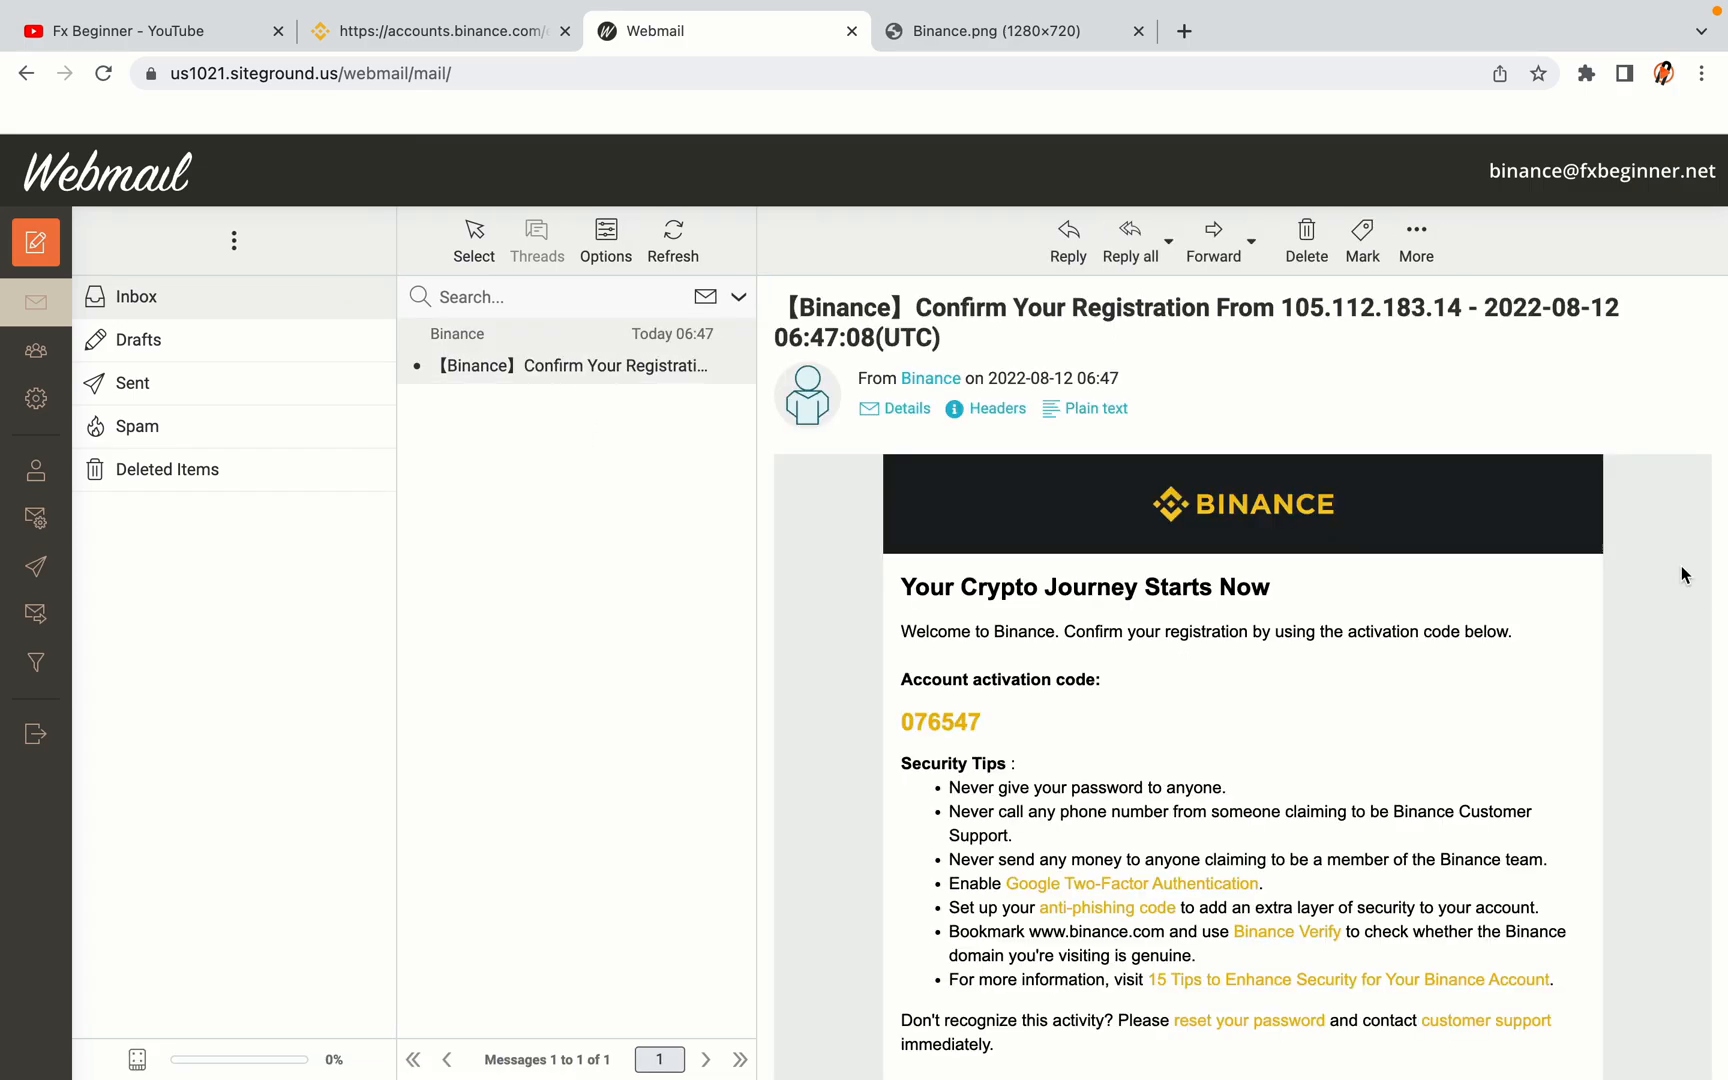
mouse_move(1298, 576)
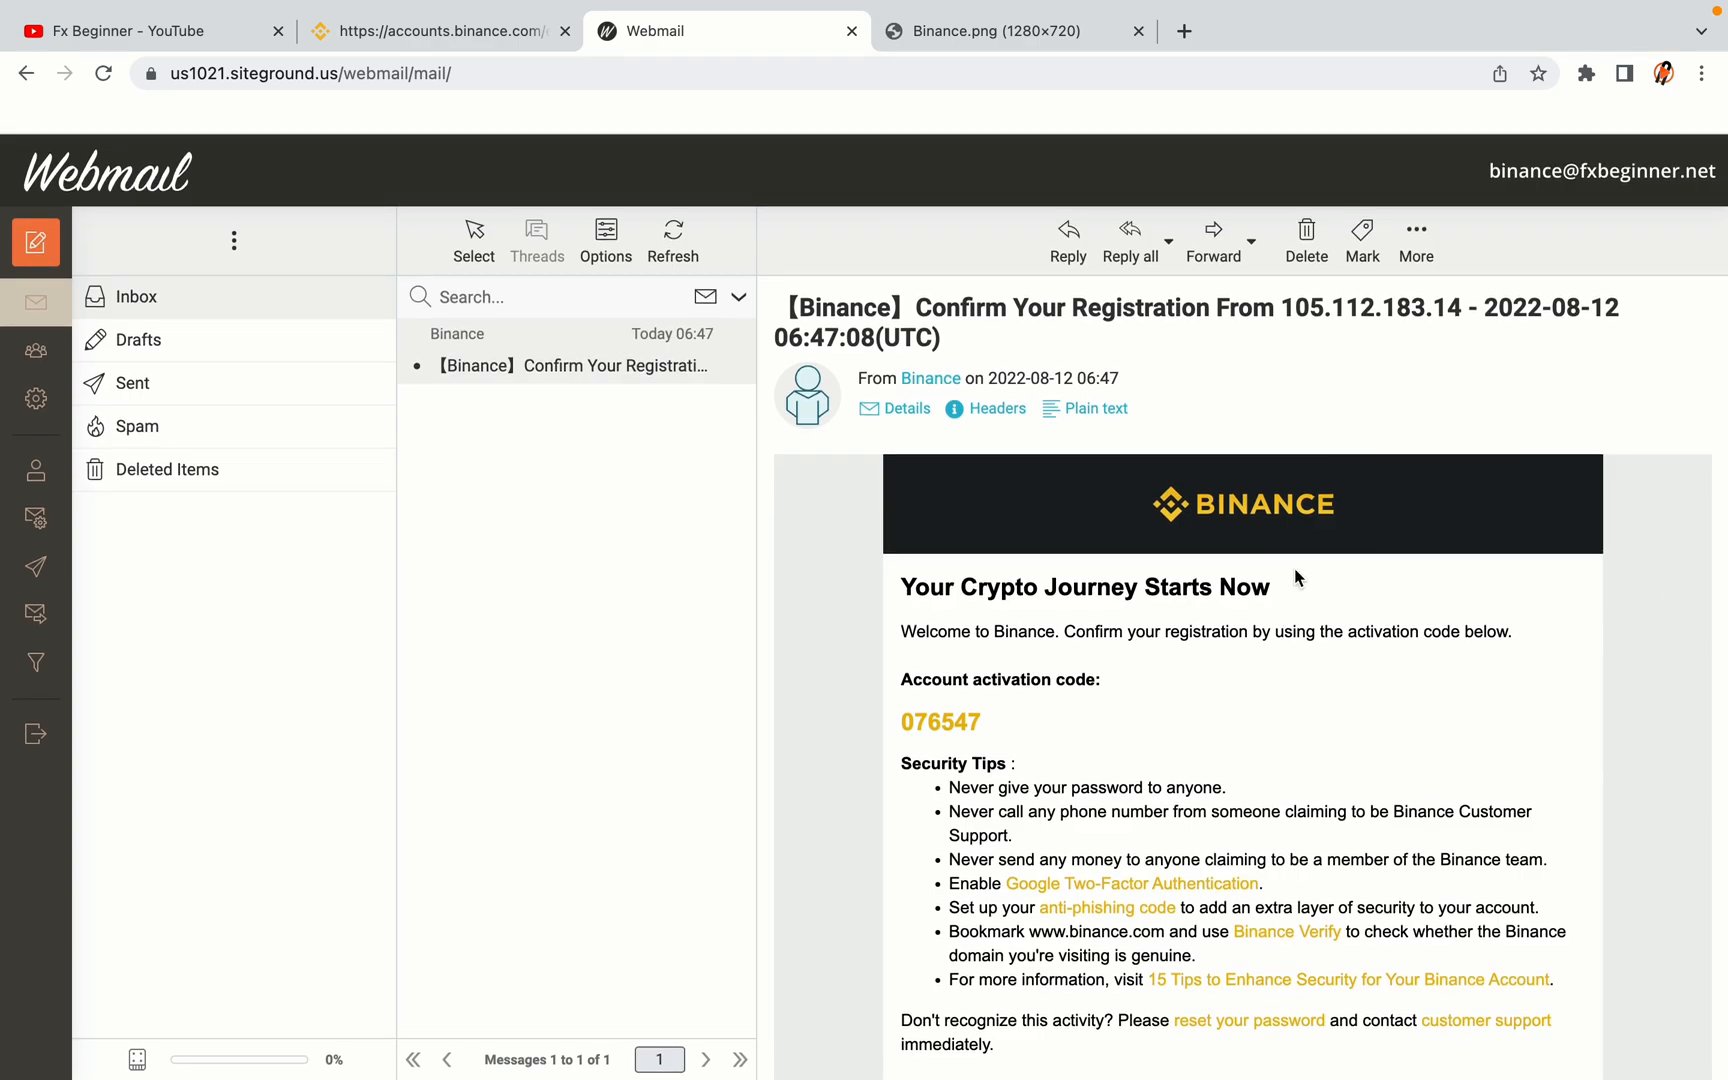
scroll("down", 3)
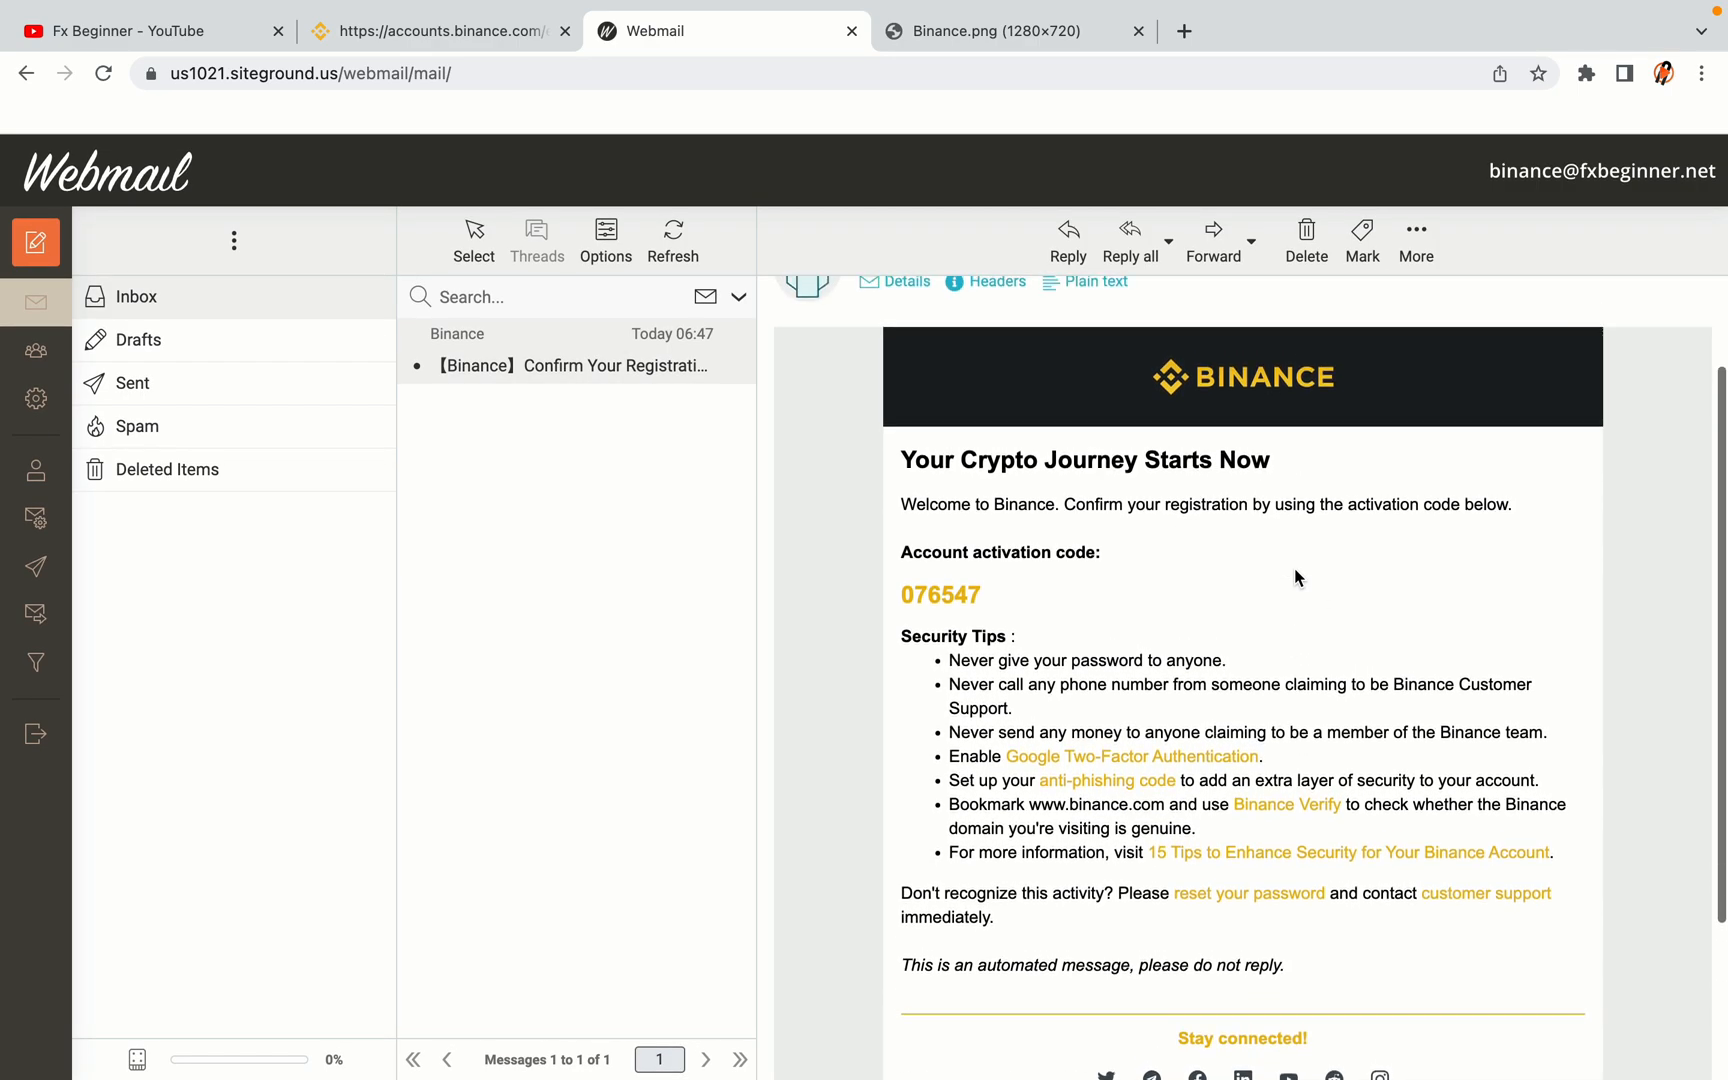
mouse_move(934, 620)
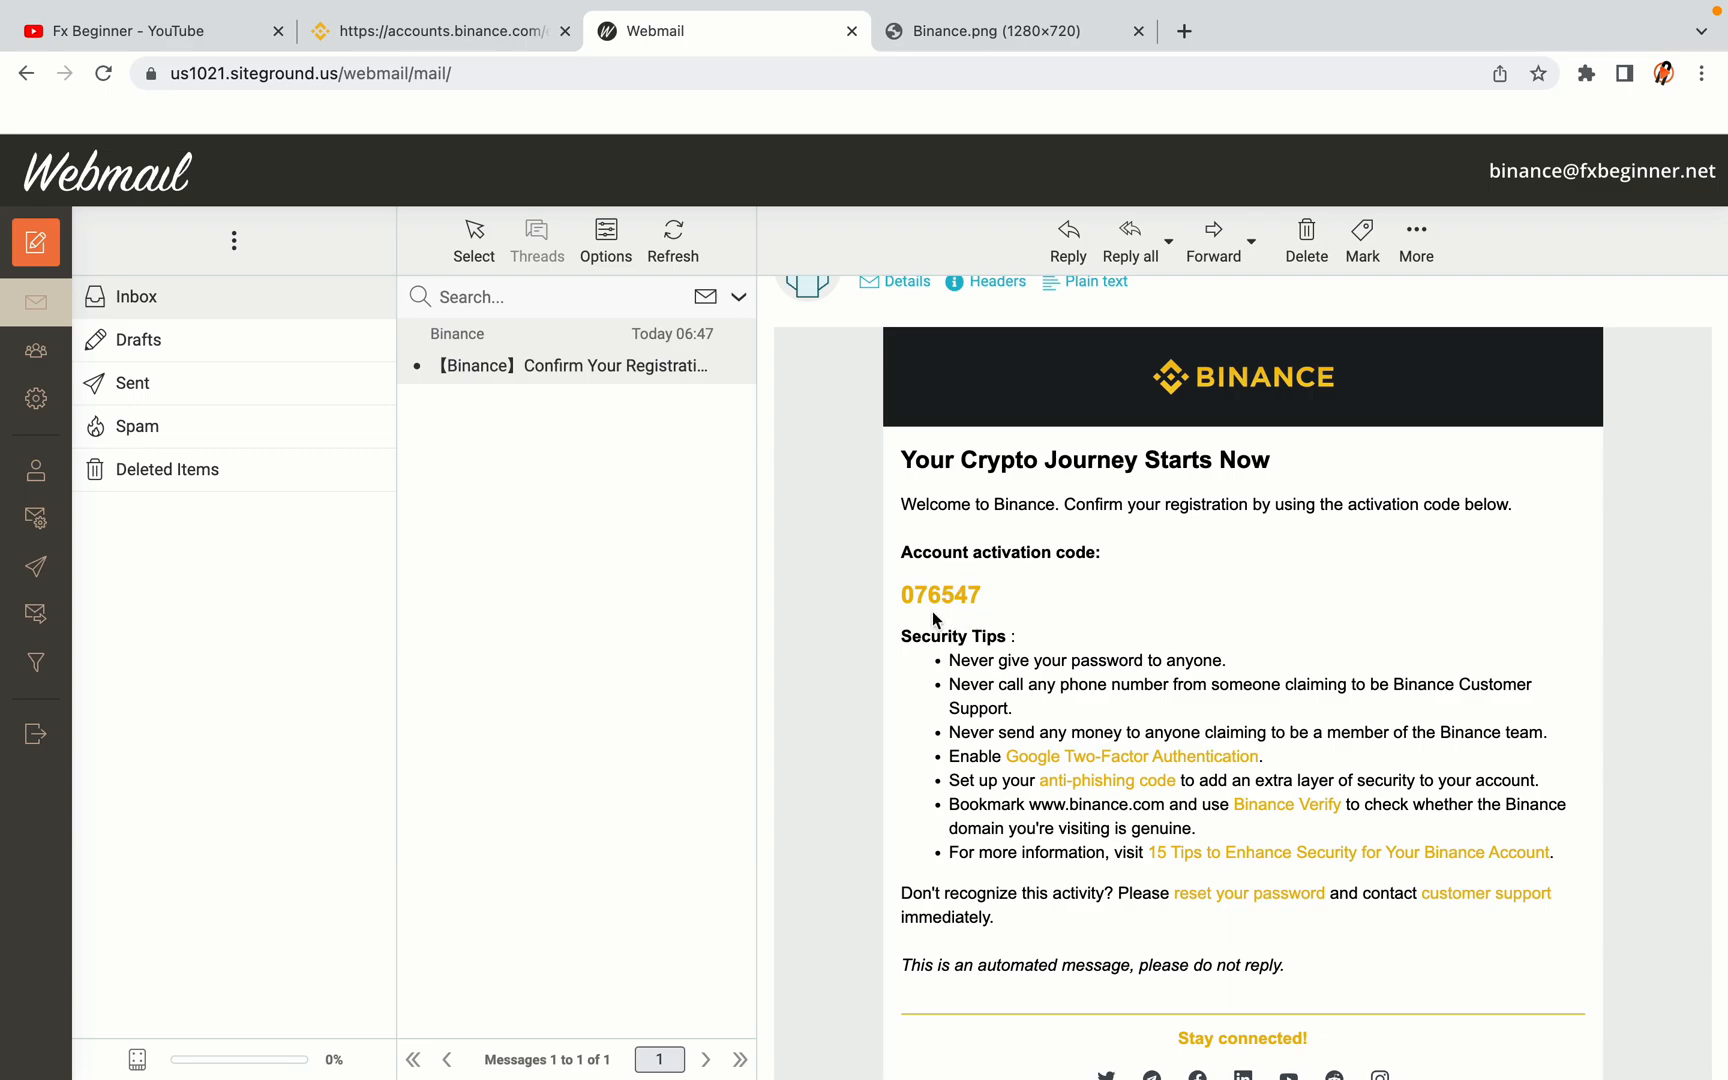
double_click(940, 594)
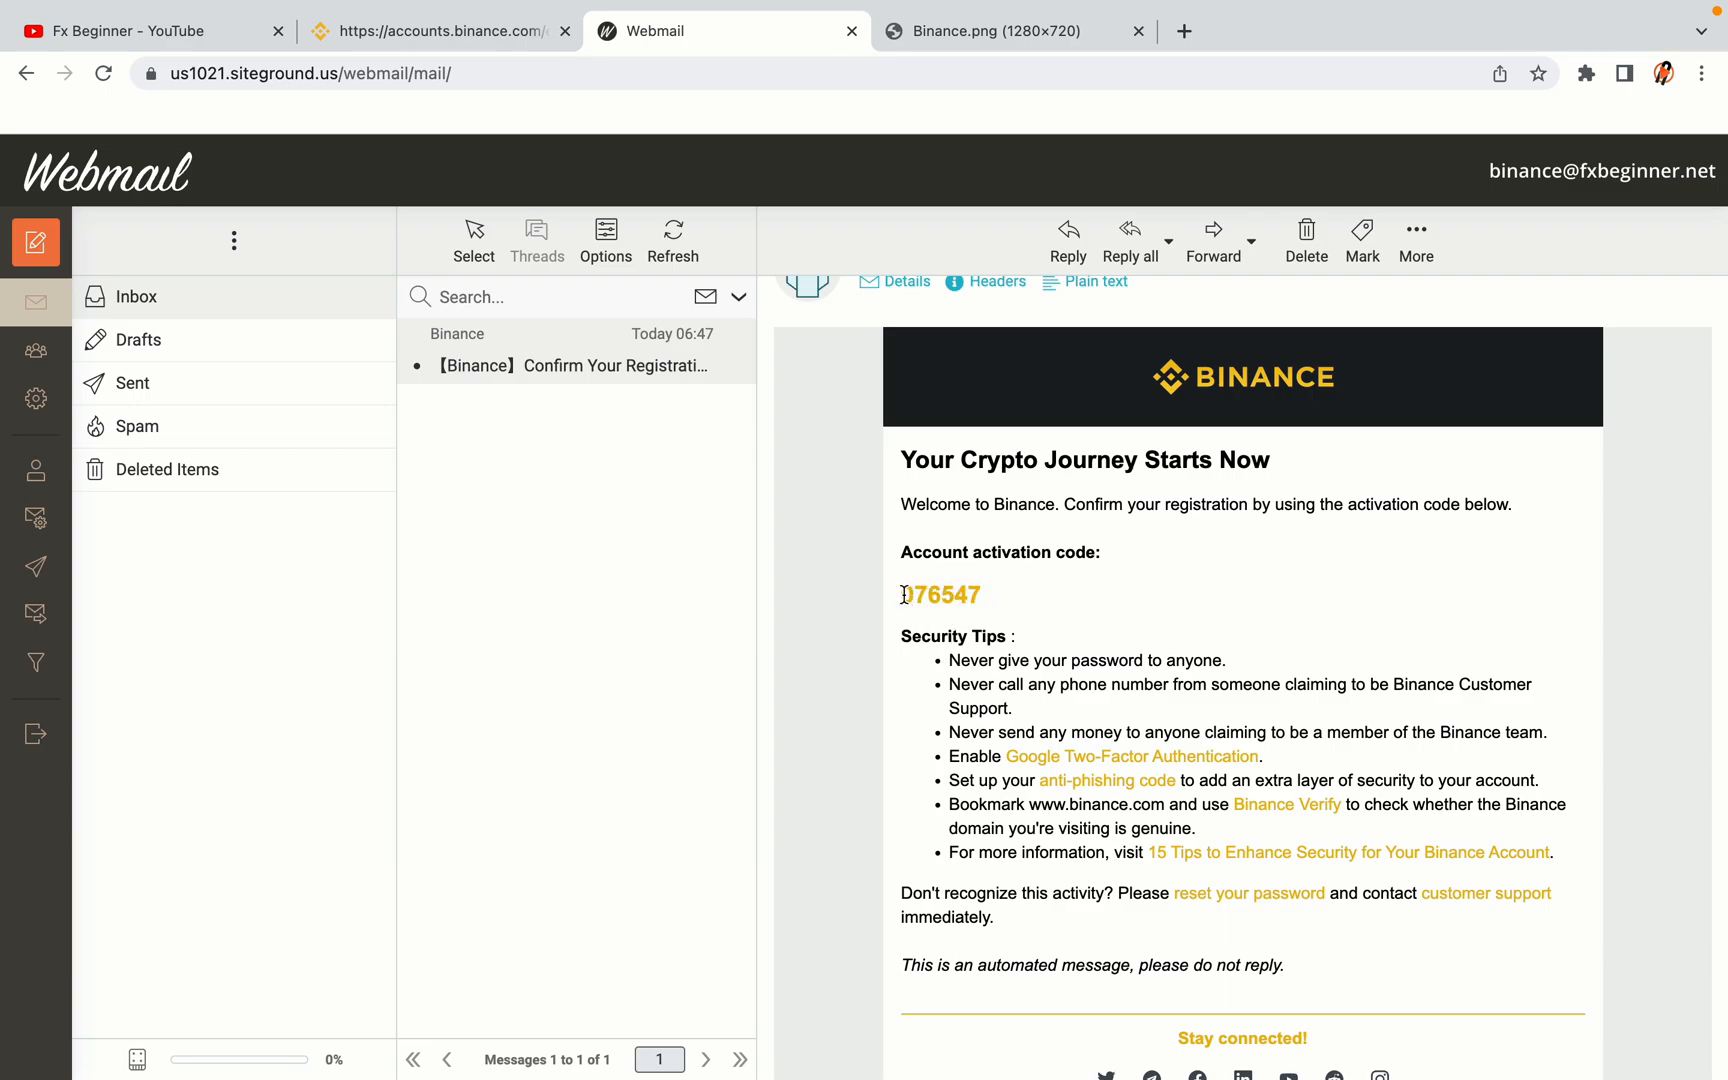
right_click(940, 594)
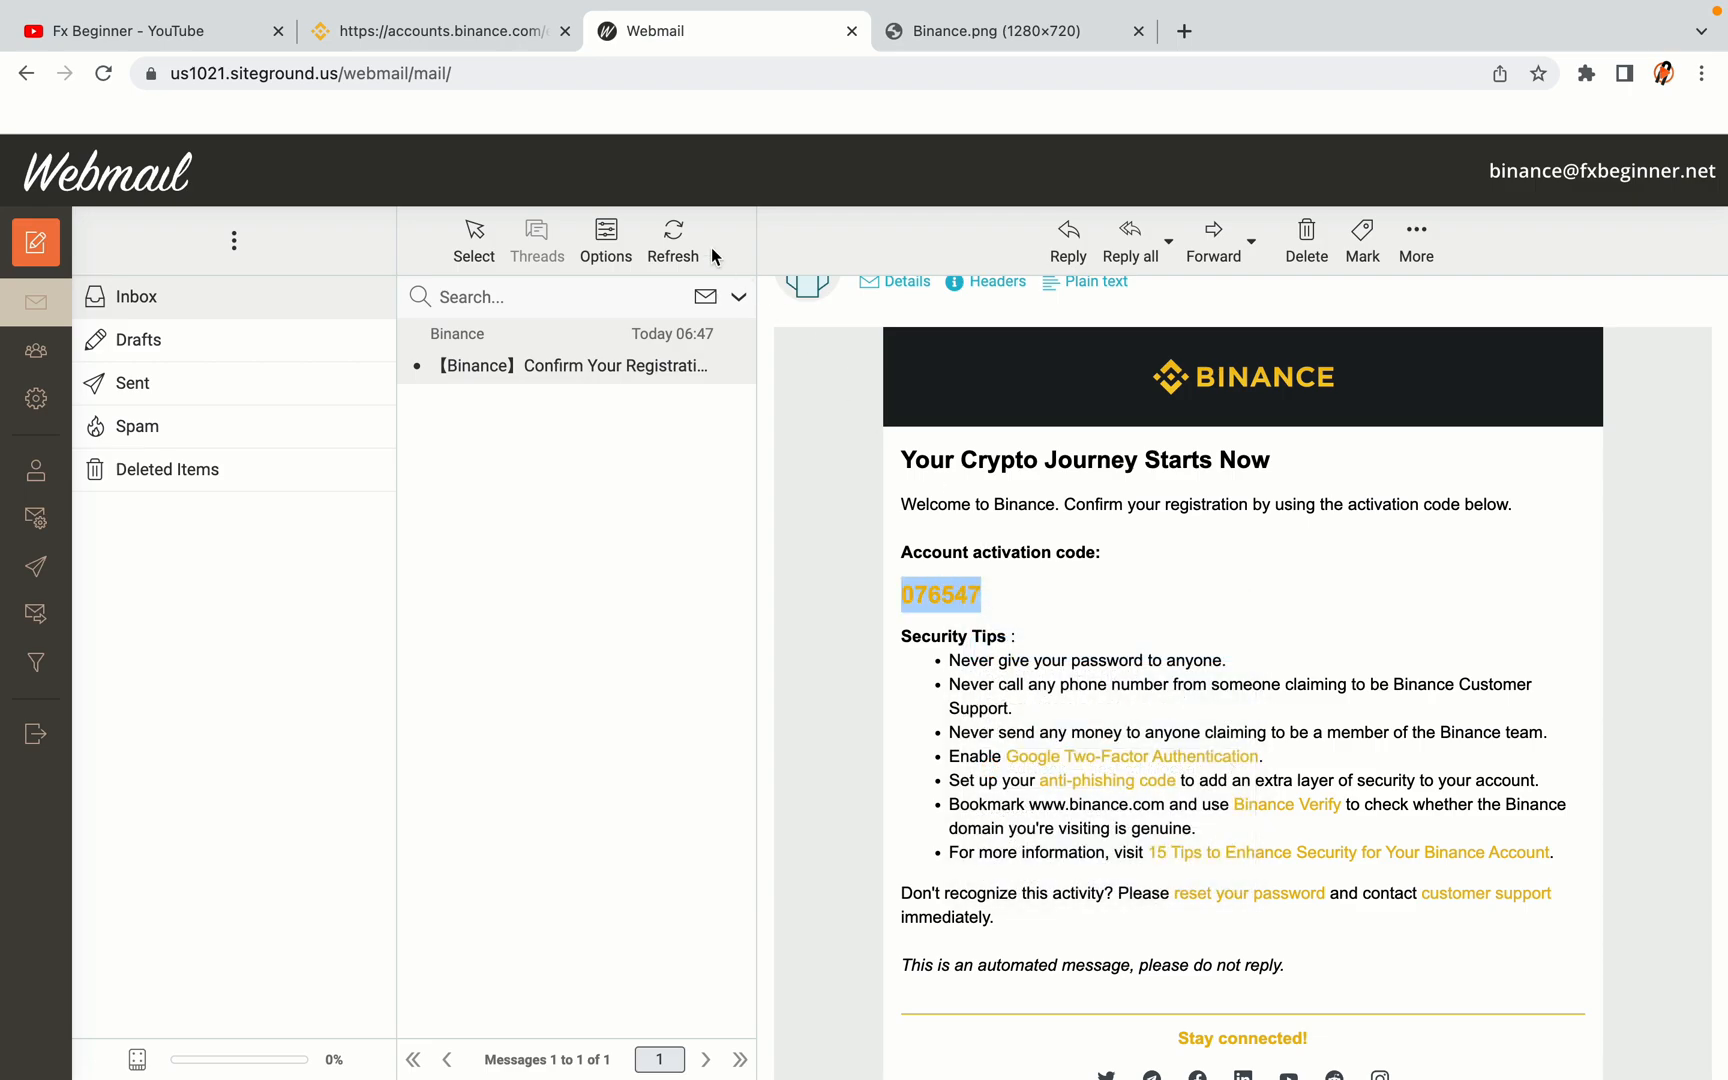
left_click(438, 30)
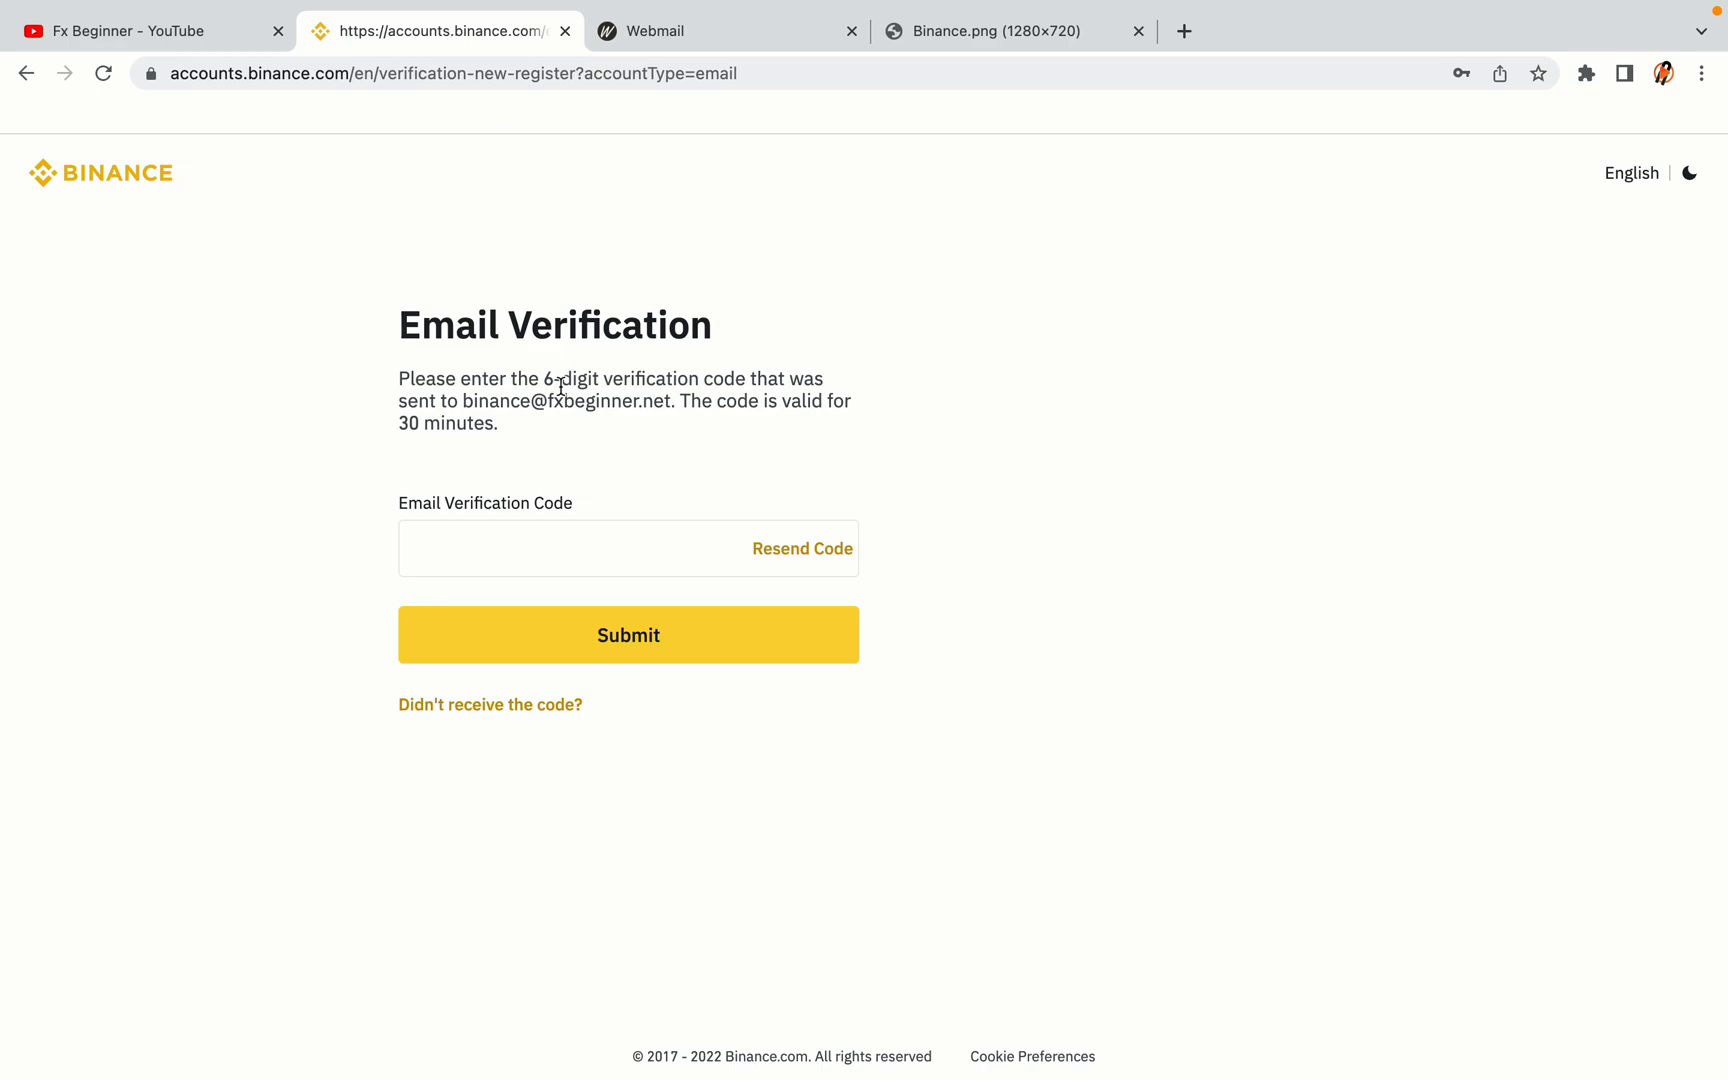
left_click(552, 548)
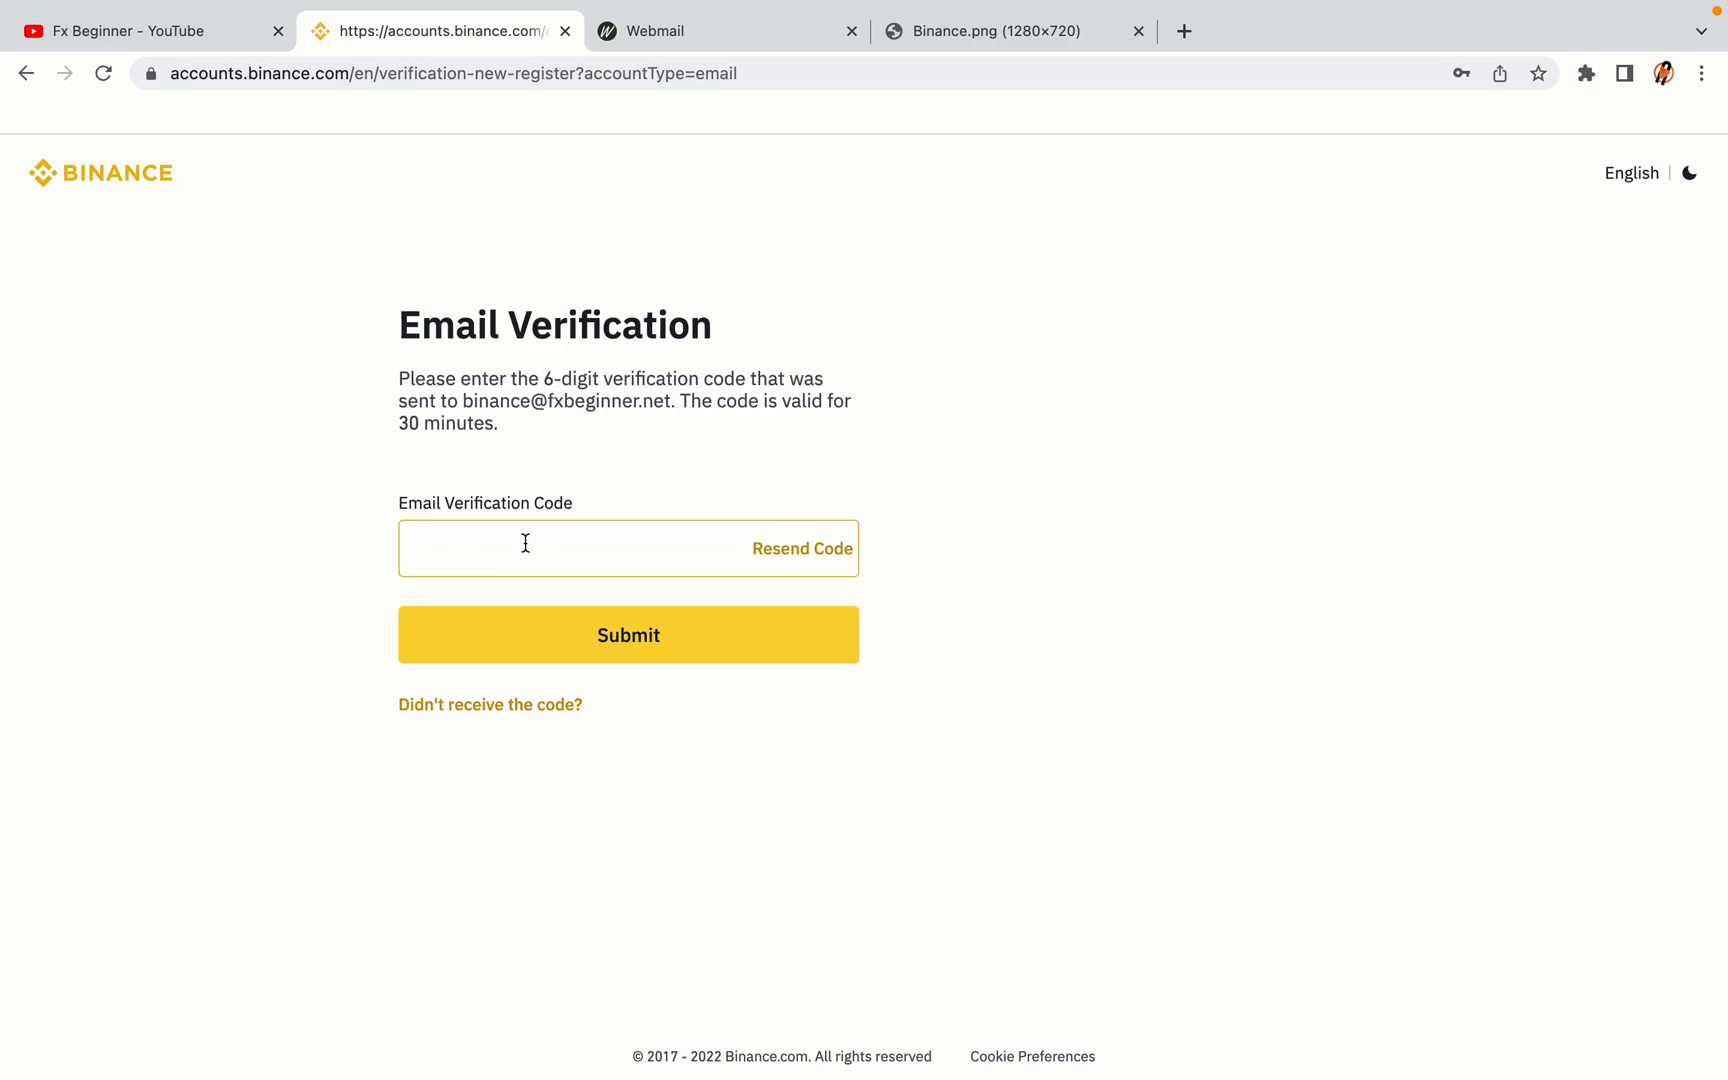
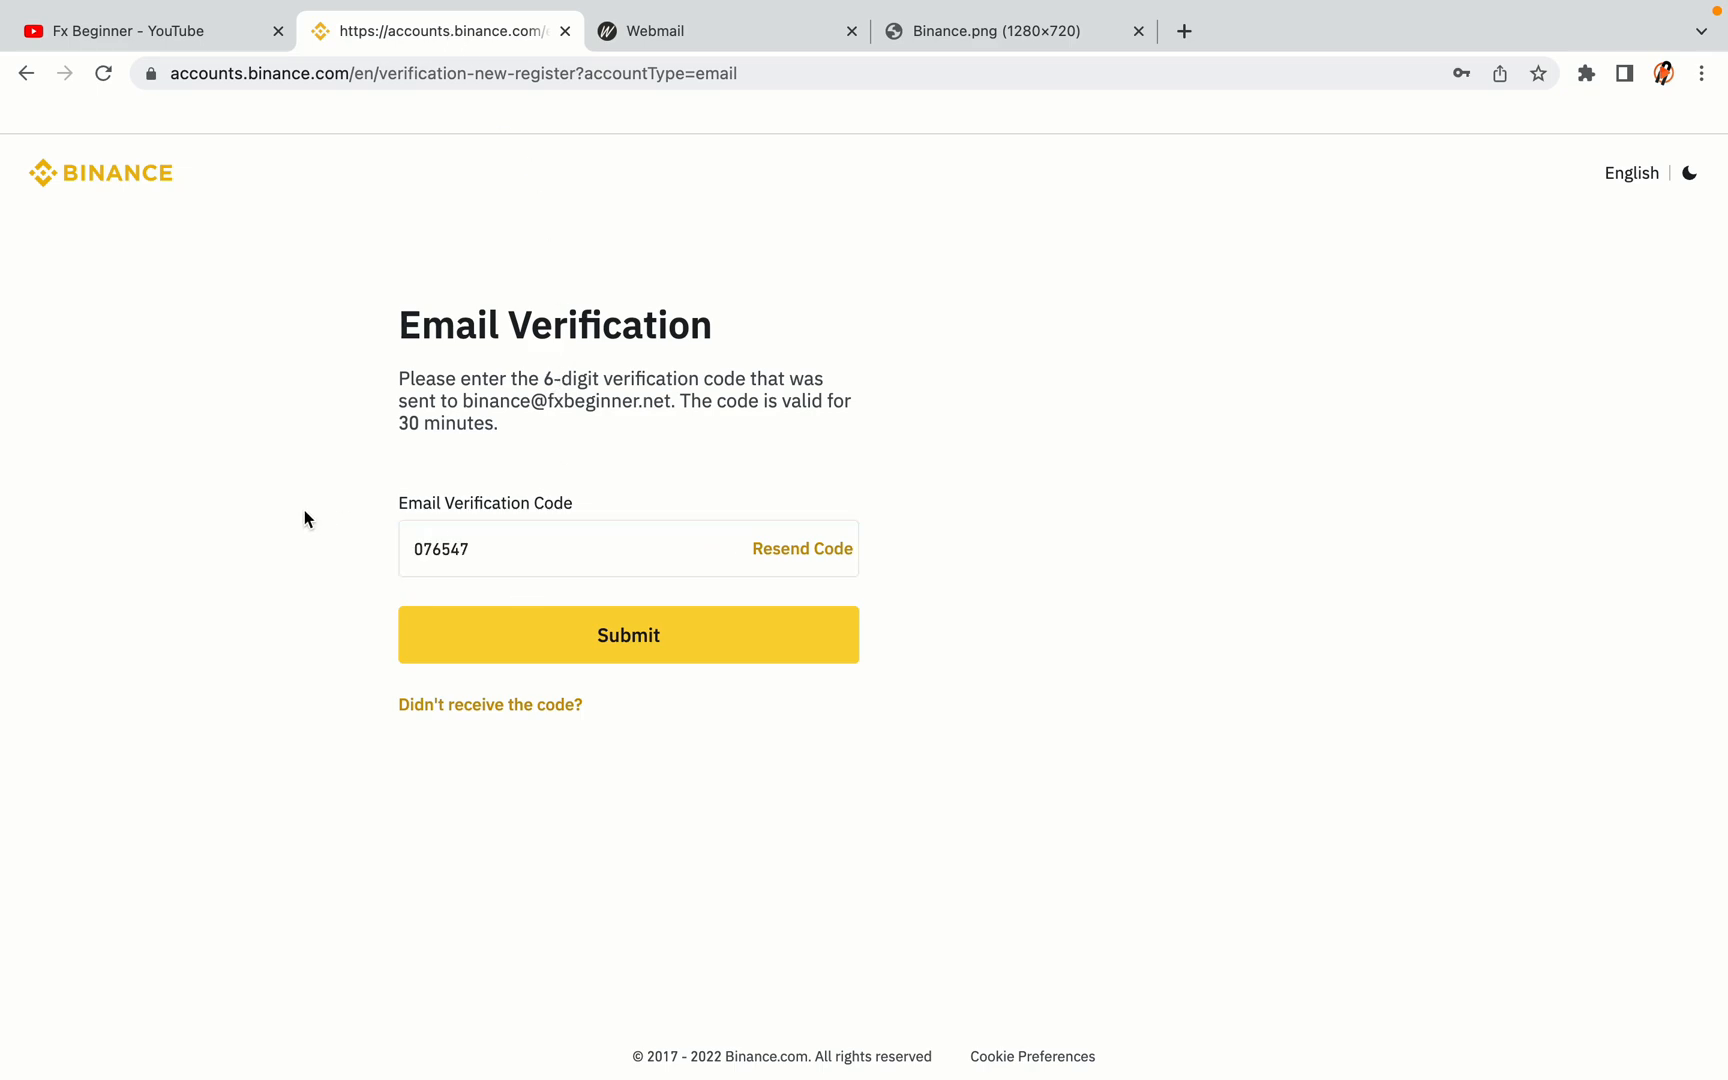
mouse_move(624, 366)
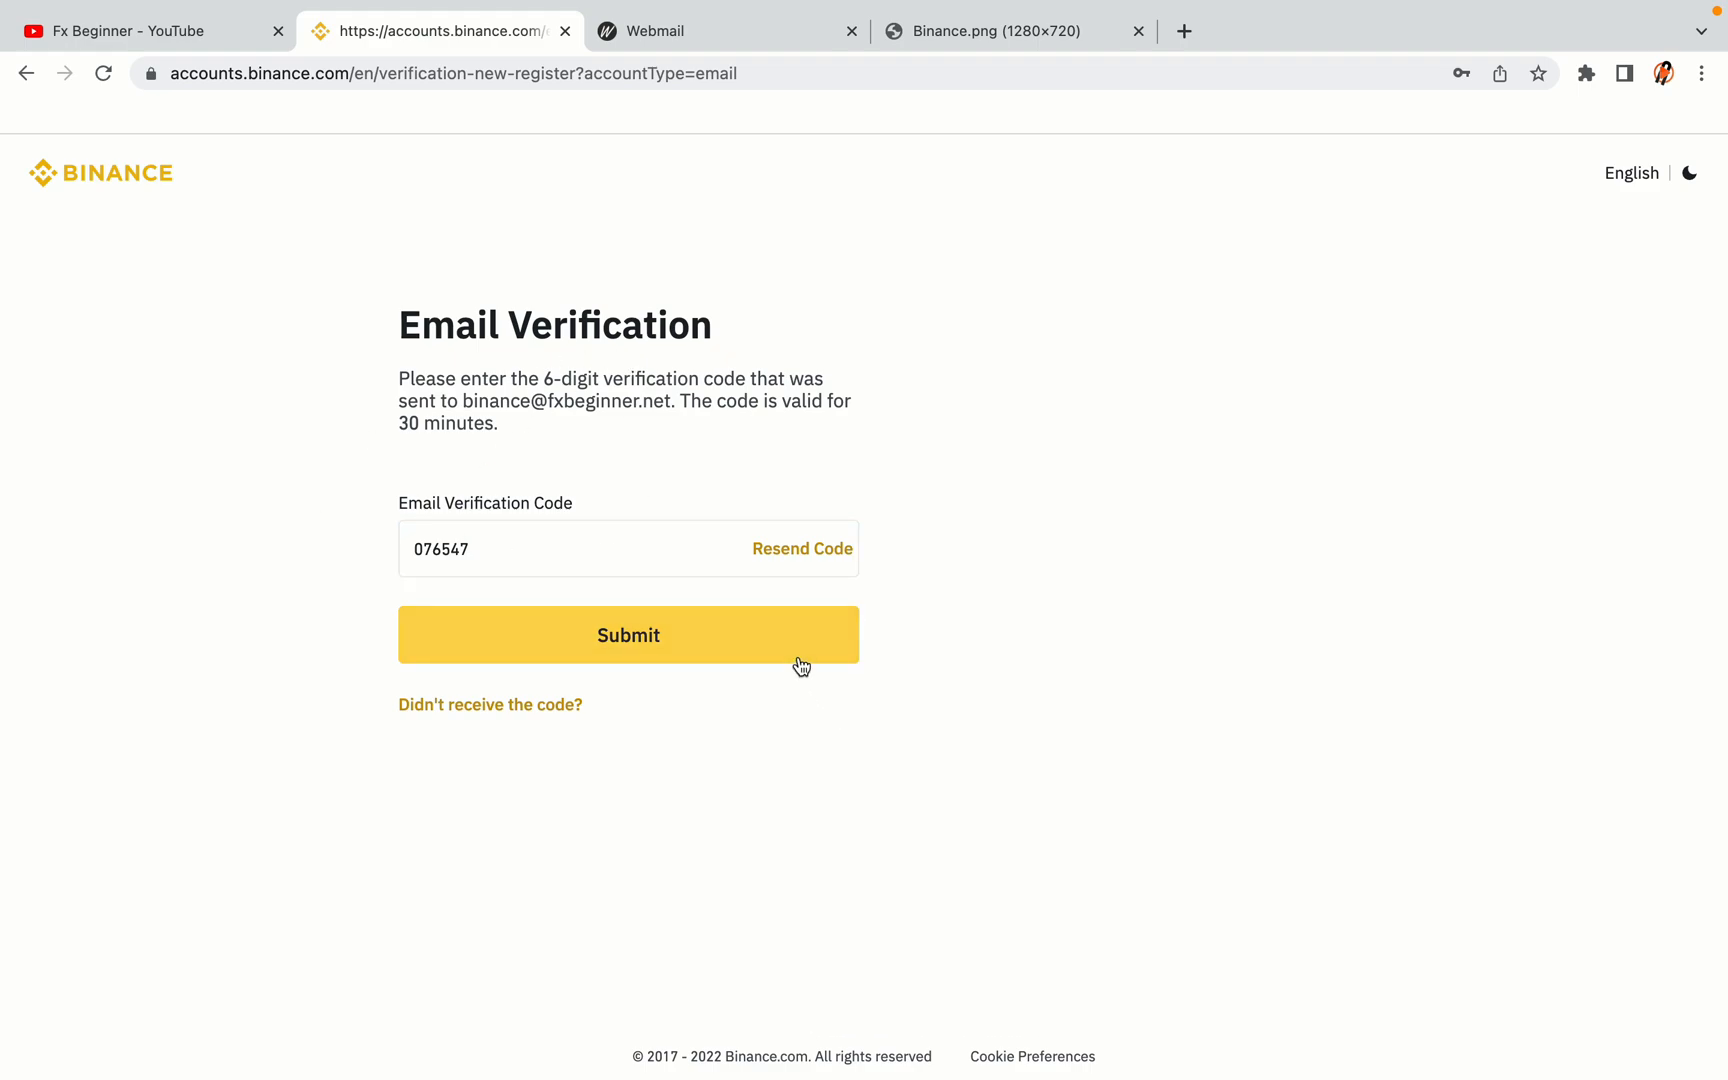
mouse_move(796, 656)
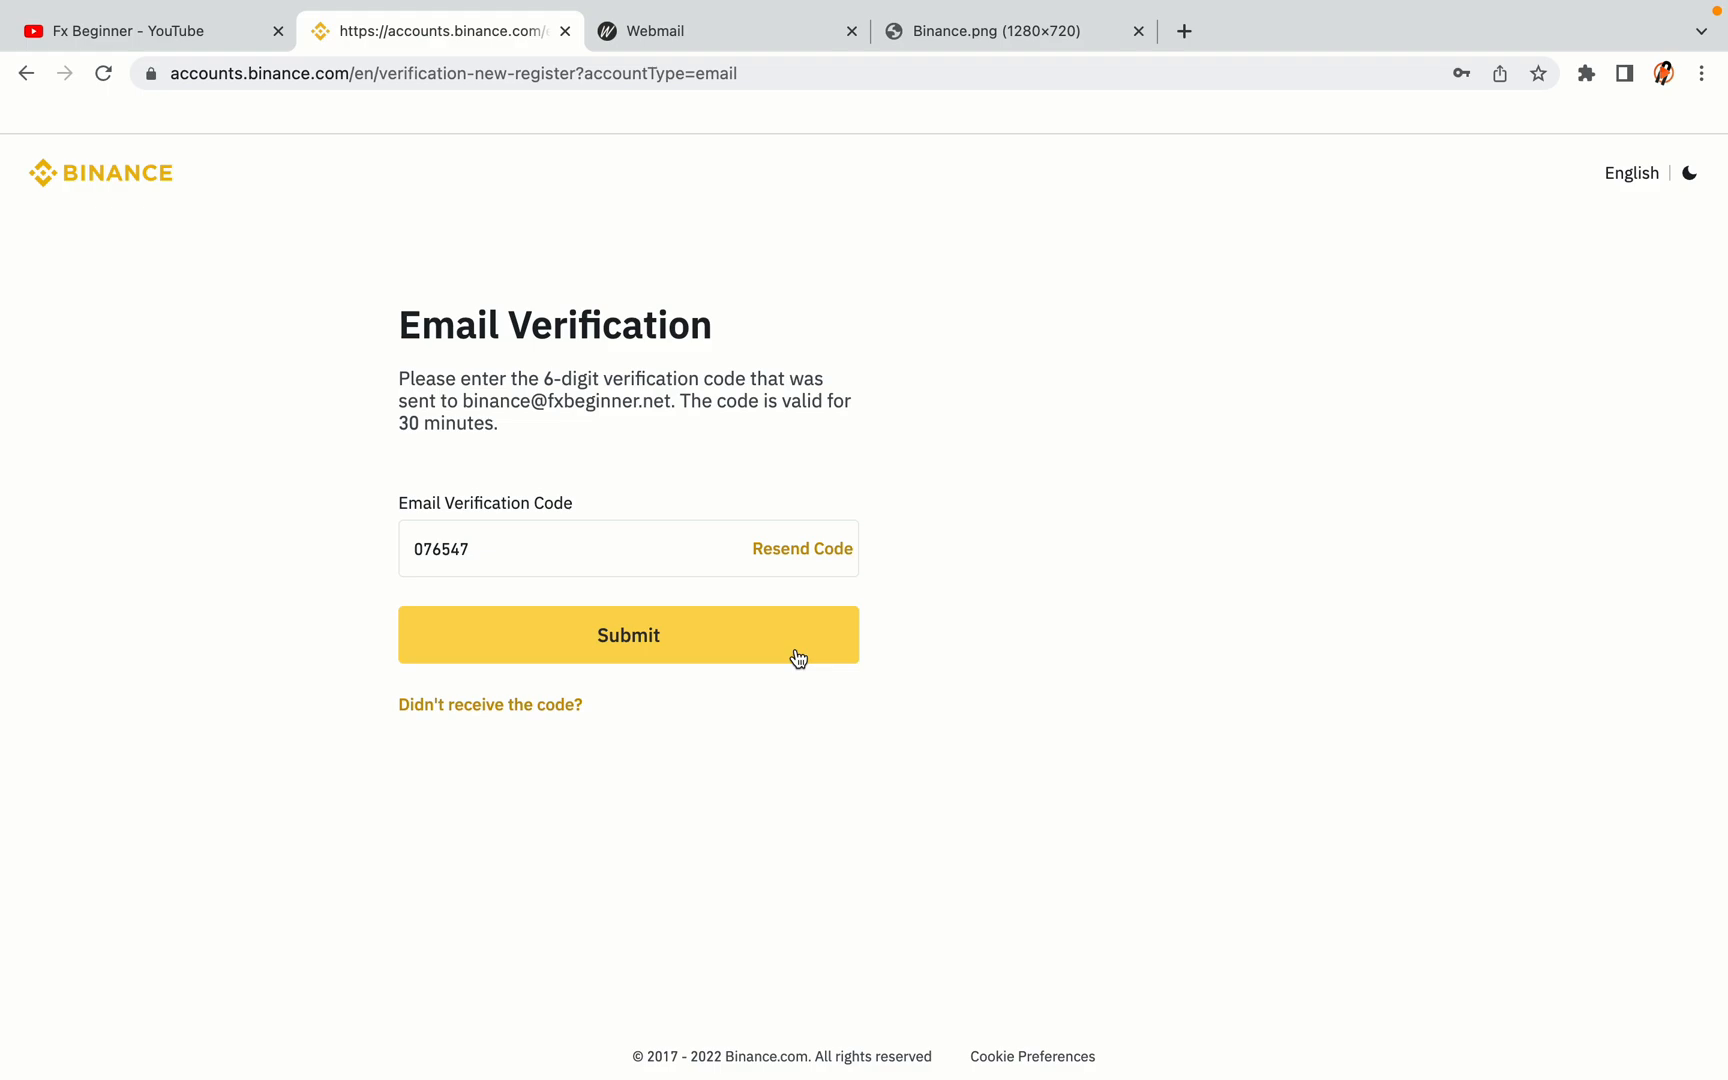
left_click(628, 634)
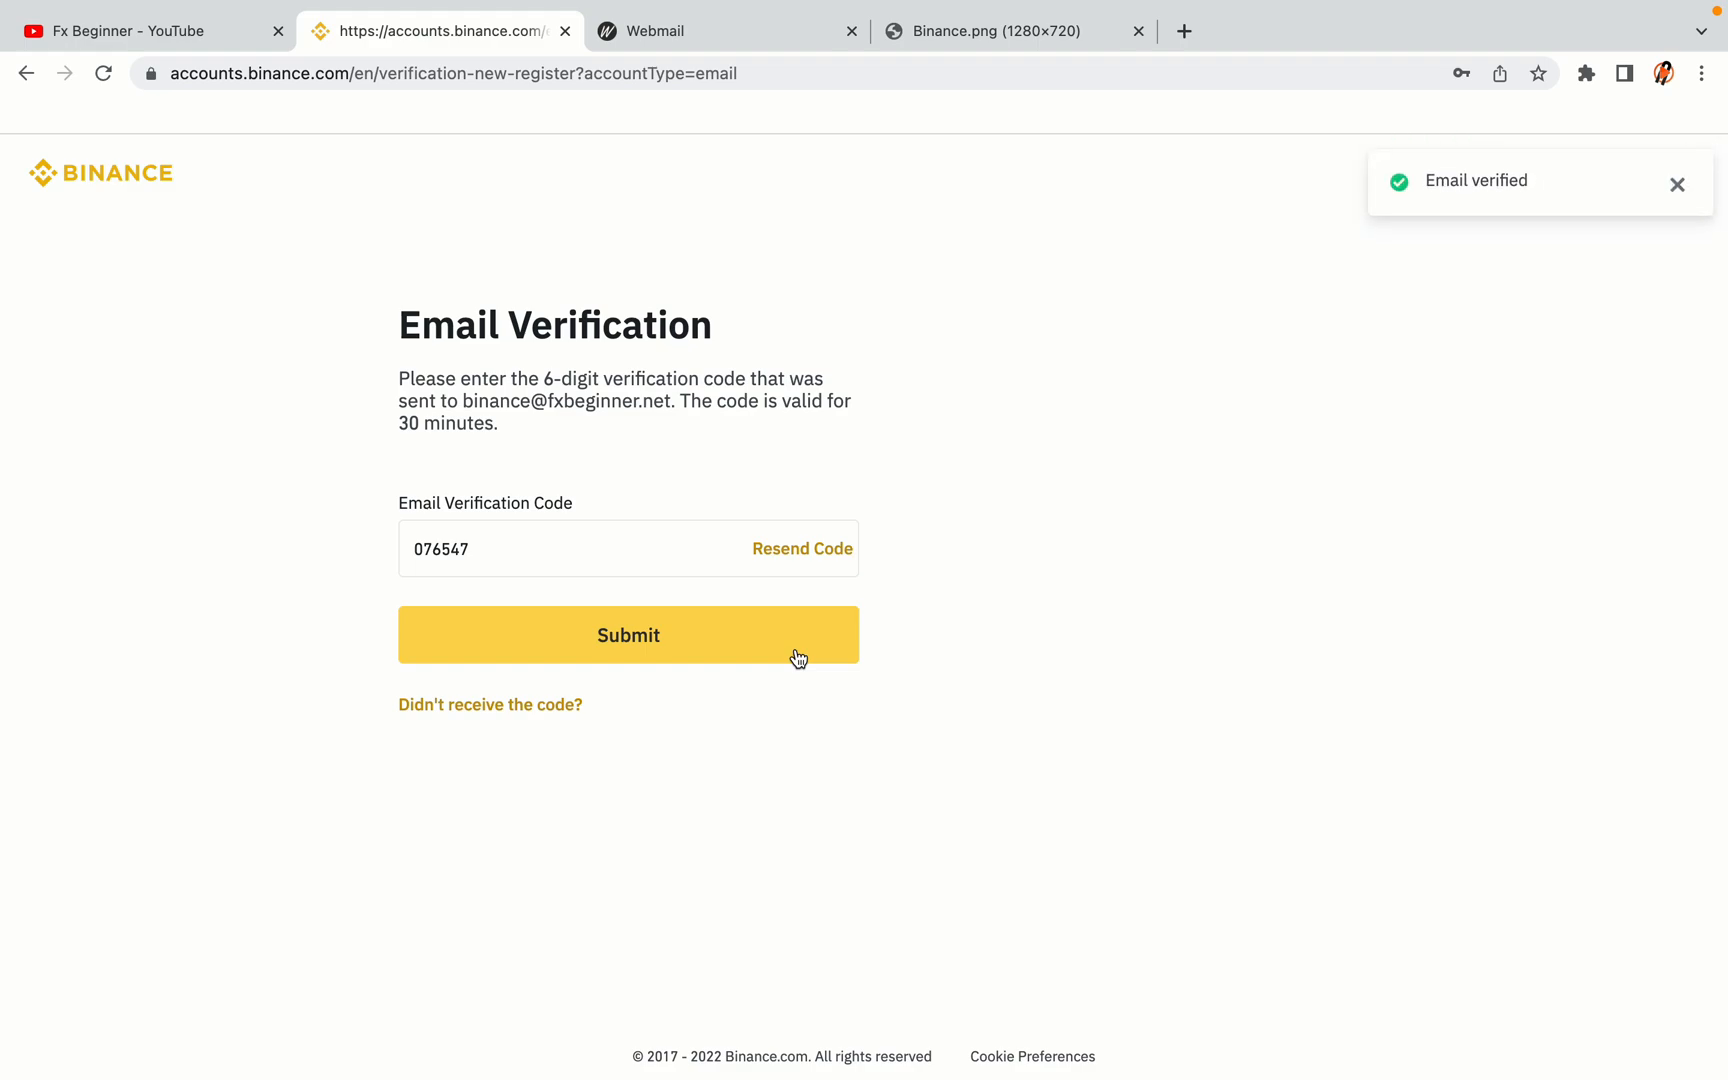
left_click(628, 634)
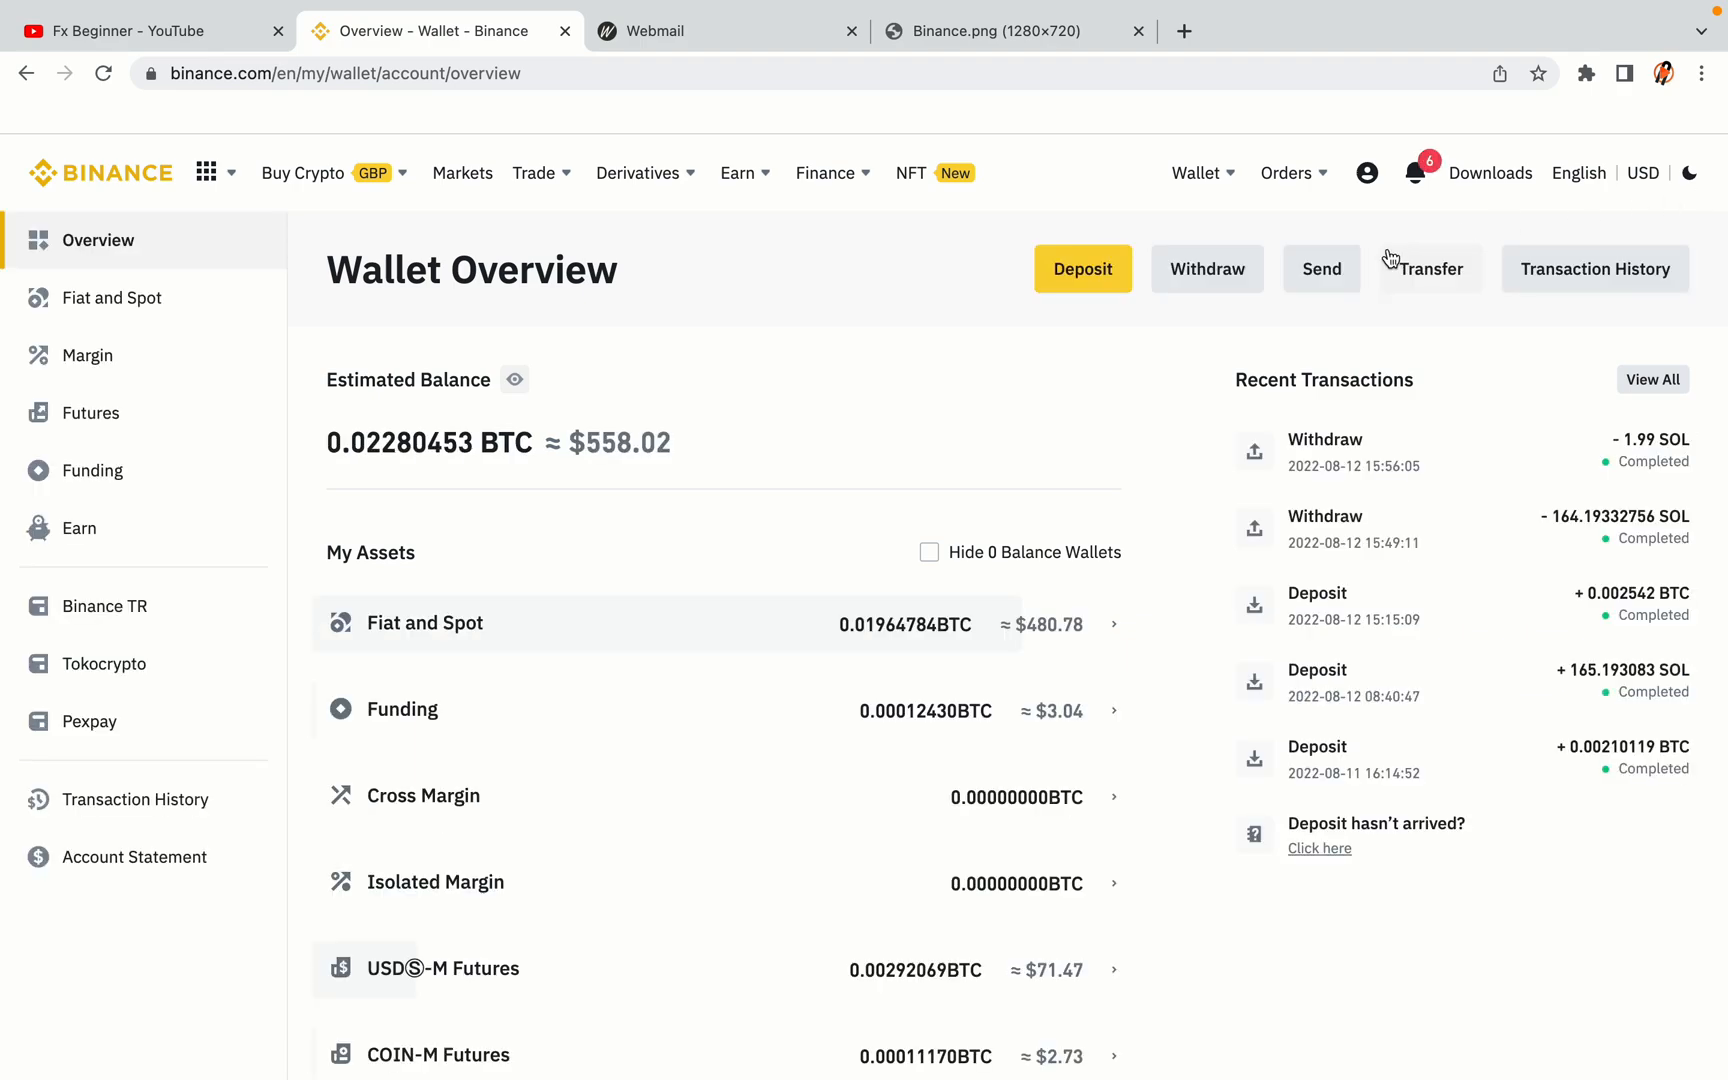
mouse_move(1032, 386)
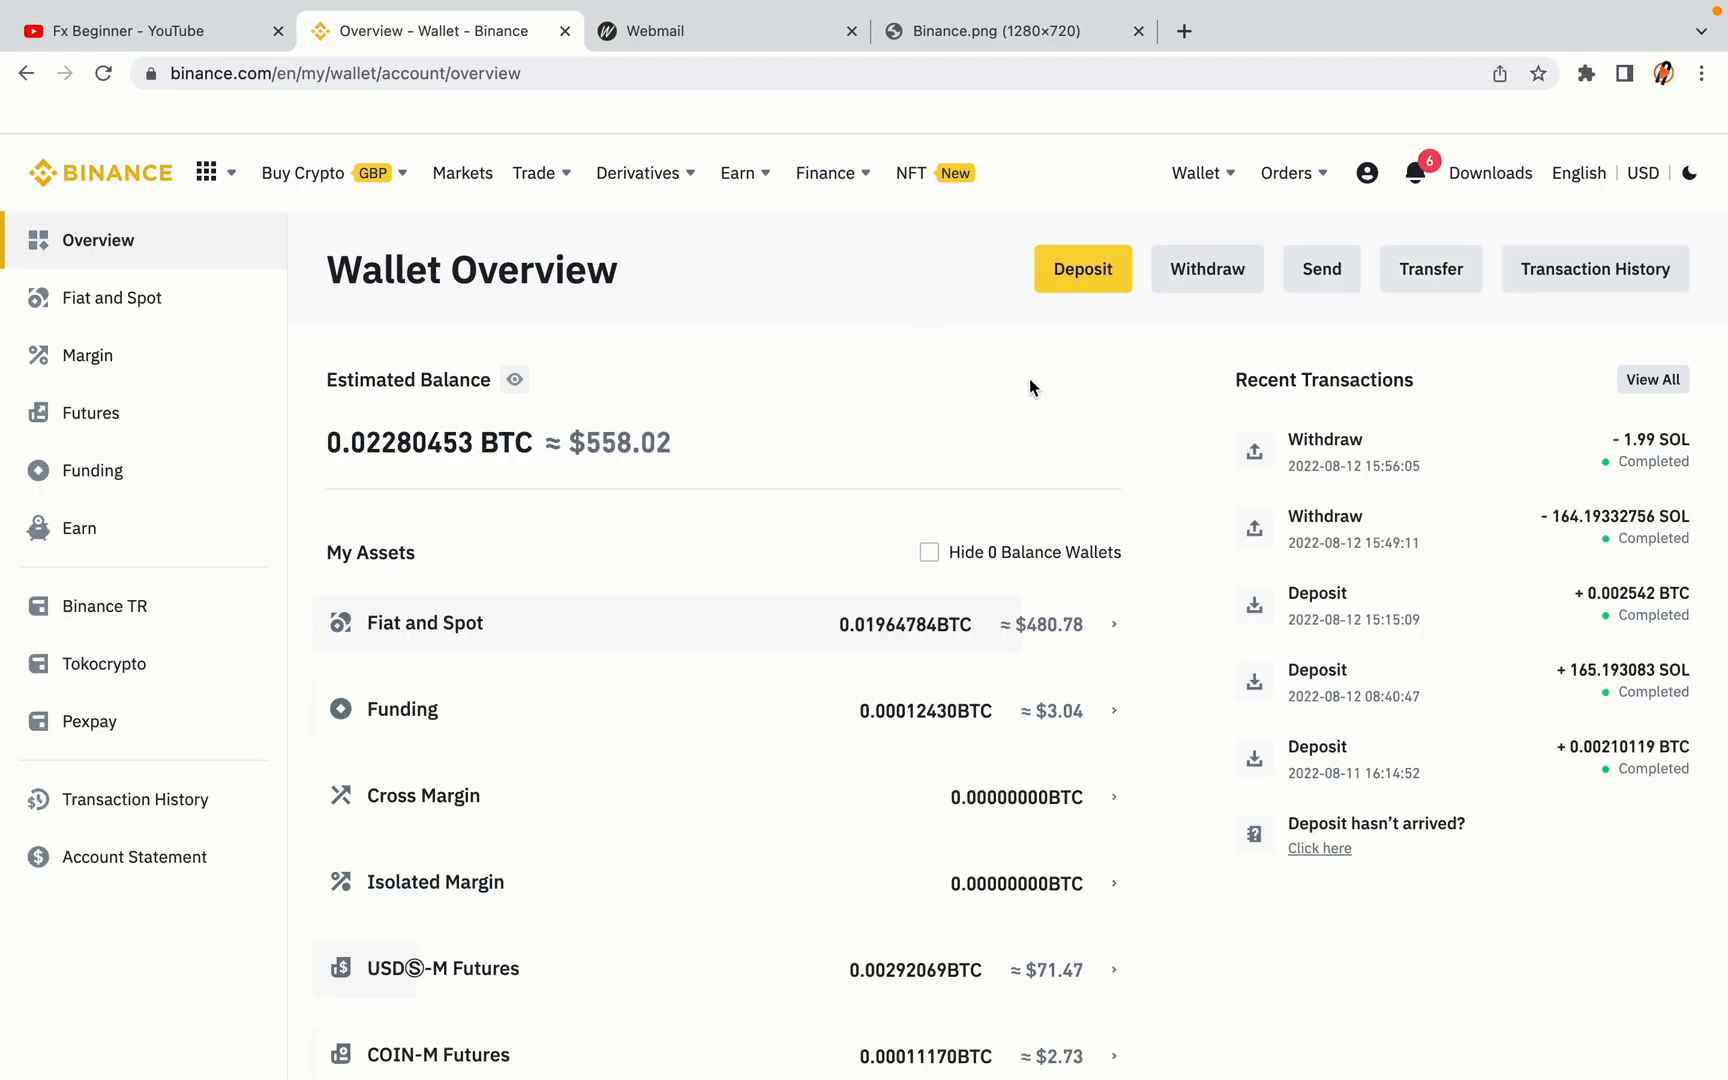
mouse_move(1064, 470)
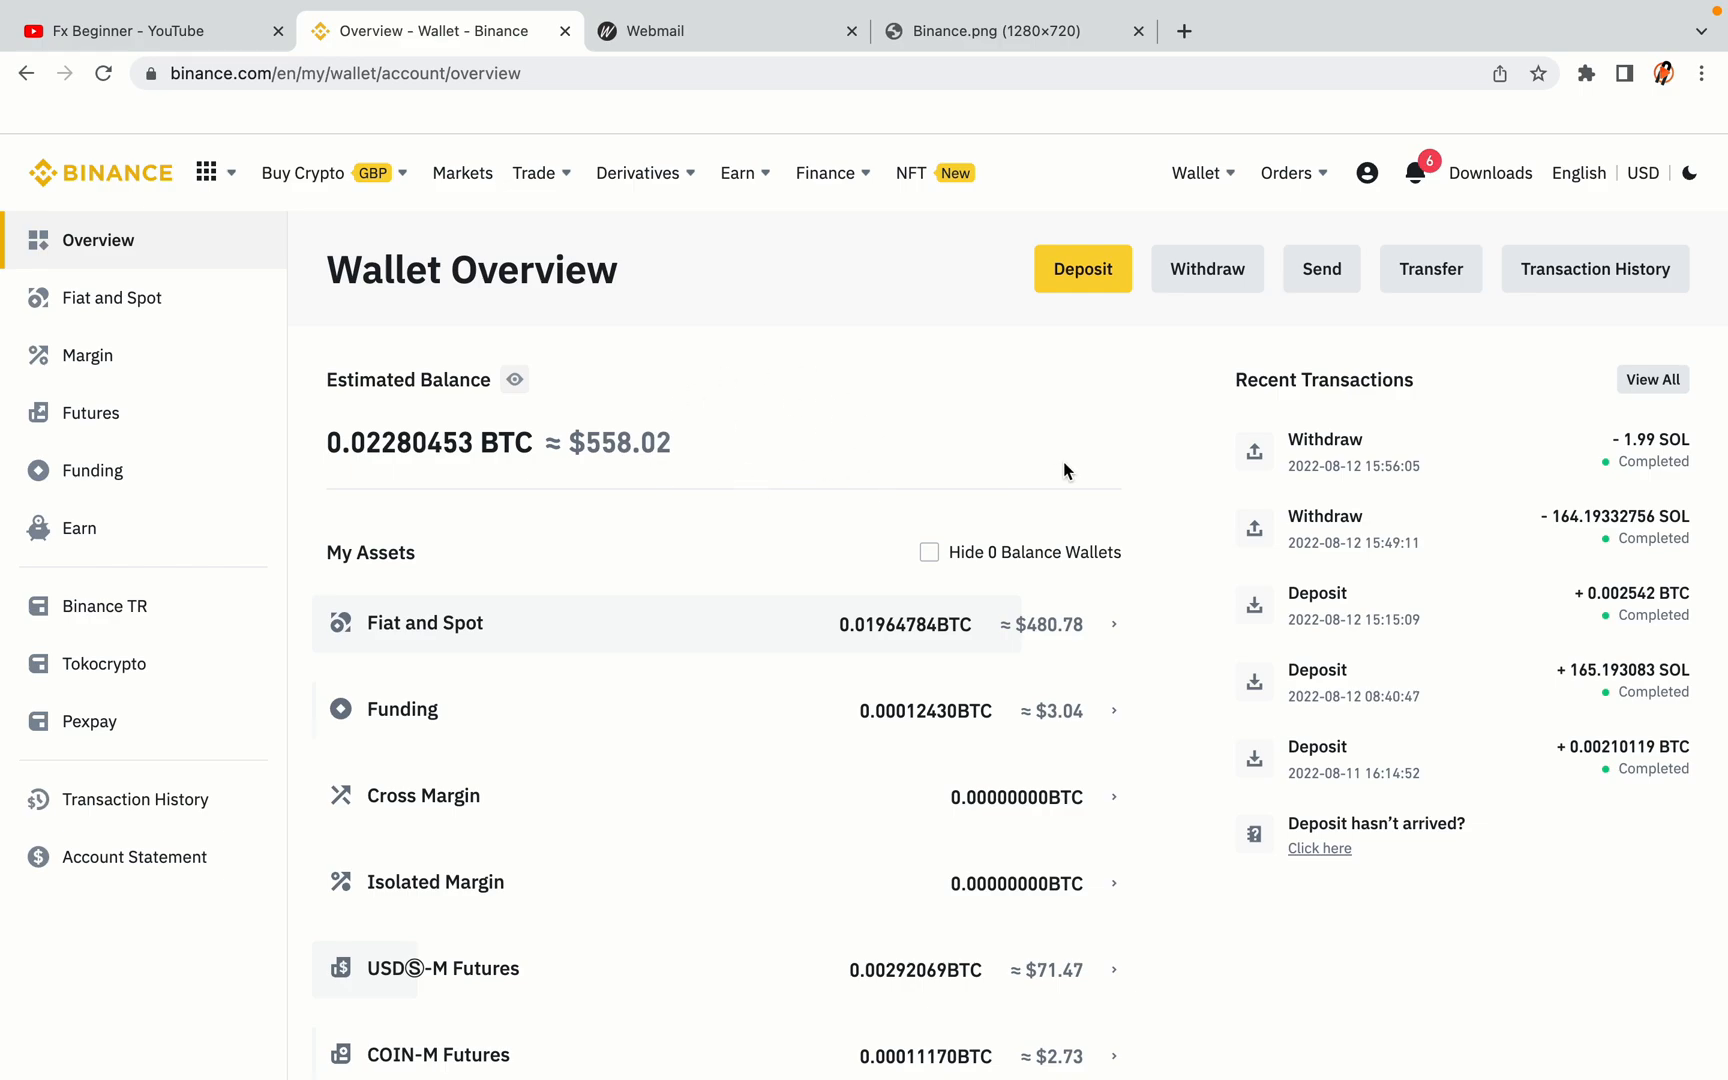
scroll("down", 3)
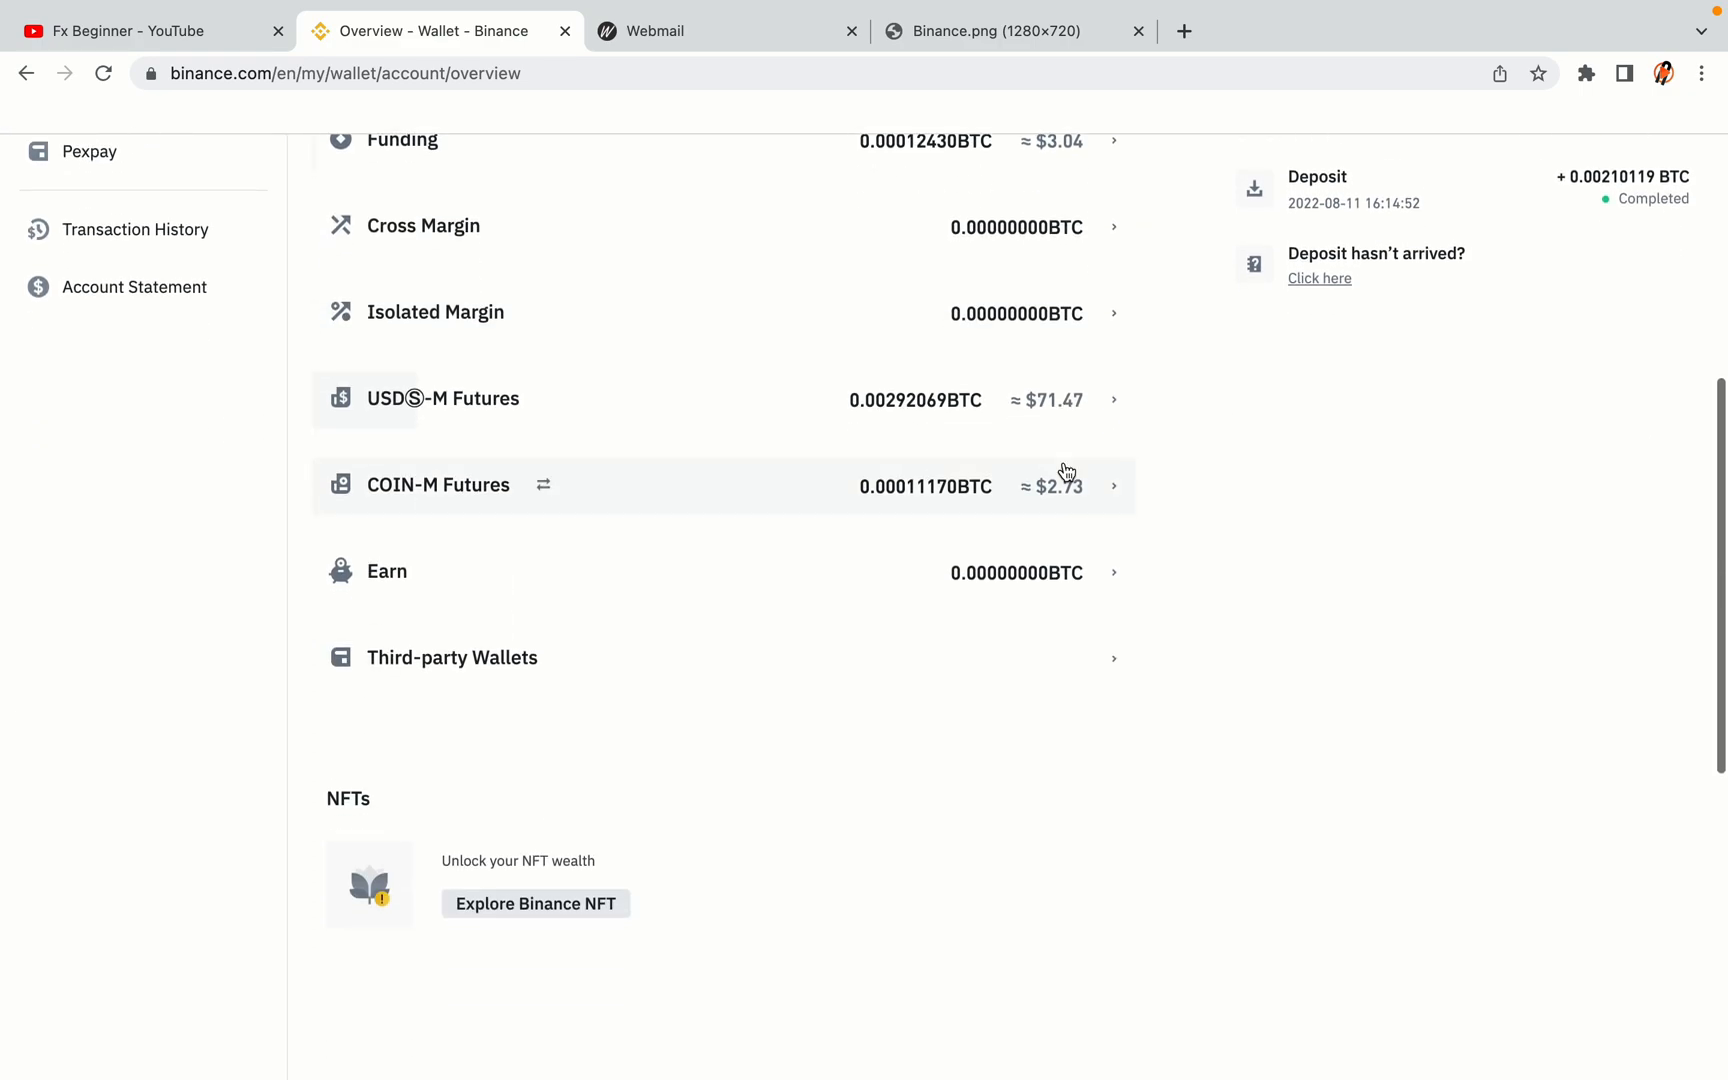
scroll("up", 3)
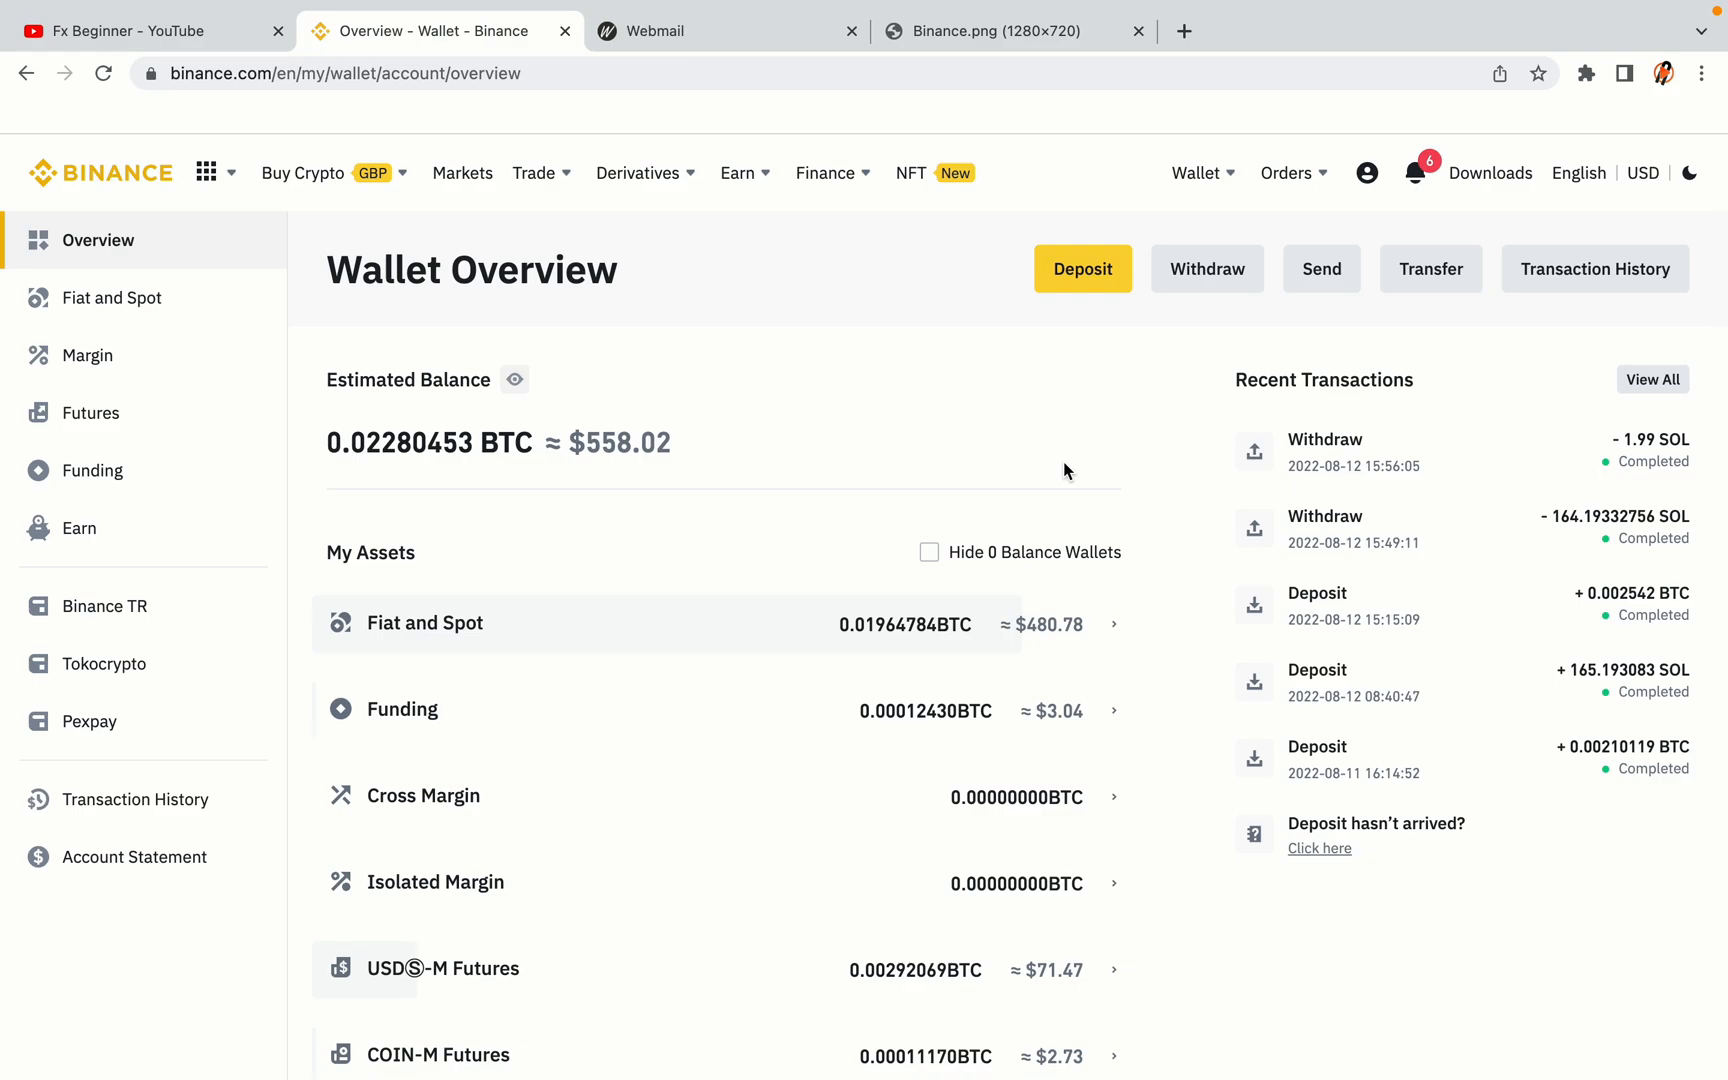
mouse_move(820, 348)
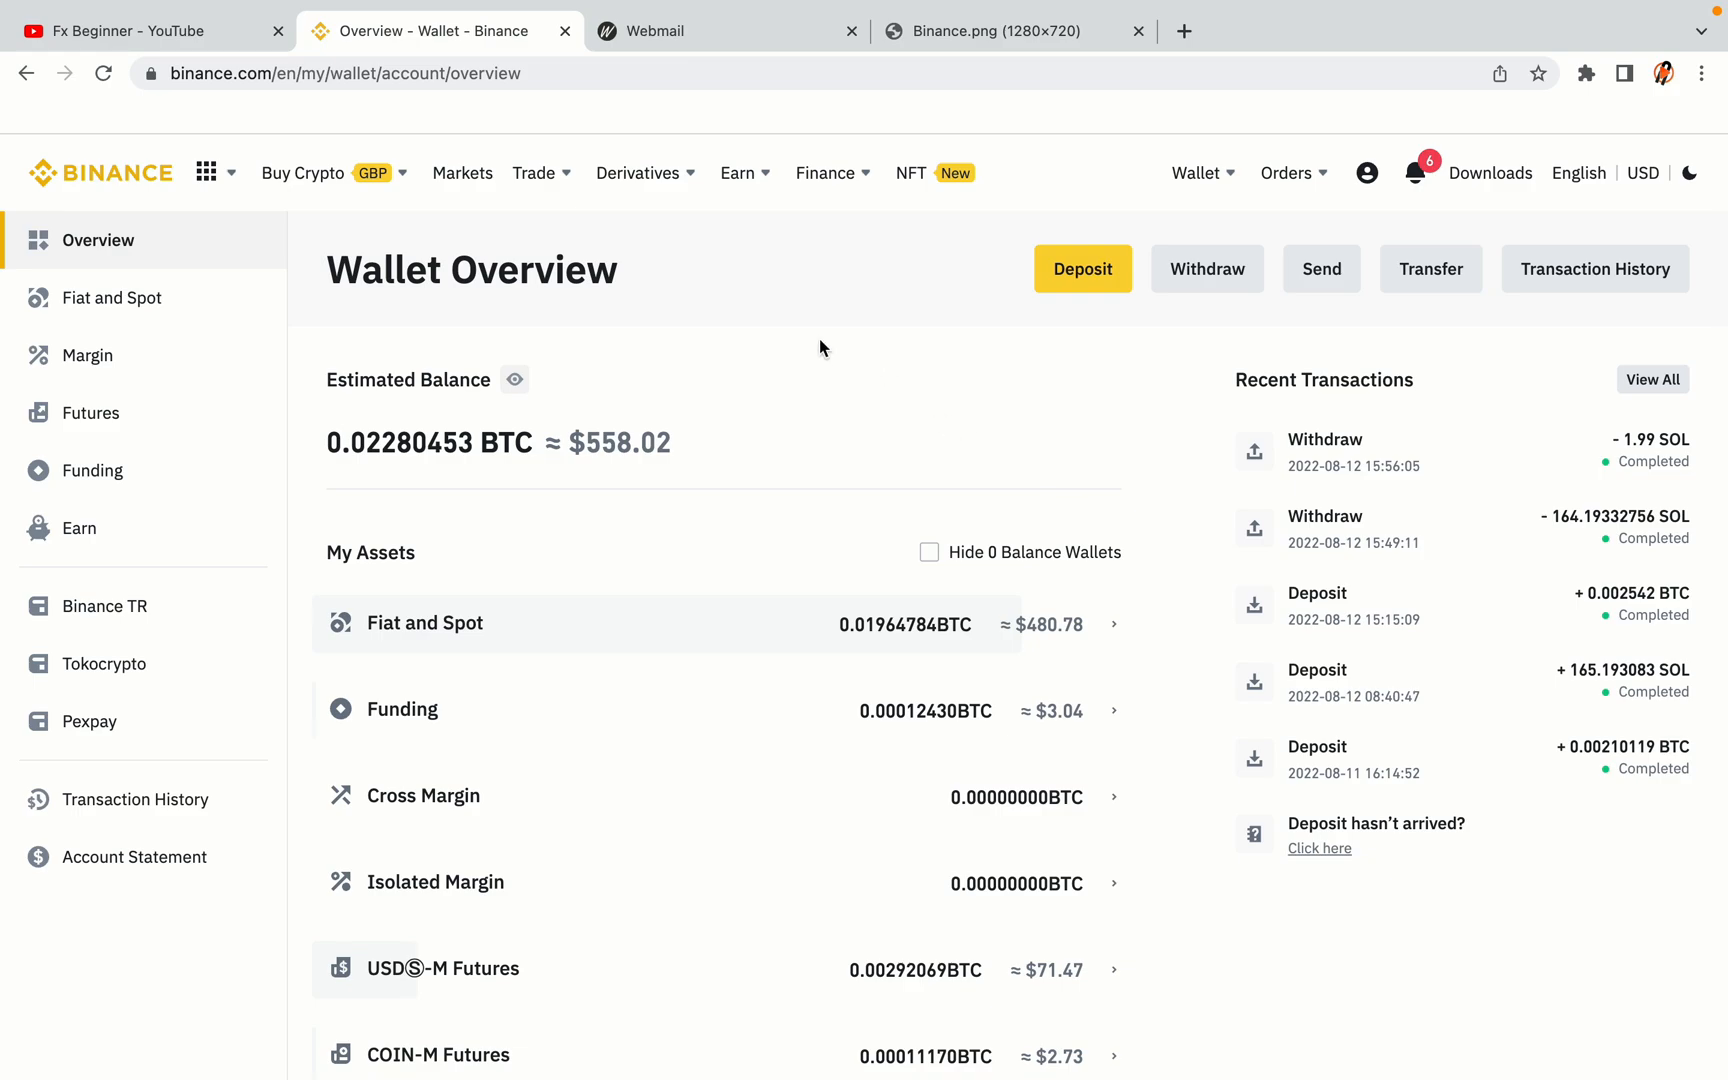
Browse the Buy Crypto menu, then choose Spot from the Trade menu
left_click(312, 174)
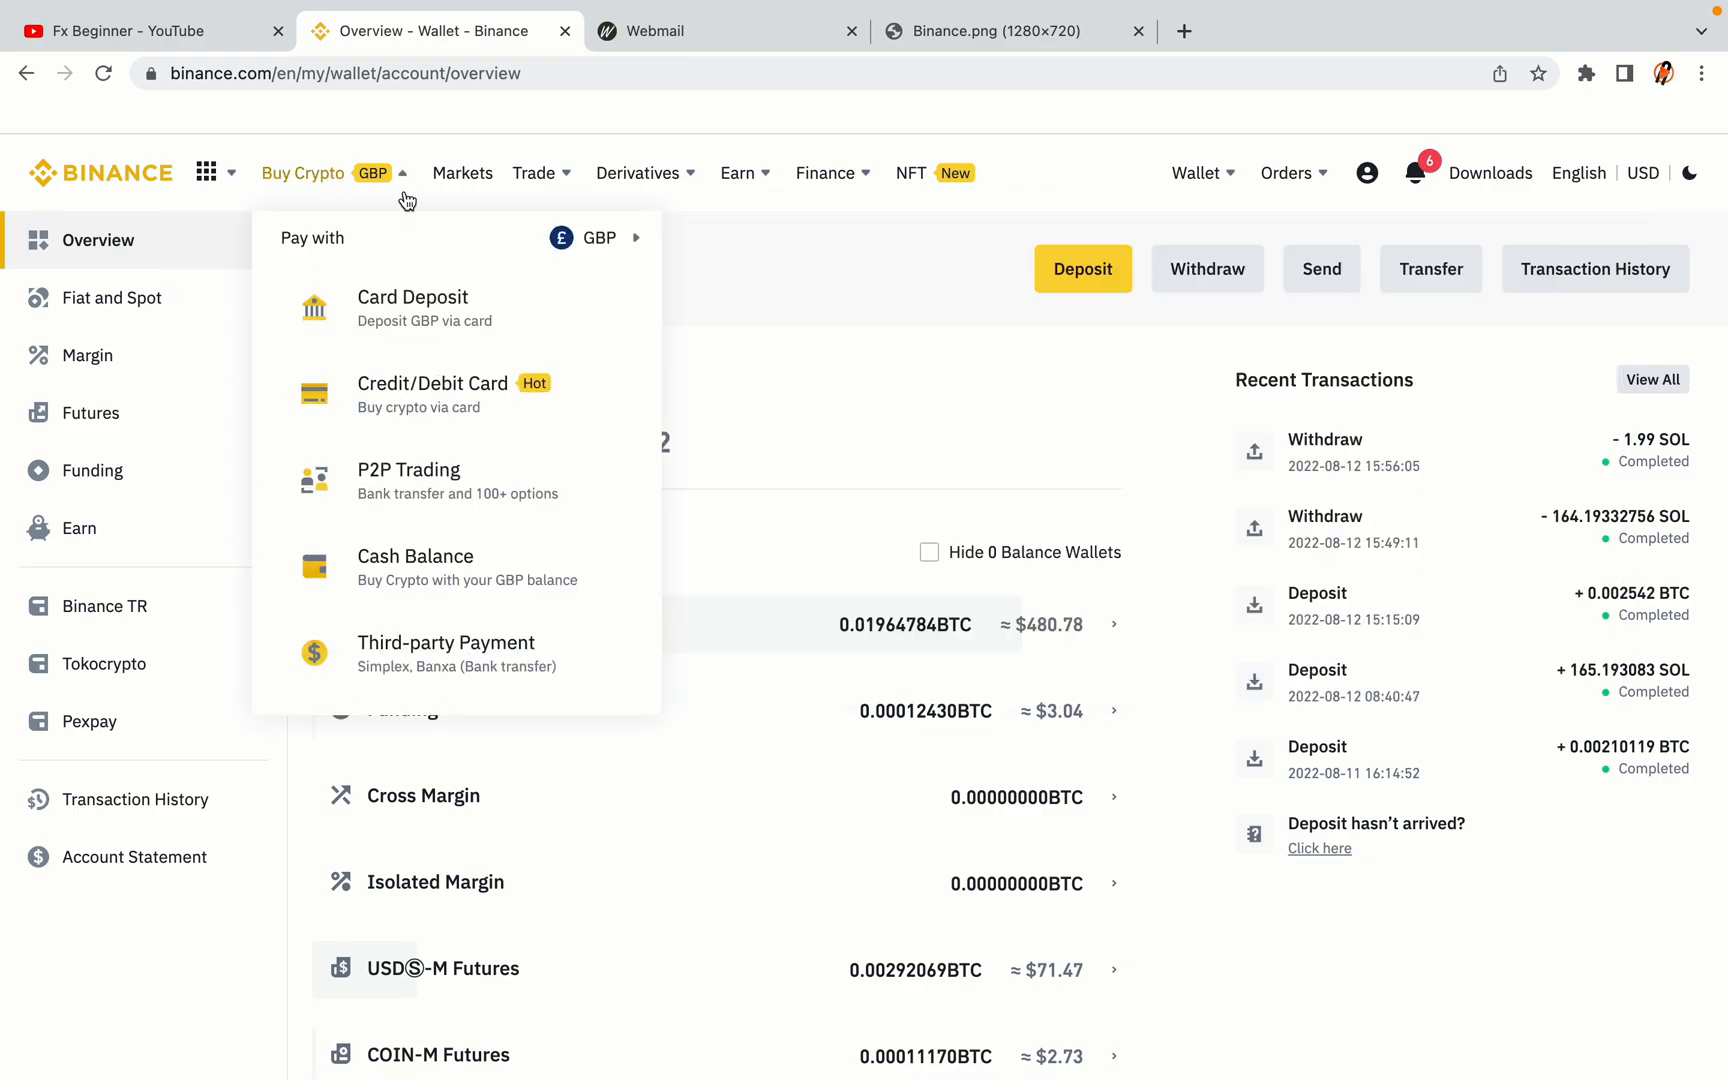
mouse_move(424, 306)
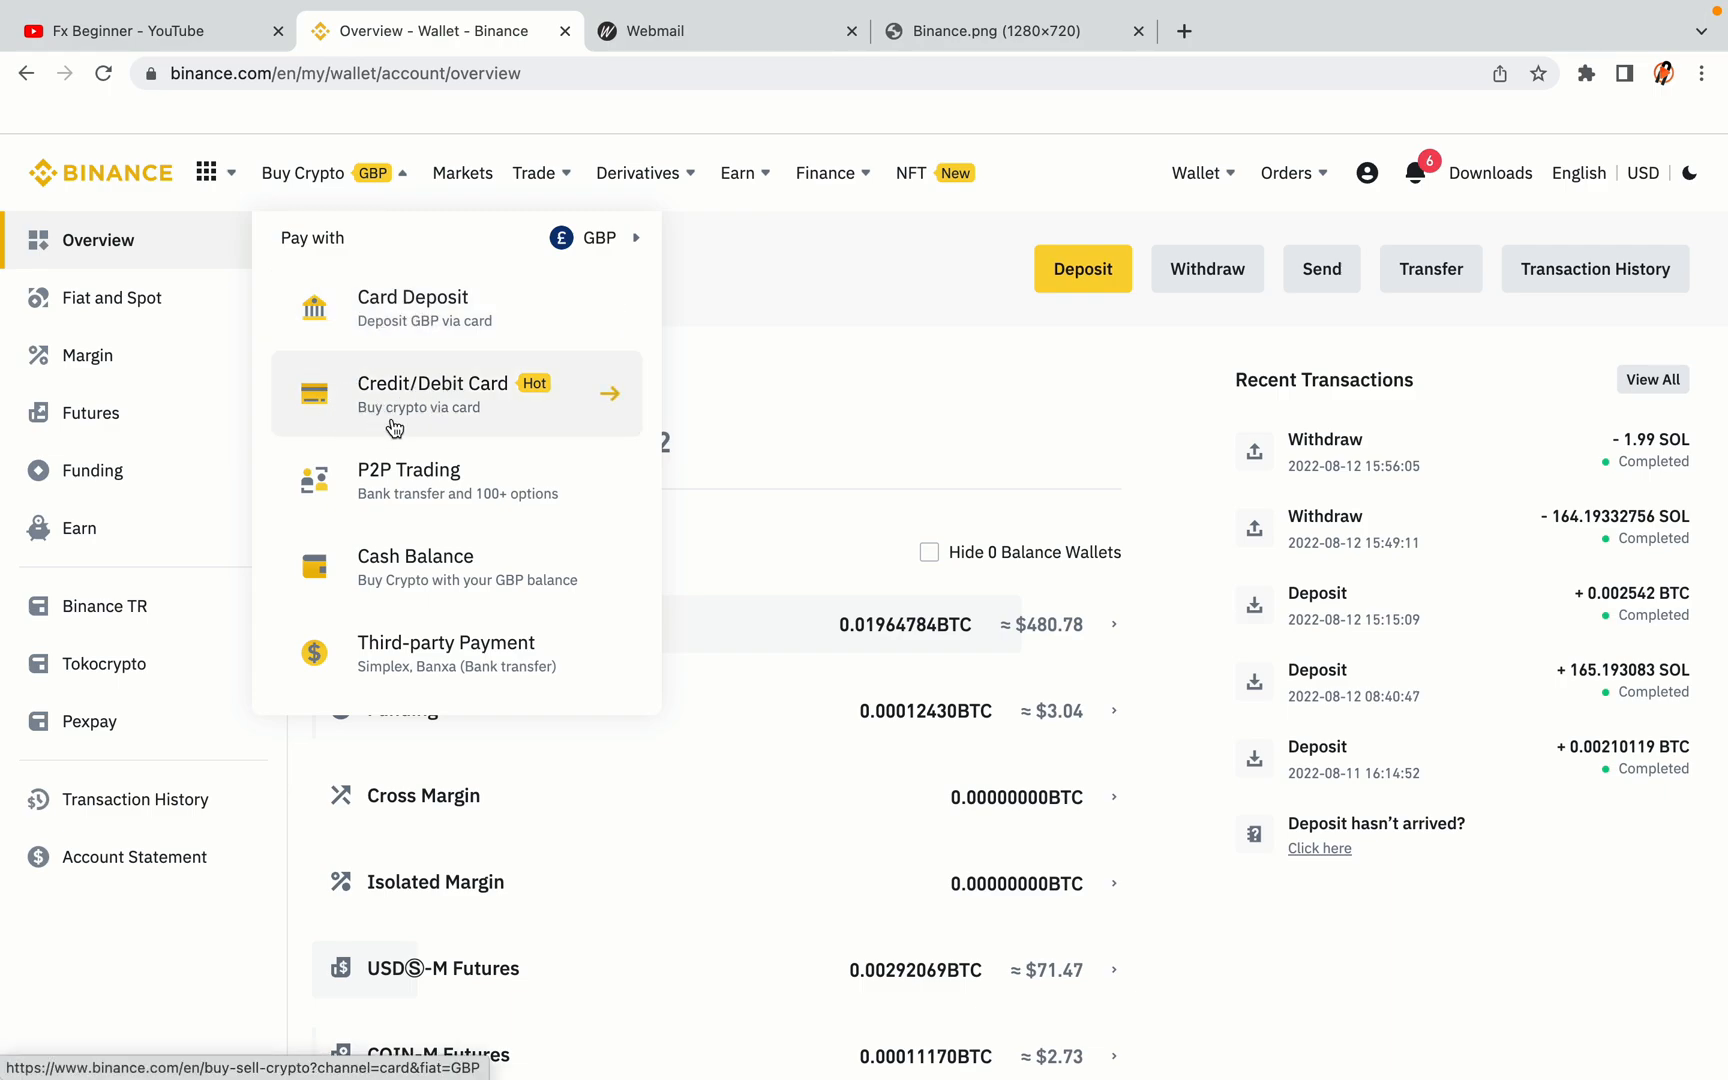
mouse_move(442, 398)
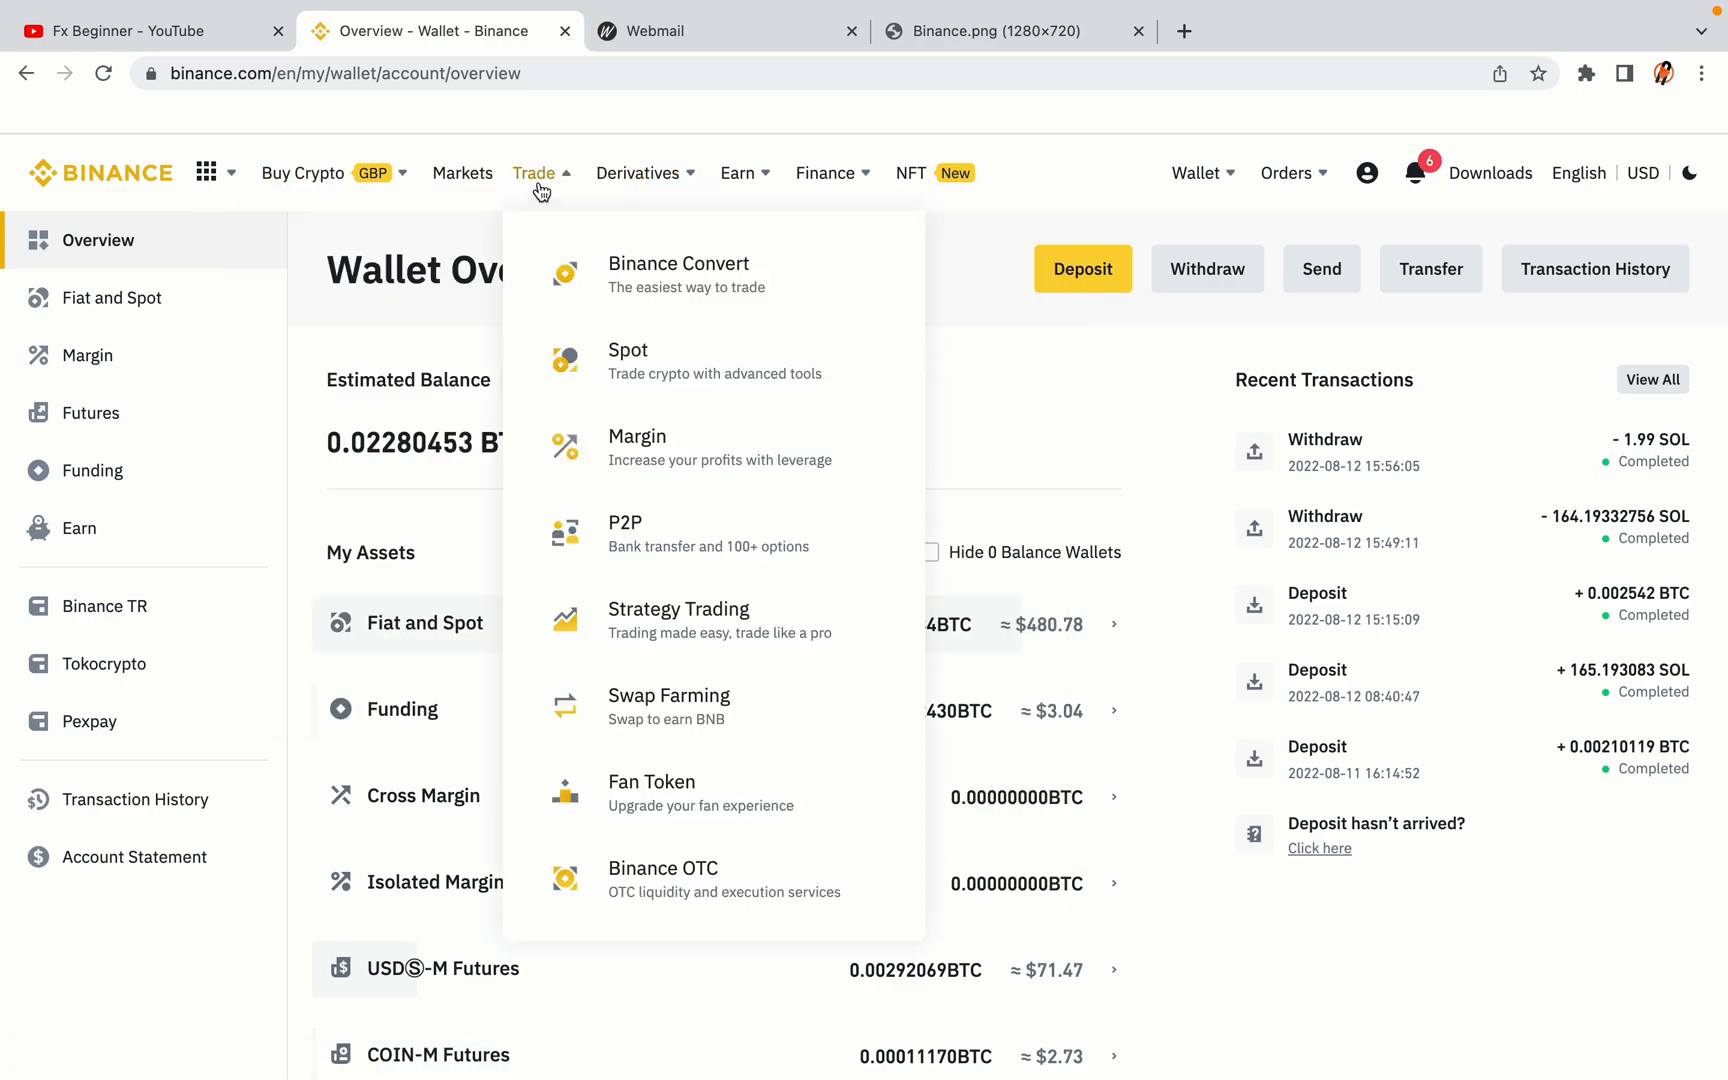
mouse_move(634, 360)
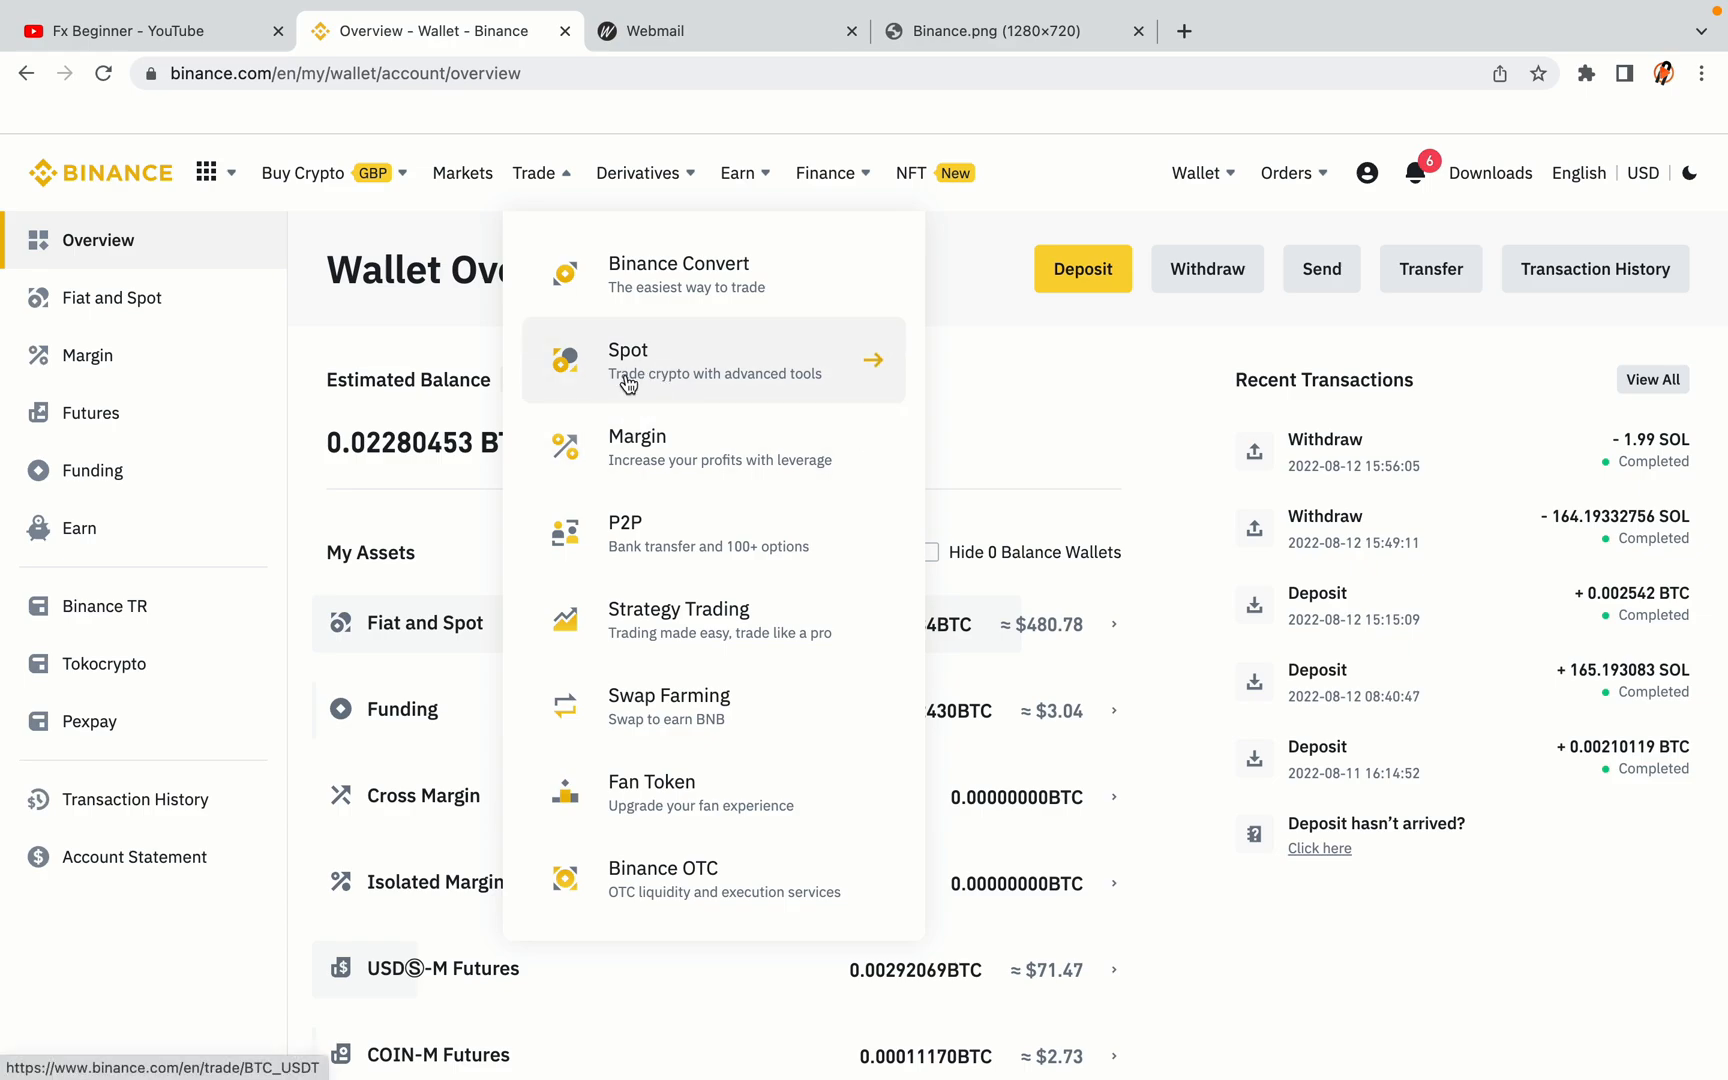
left_click(628, 360)
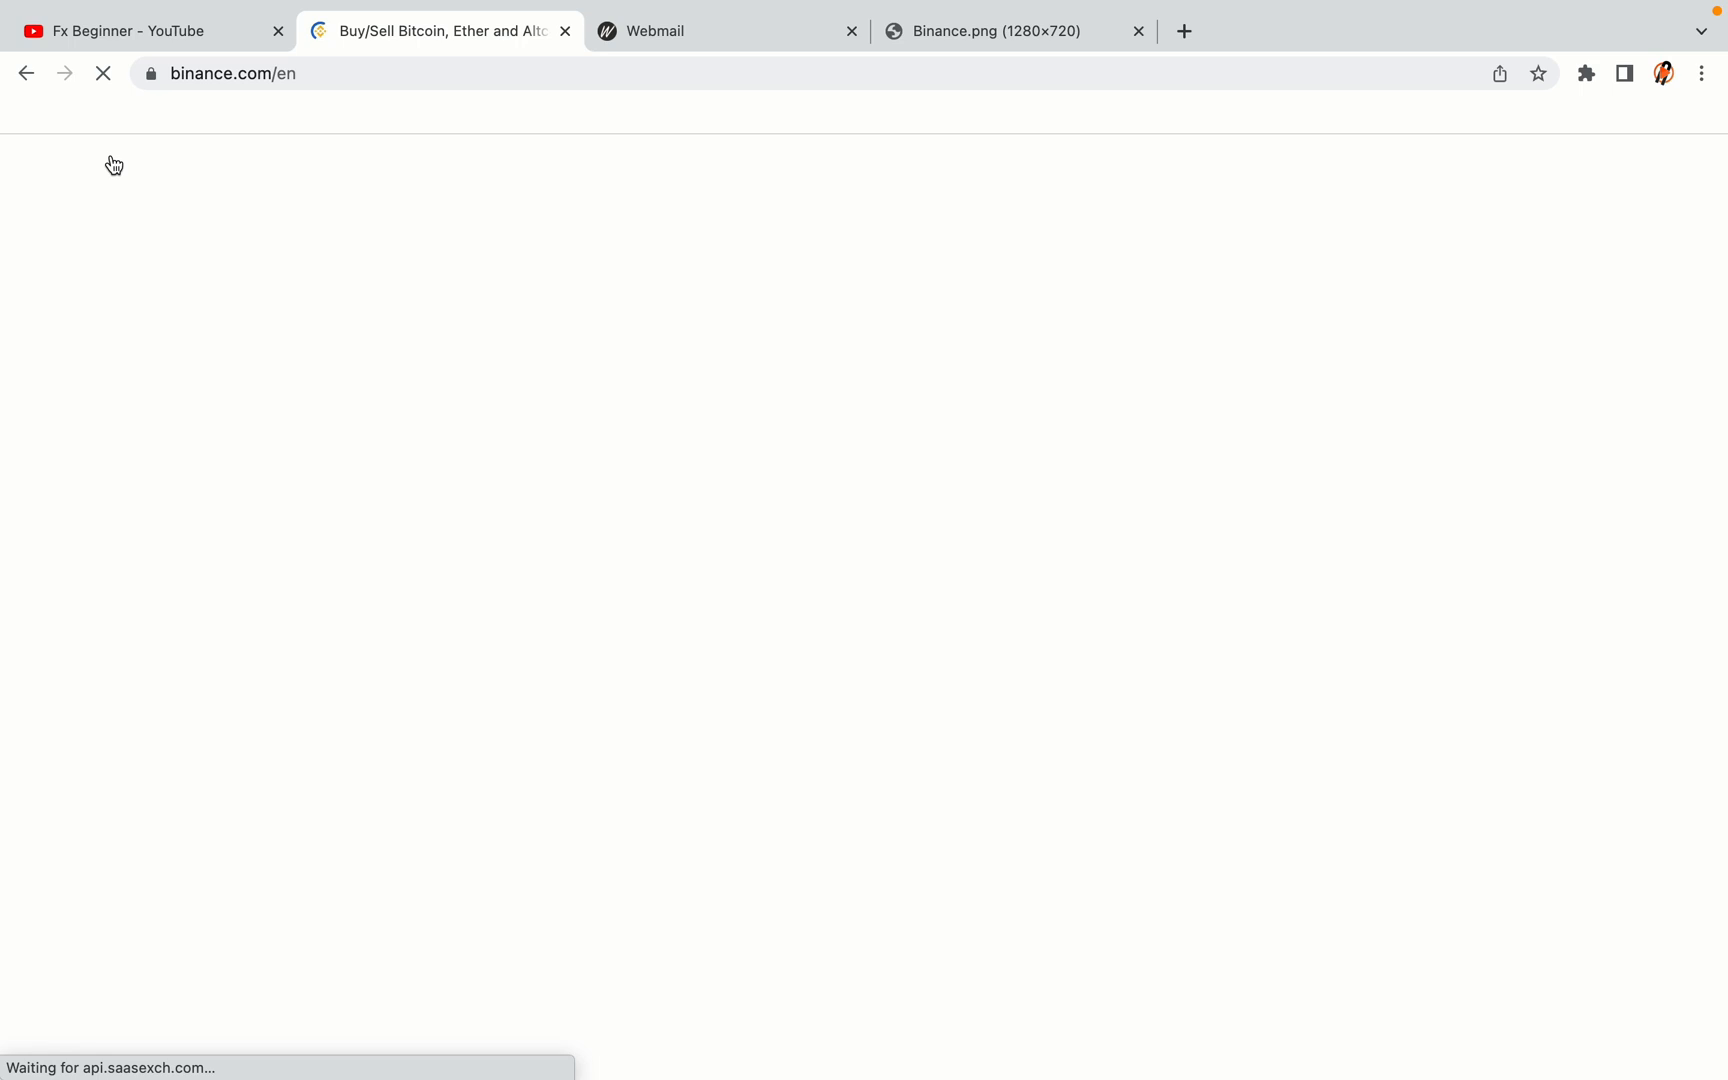